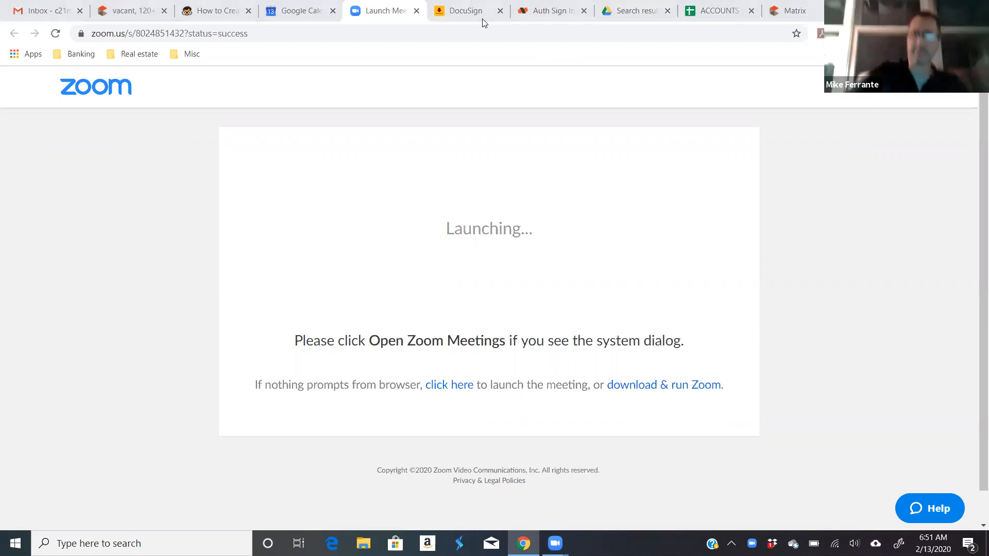
{"action": "mouse_move", "coordinate": [652, 205]}
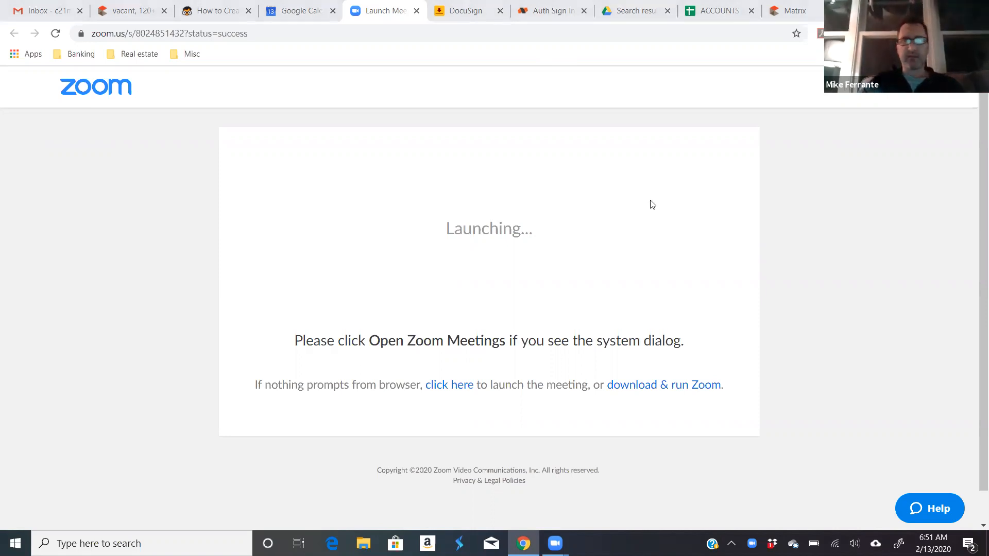
{"action": "mouse_move", "coordinate": [608, 150]}
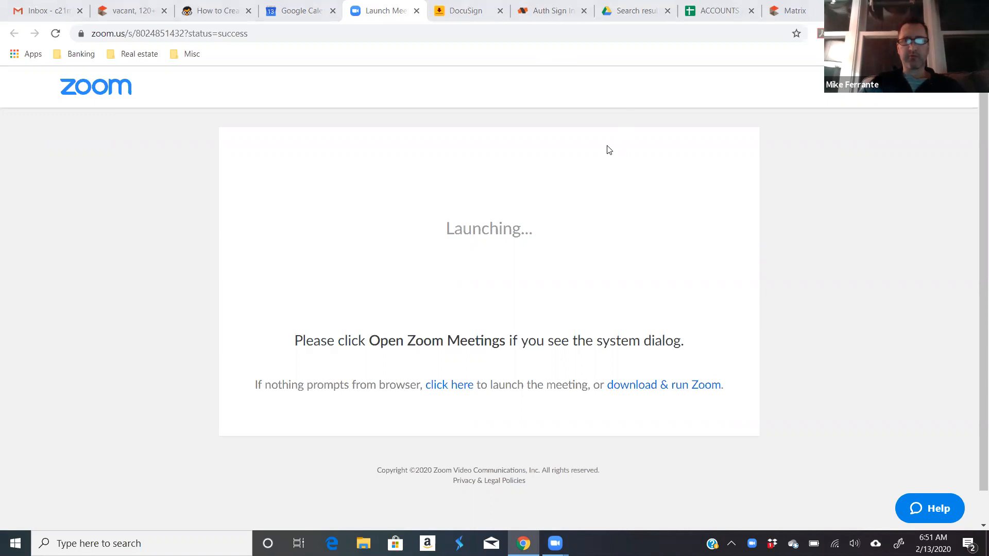
{"action": "mouse_move", "coordinate": [630, 129]}
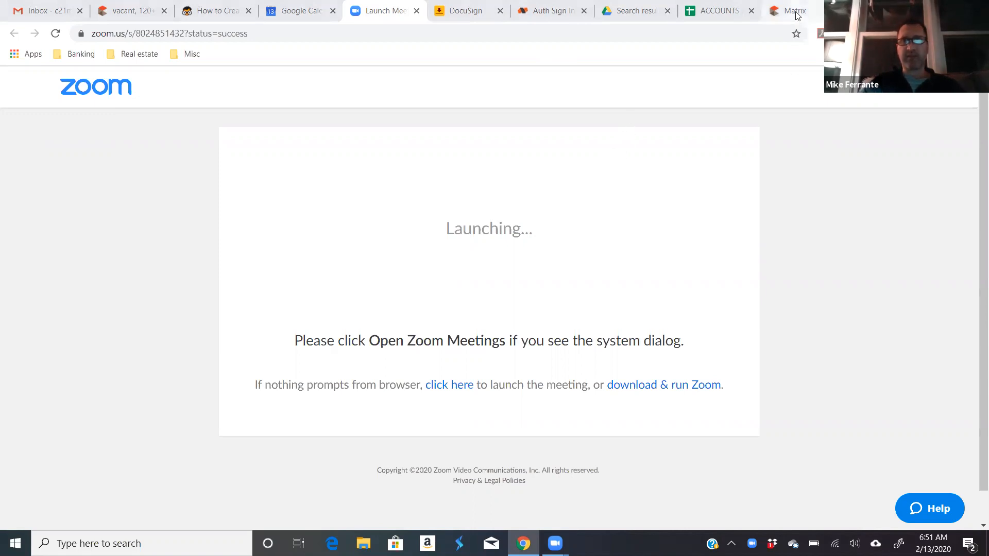
Step: Switch from the Zoom launch page to the Yes-MLS Matrix home page tab
{"action": "left_click", "coordinate": [793, 11]}
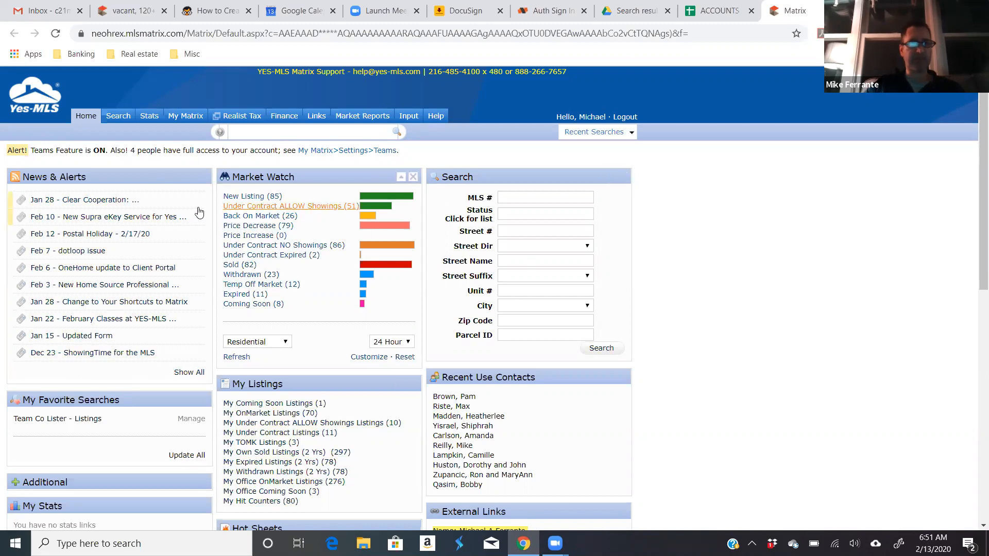
Step: Open My Matrix Contacts and search 'ferr' to narrow the list to one contact
{"action": "left_click", "coordinate": [185, 115]}
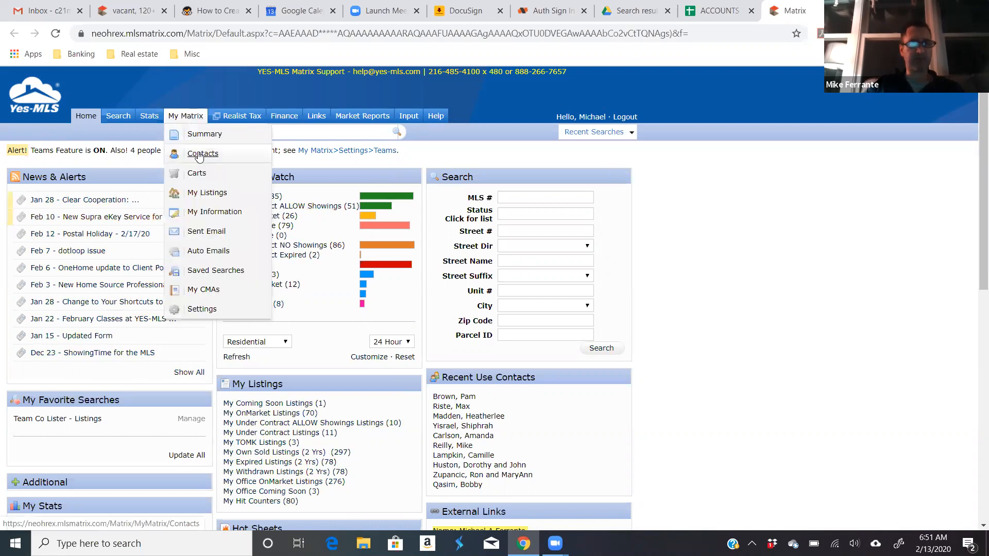
{"action": "left_click", "coordinate": [203, 153]}
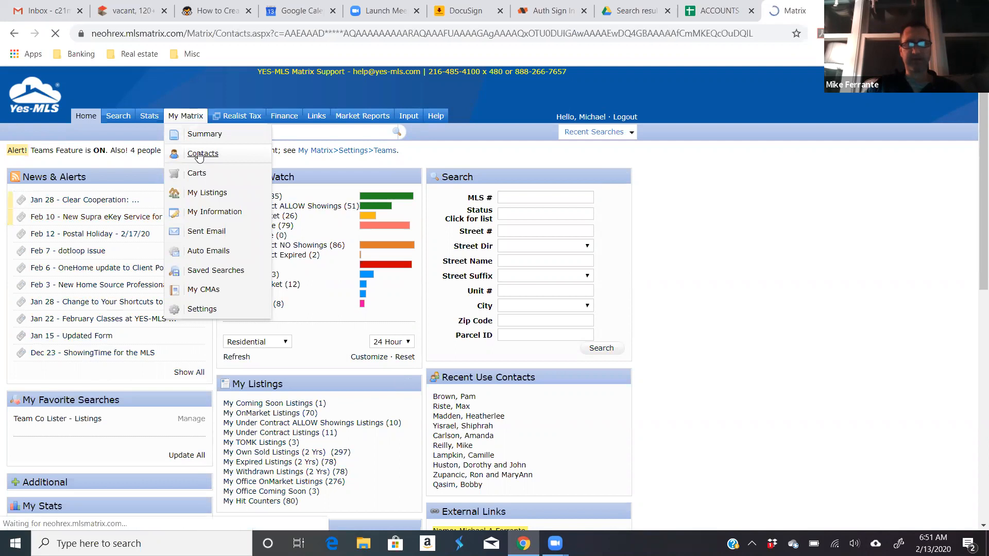
{"action": "left_click", "coordinate": [203, 154]}
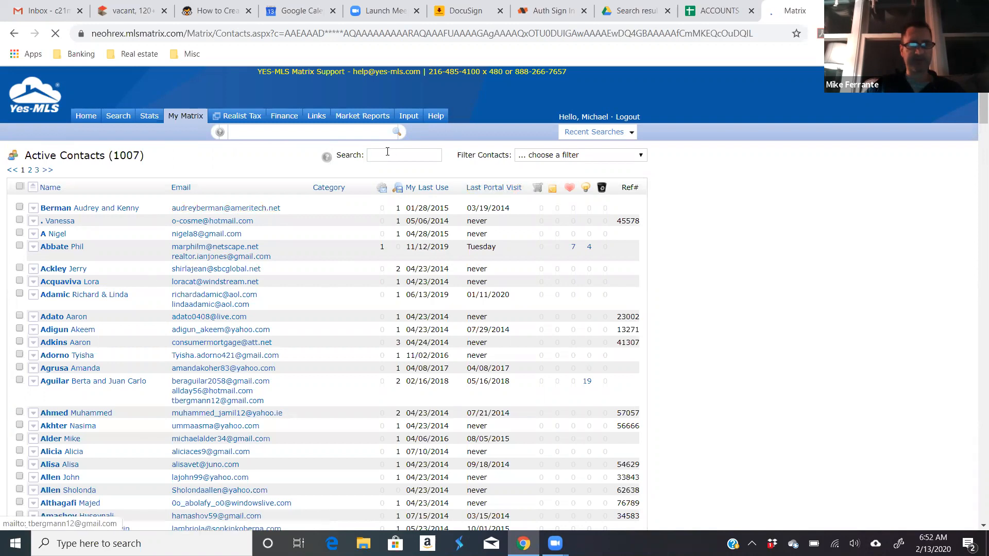
{"action": "type", "text": "ferr"}
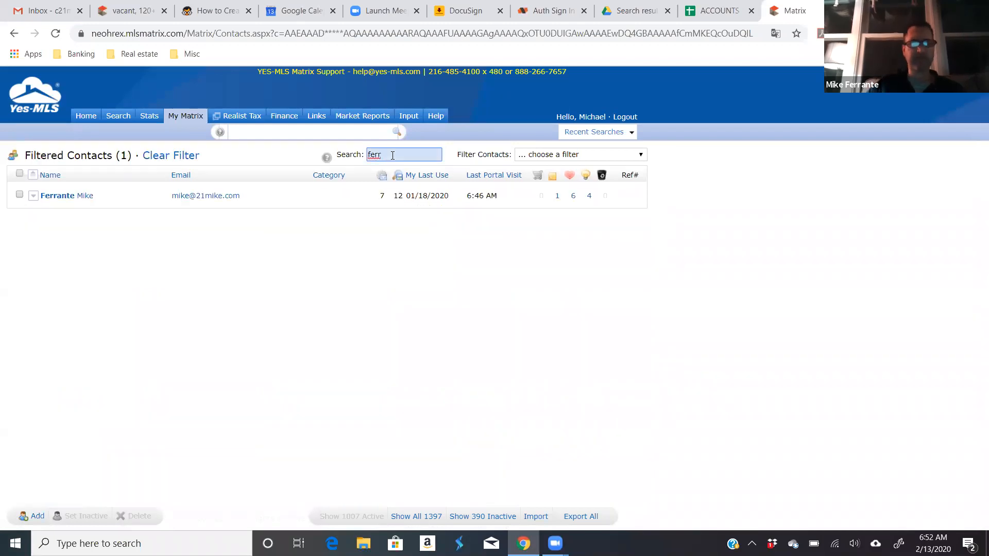
Step: Expand the contact's record and its Auto Emails (7), showing 'vacant, 120+ DOM' on Daily
{"action": "left_click", "coordinate": [57, 196]}
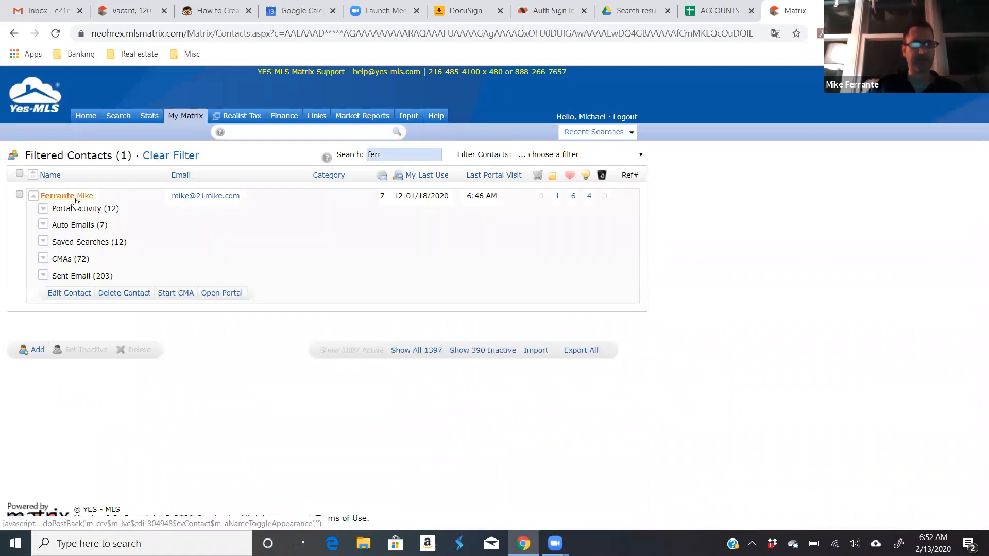
{"action": "left_click", "coordinate": [73, 224]}
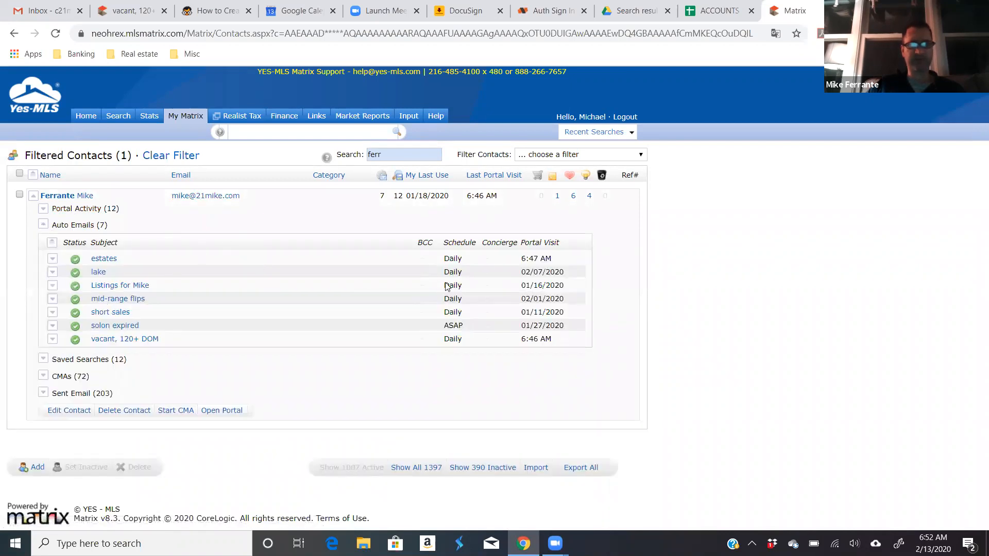
{"action": "mouse_move", "coordinate": [117, 261]}
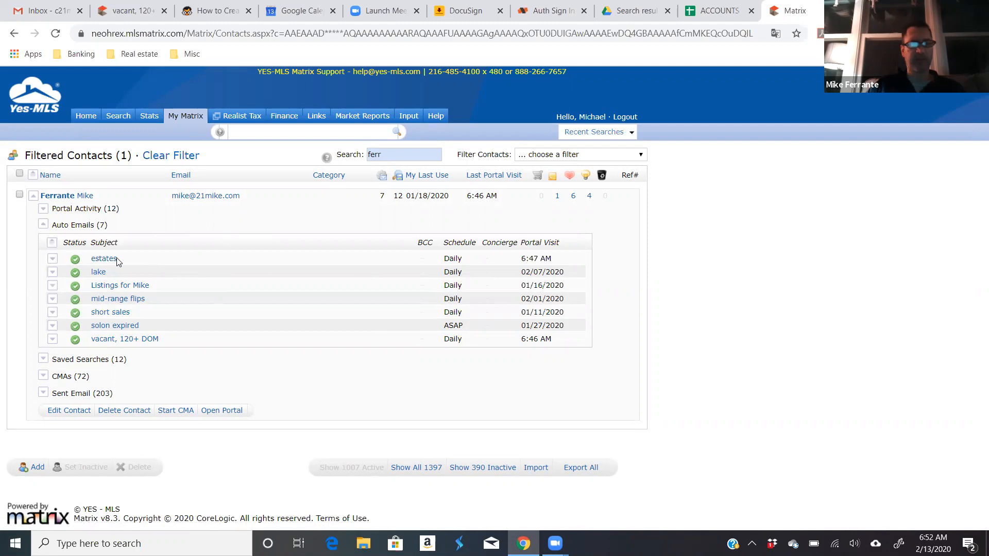
{"action": "mouse_move", "coordinate": [126, 261]}
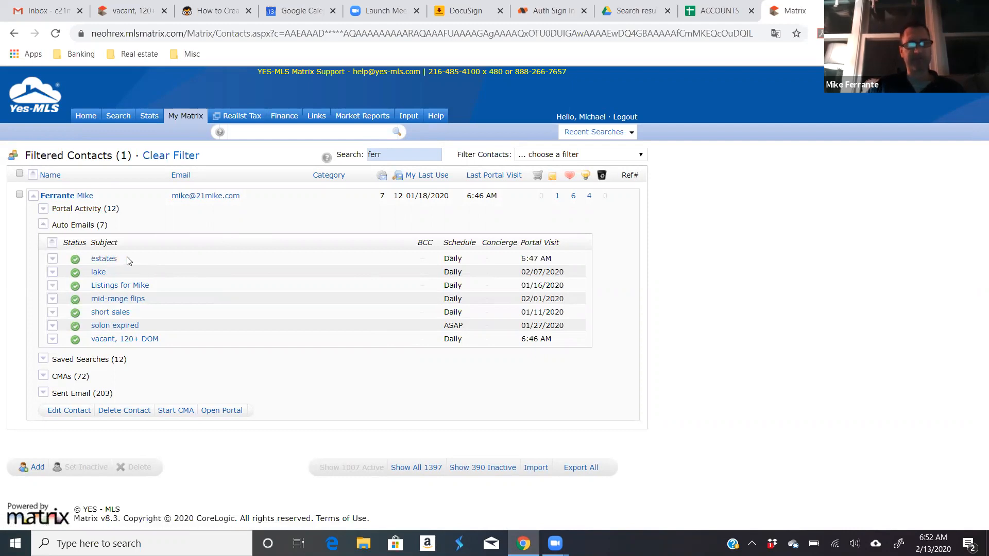
{"action": "mouse_move", "coordinate": [196, 263]}
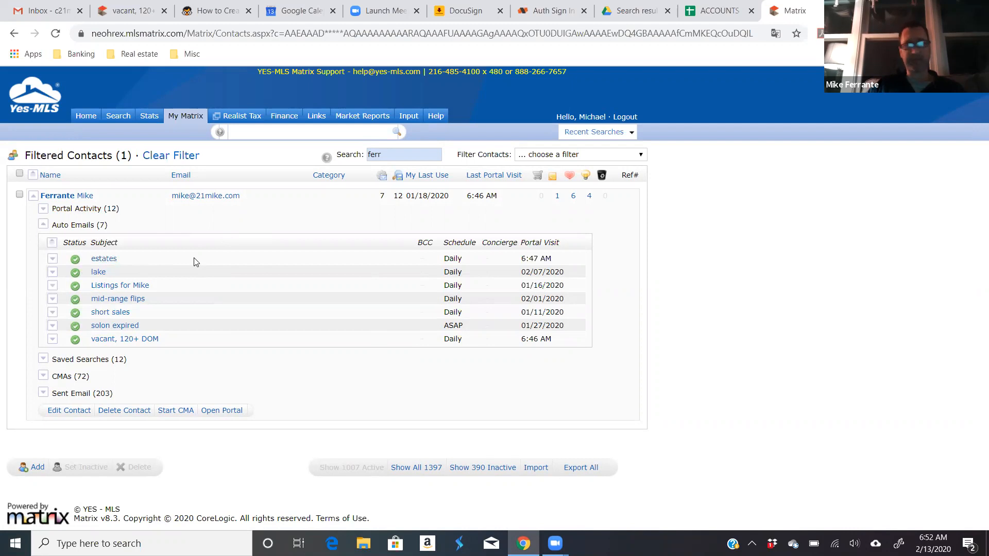
{"action": "mouse_move", "coordinate": [138, 264]}
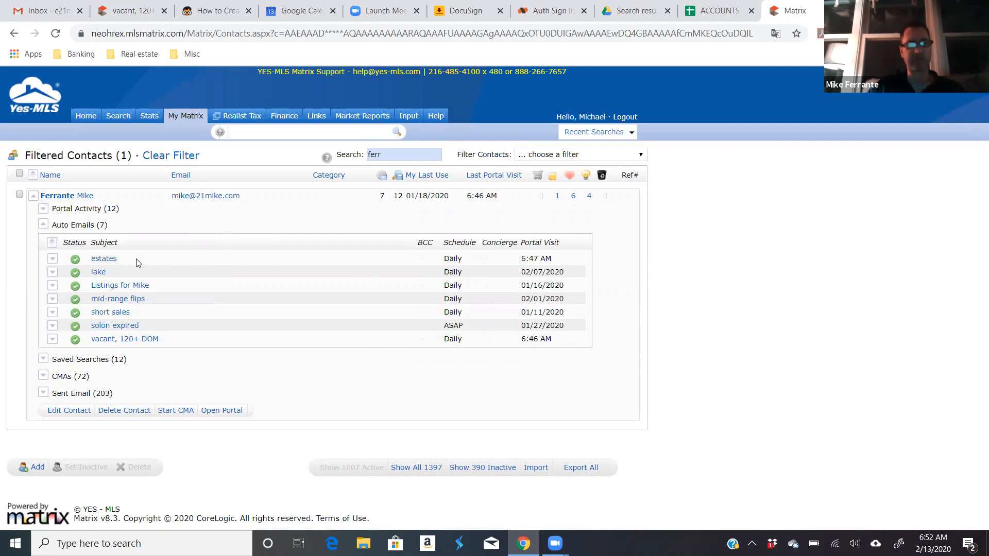
{"action": "mouse_move", "coordinate": [88, 261]}
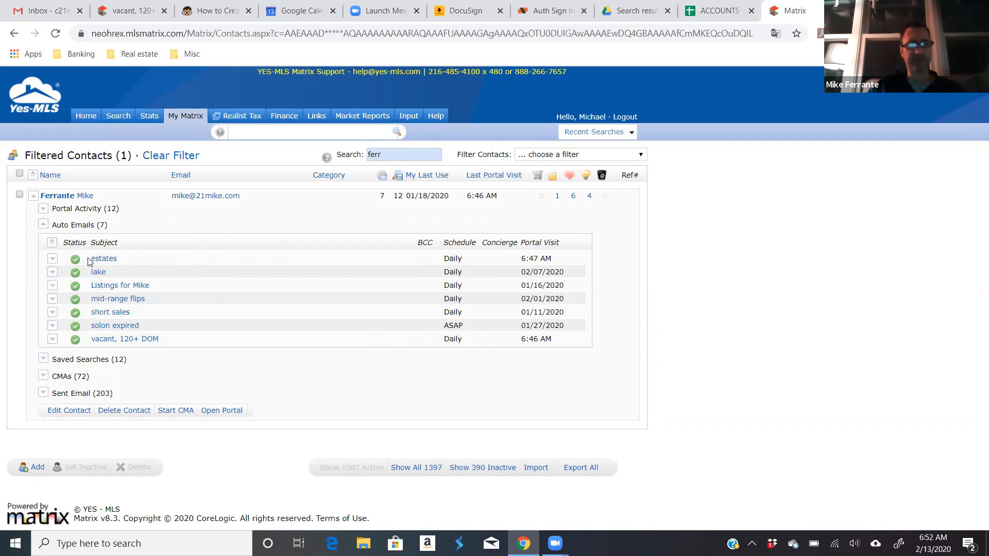
{"action": "mouse_move", "coordinate": [144, 290]}
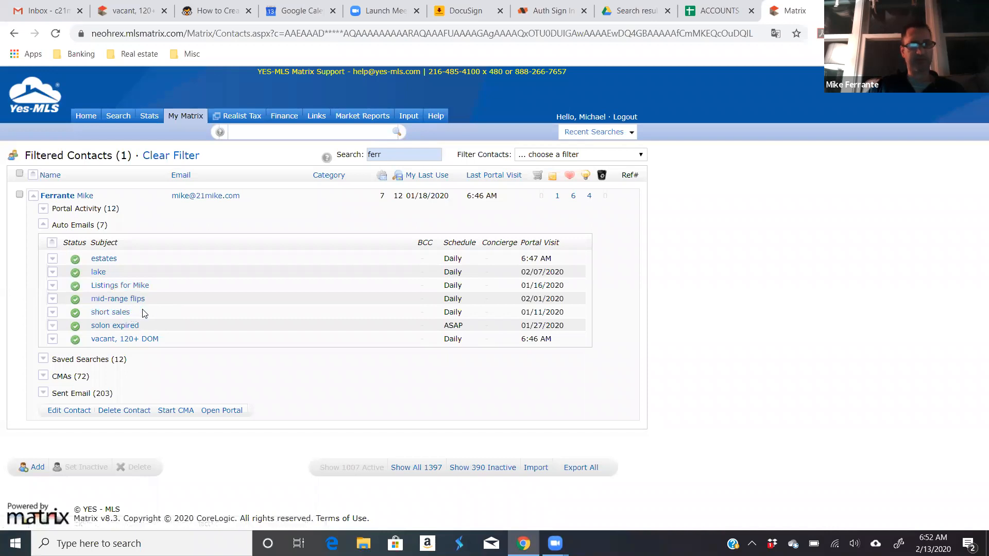
{"action": "mouse_move", "coordinate": [131, 315]}
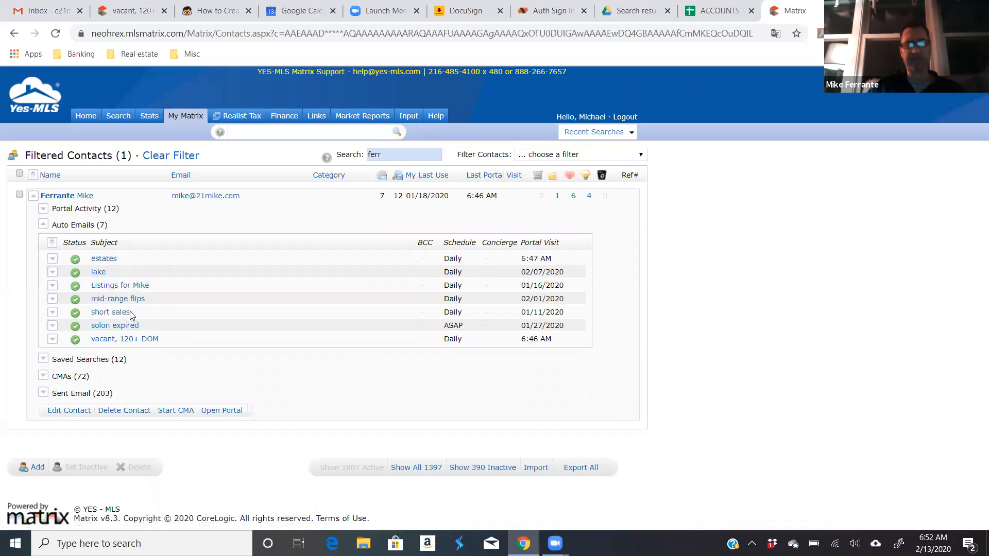
{"action": "right_click", "coordinate": [131, 314]}
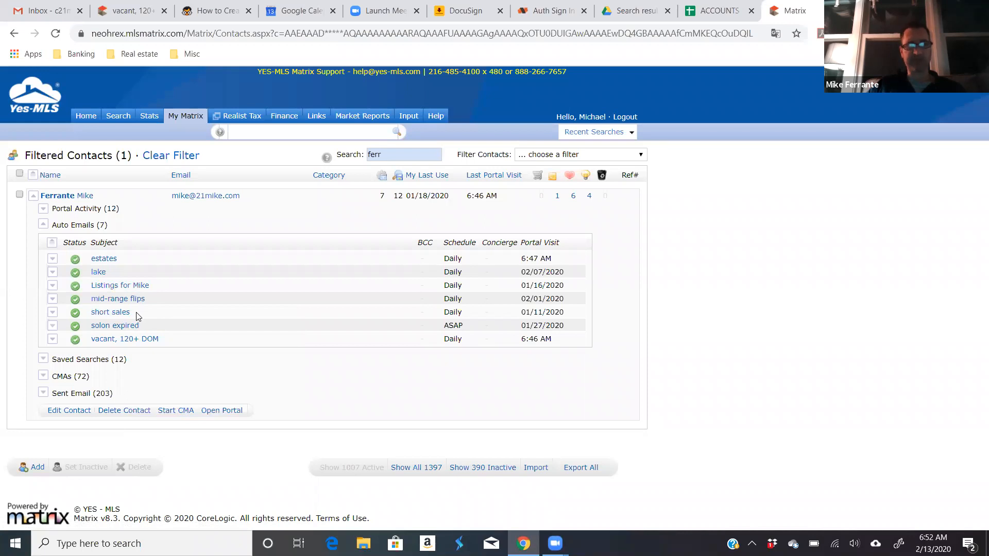
{"action": "mouse_move", "coordinate": [213, 335]}
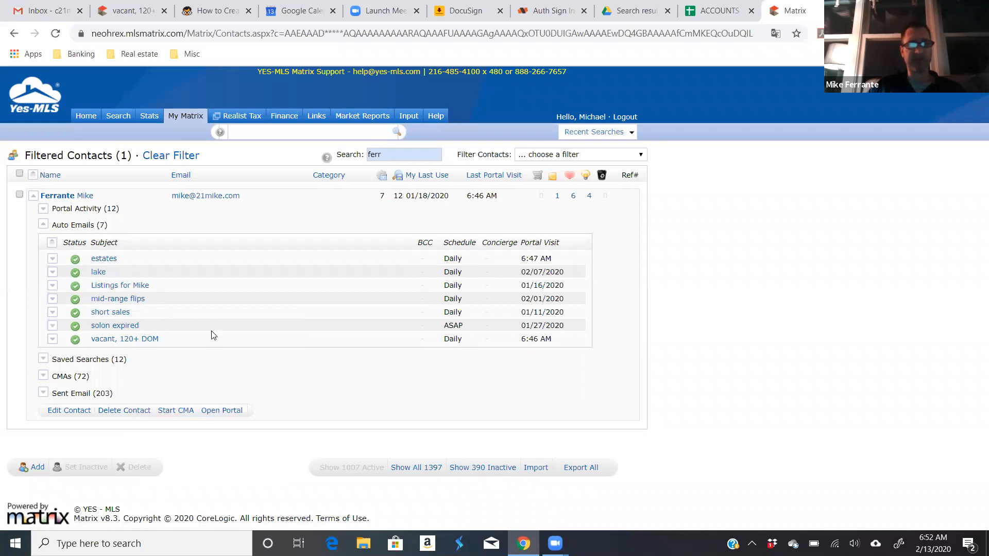
{"action": "mouse_move", "coordinate": [161, 343]}
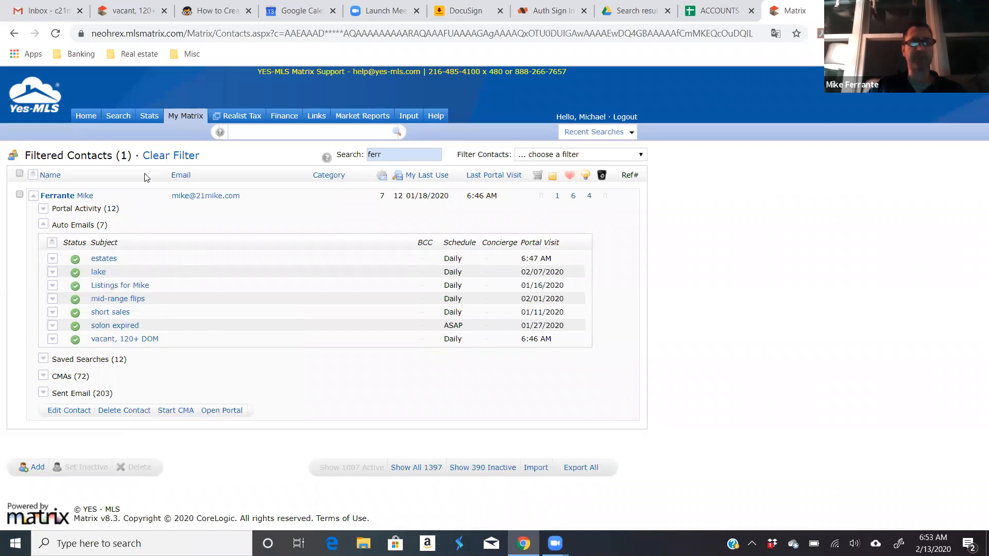
Step: Start a new residential search with Single Family and Condominium subtypes
{"action": "left_click", "coordinate": [118, 116]}
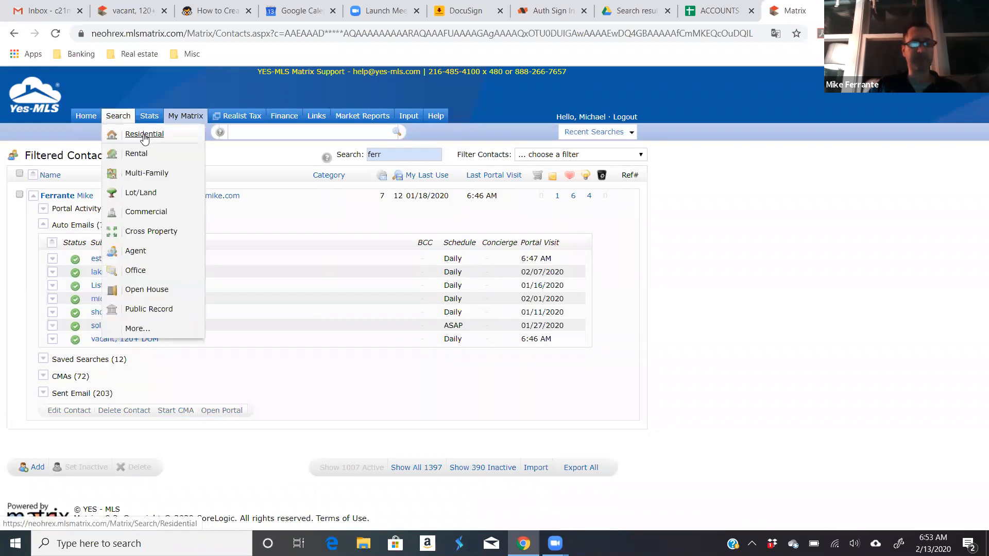
{"action": "left_click", "coordinate": [144, 134]}
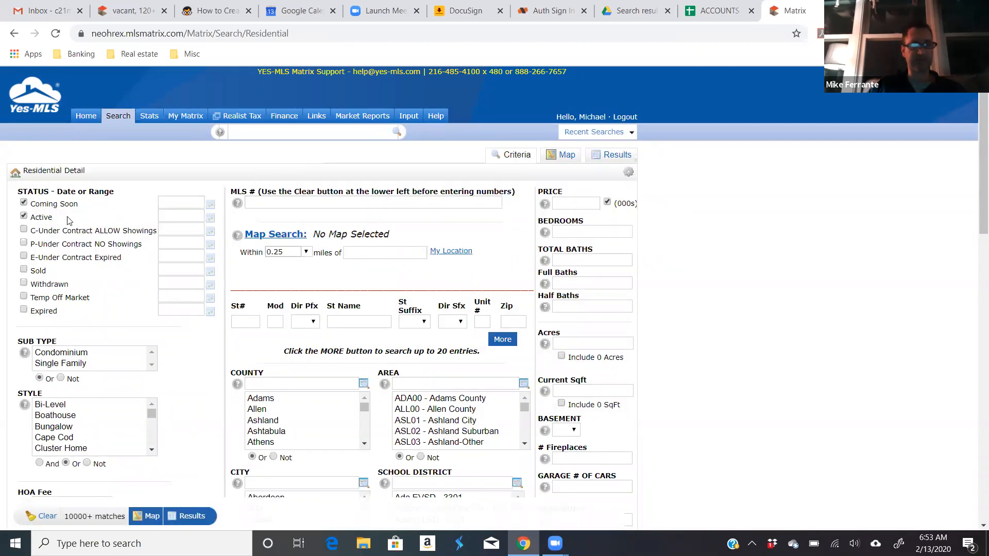
{"action": "mouse_move", "coordinate": [74, 247]}
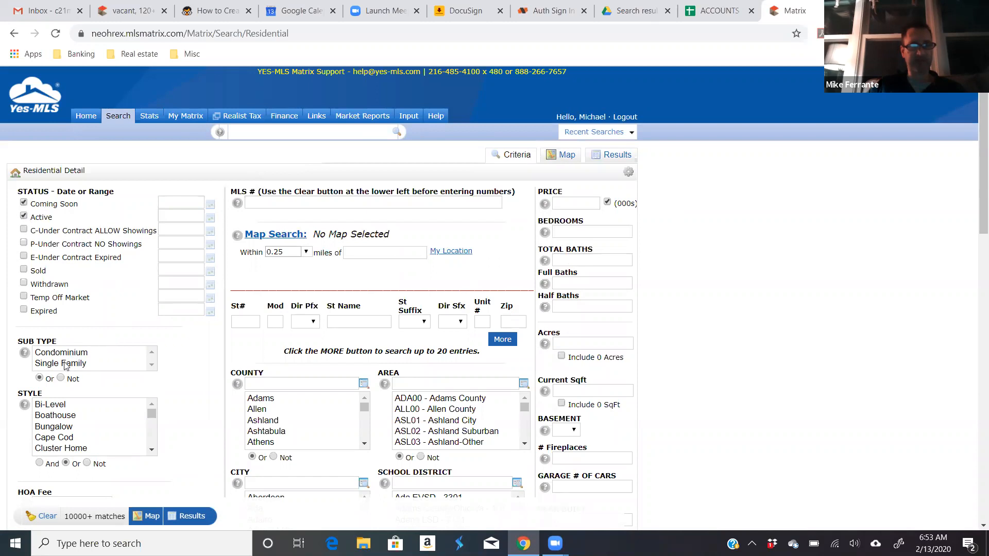
{"action": "left_click", "coordinate": [60, 364]}
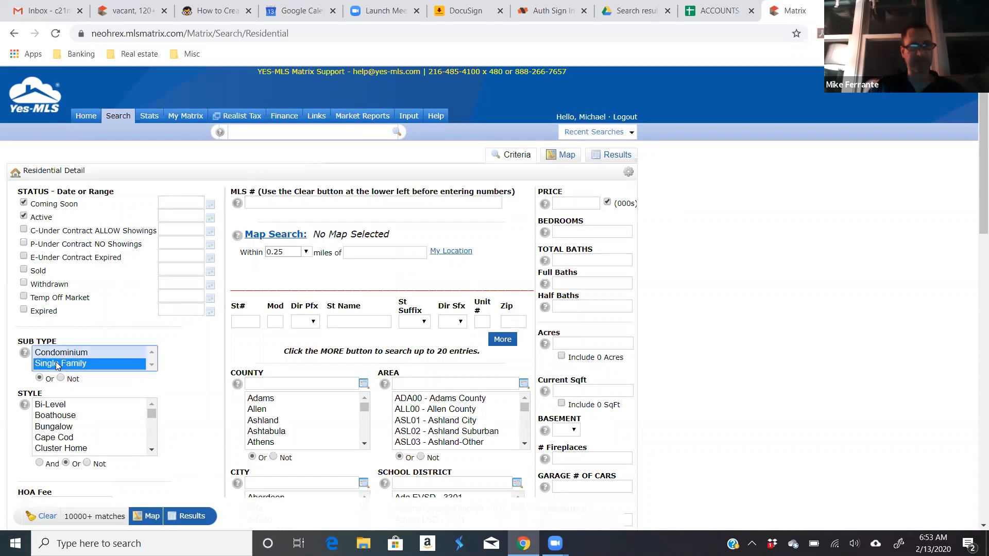
{"action": "left_click", "coordinate": [61, 363]}
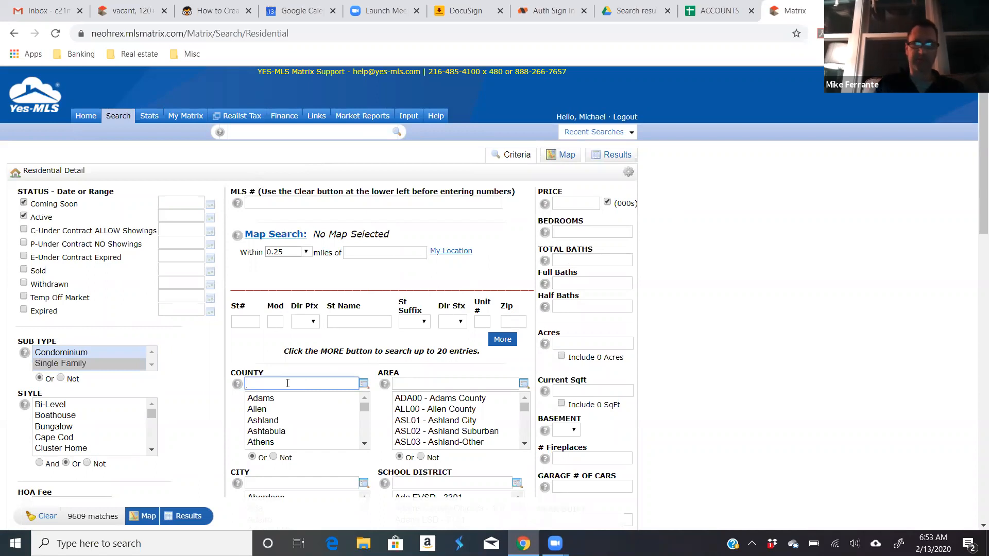
Step: Add Cuyahoga, Geauga and Lake counties to the search
{"action": "type", "text": "cuy"}
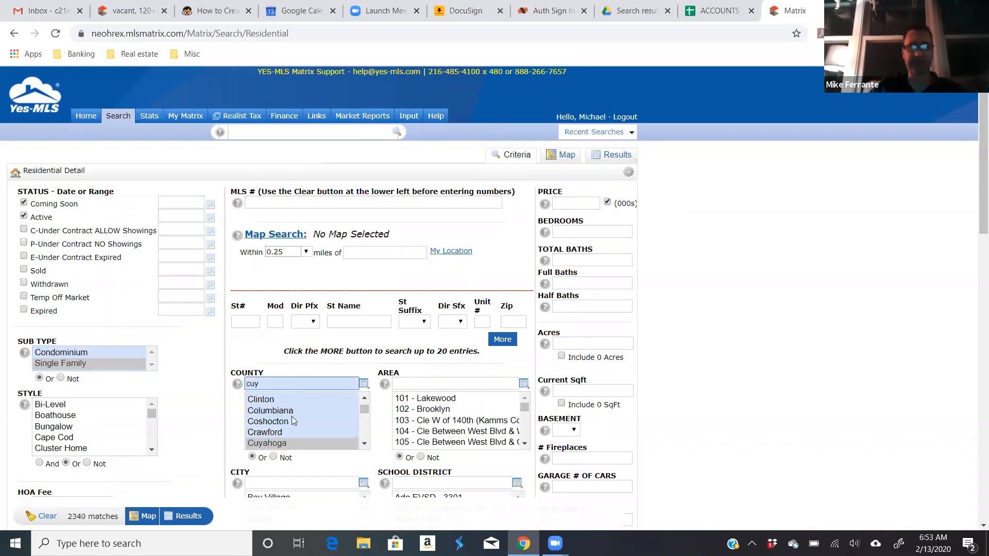
{"action": "left_click", "coordinate": [266, 414]}
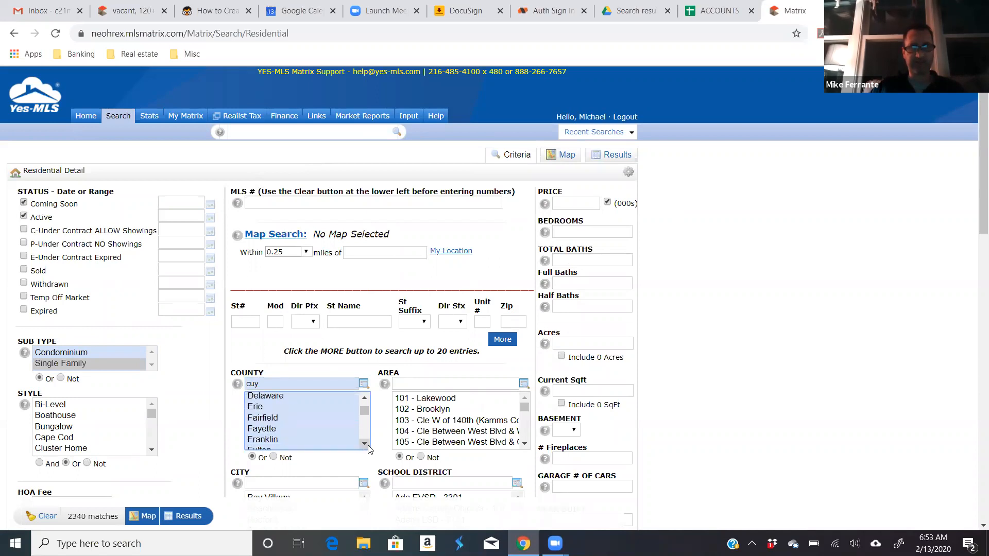
{"action": "left_click", "coordinate": [263, 420]}
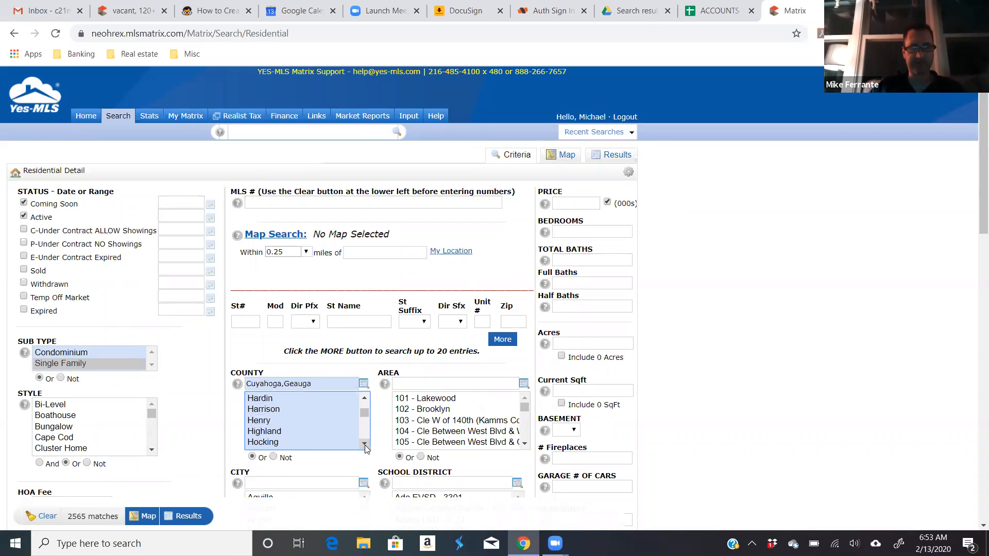
{"action": "left_click", "coordinate": [256, 430]}
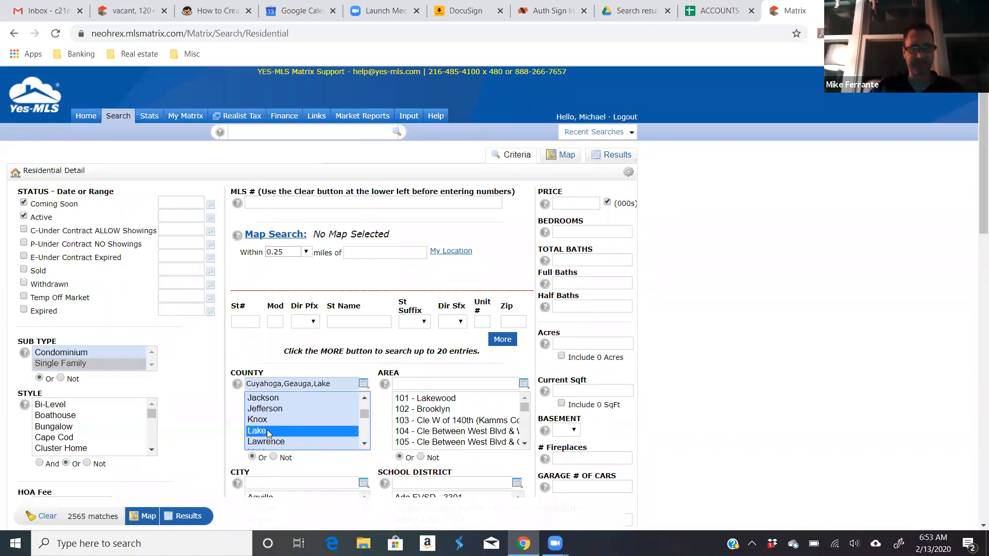
Step: Restrict the search's ownership type to Estate instead of Hud
{"action": "scroll", "scroll_direction": "down", "scroll_amount": 3}
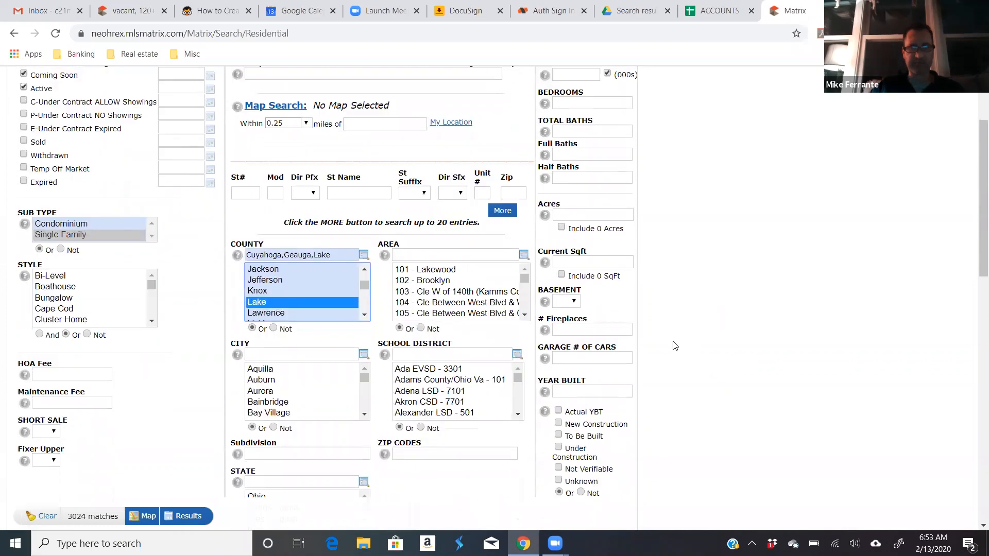
{"action": "scroll", "scroll_direction": "down", "scroll_amount": 3}
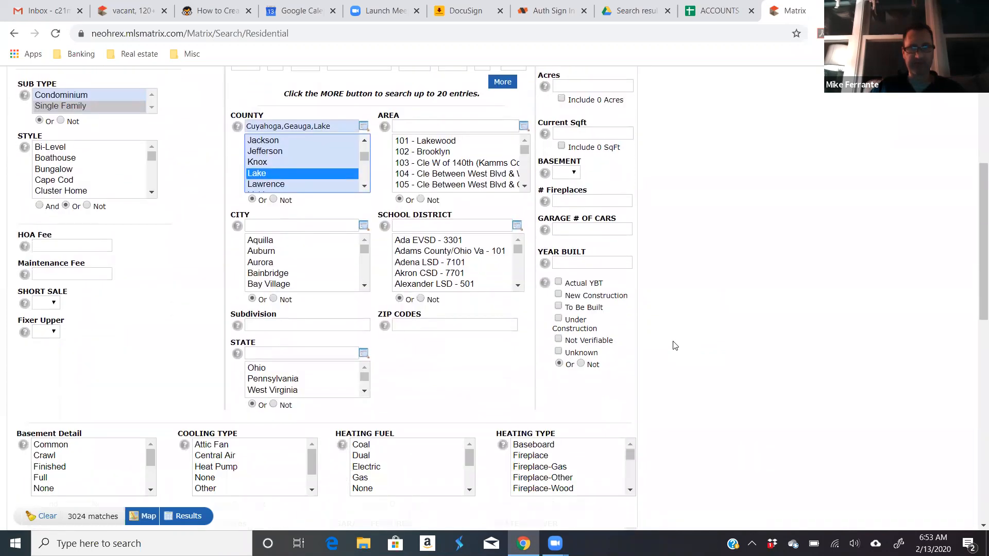
{"action": "scroll", "scroll_direction": "down", "scroll_amount": 3}
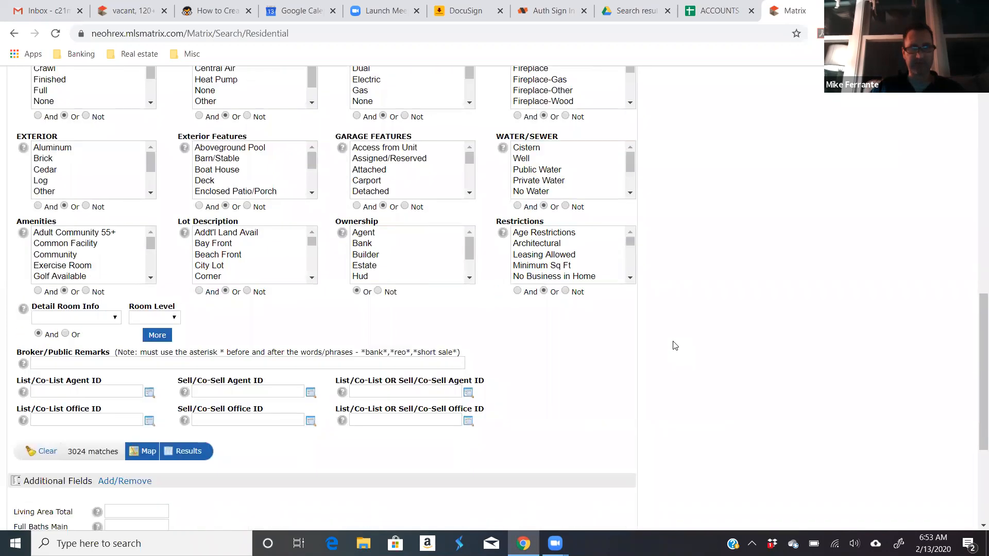
{"action": "scroll", "scroll_direction": "down", "scroll_amount": 3}
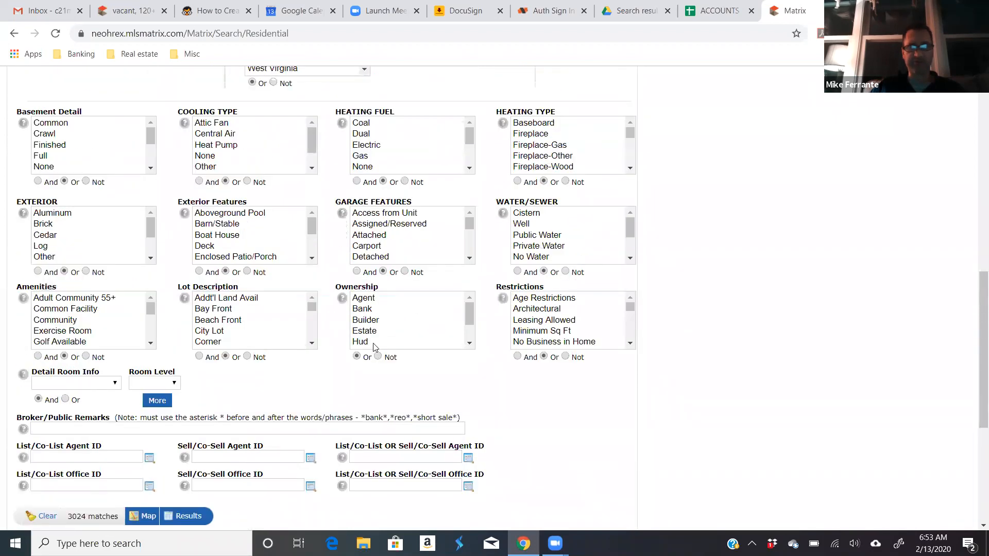
{"action": "mouse_move", "coordinate": [381, 308]}
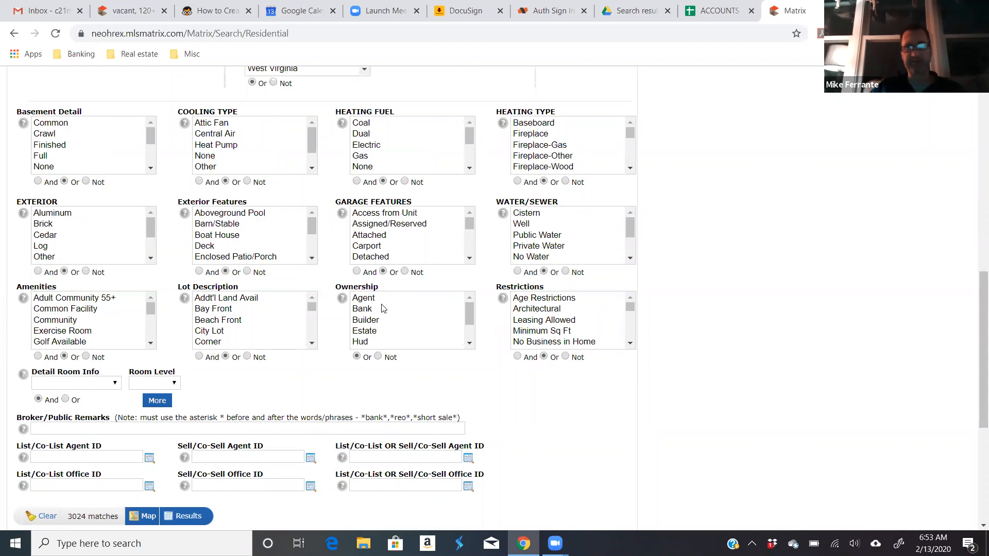
{"action": "left_click", "coordinate": [362, 308]}
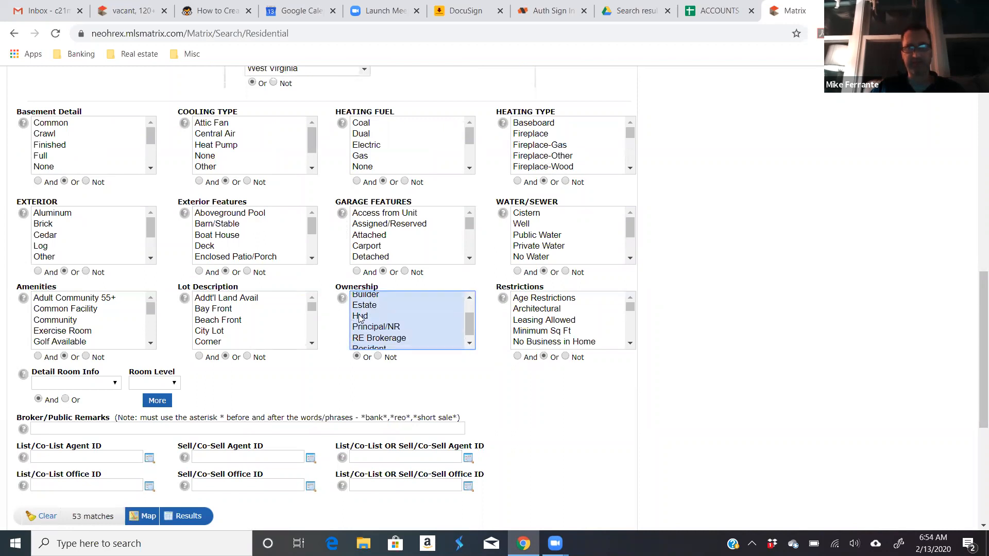
{"action": "left_click", "coordinate": [360, 316]}
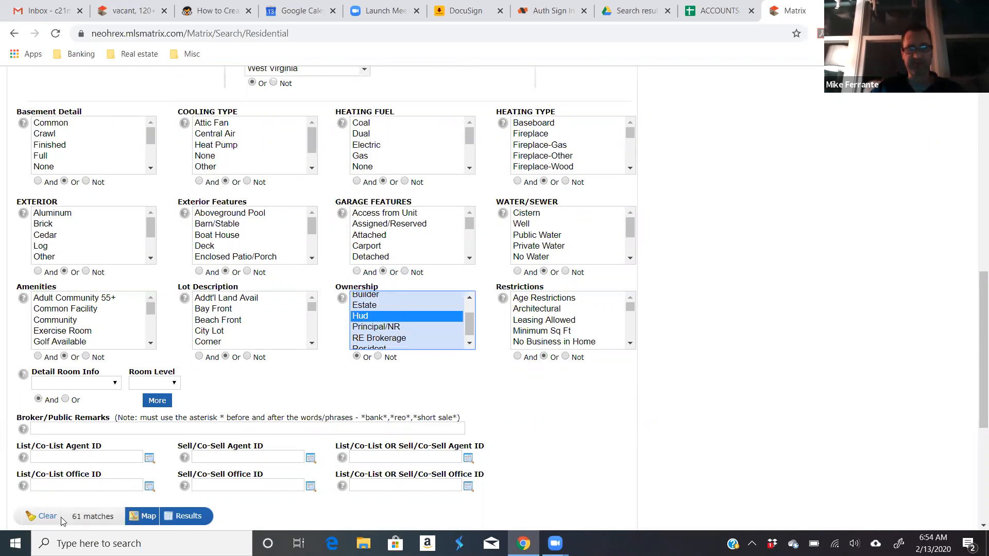
{"action": "mouse_move", "coordinate": [309, 472]}
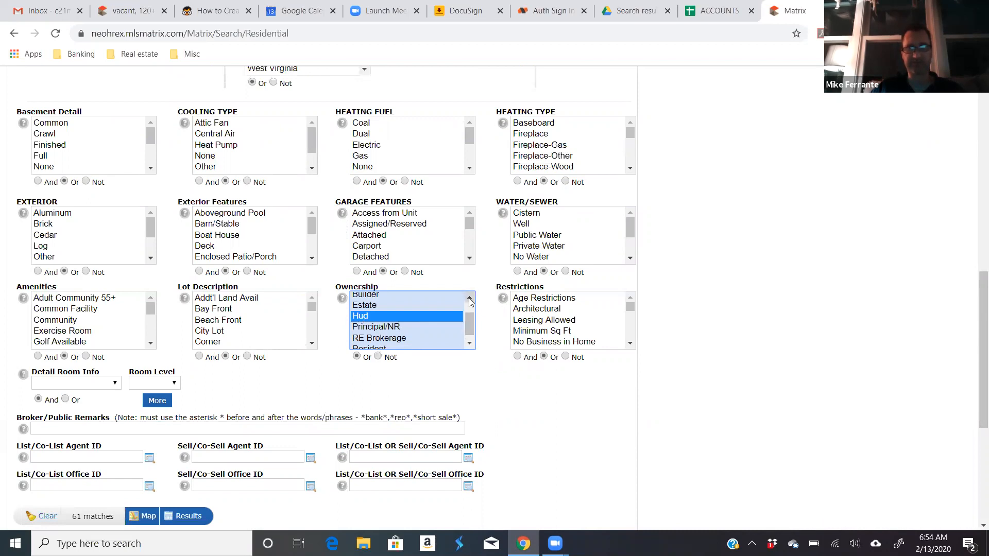
{"action": "left_click", "coordinate": [365, 305]}
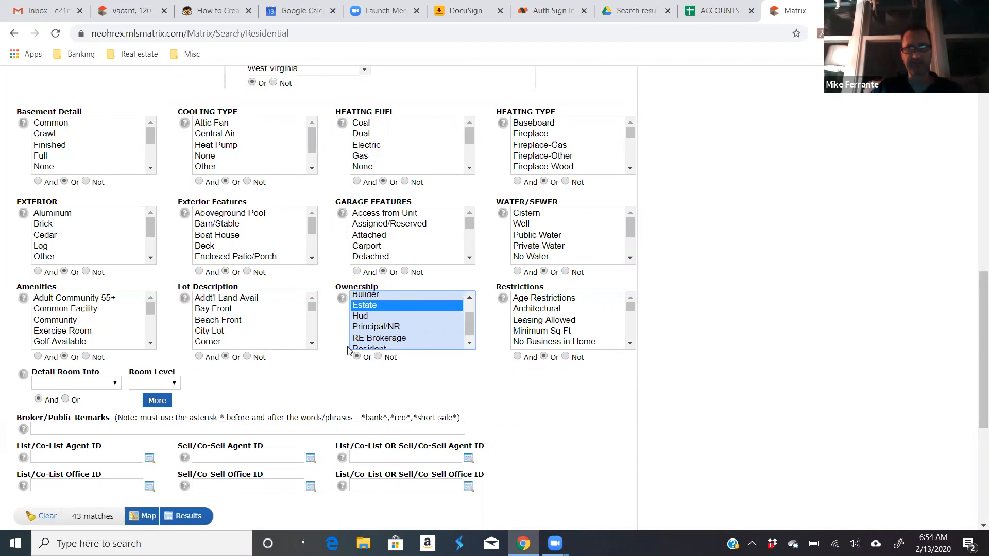
{"action": "mouse_move", "coordinate": [399, 308]}
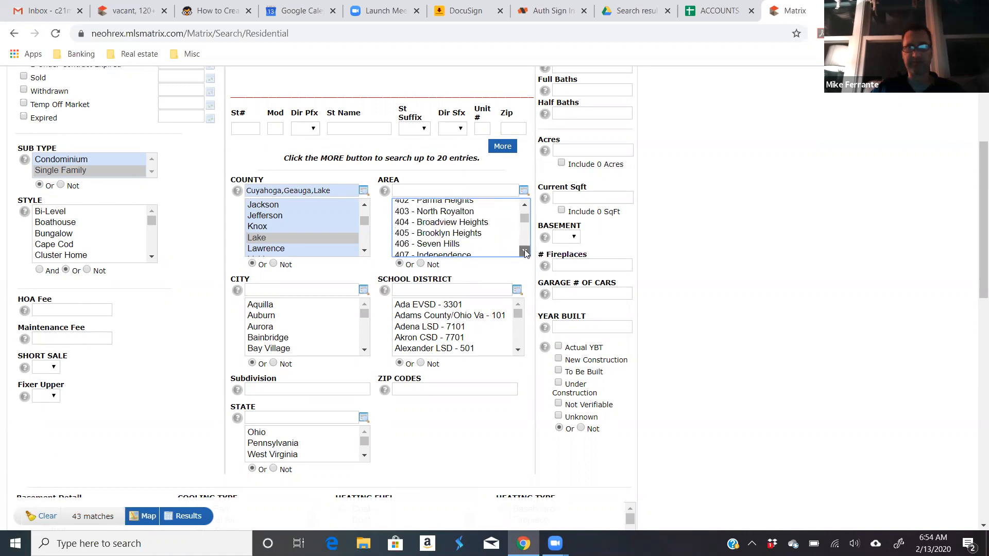
Step: Exclude area 1201 - East Cleveland from the search using Not
{"action": "scroll", "scroll_direction": "down", "scroll_amount": 3}
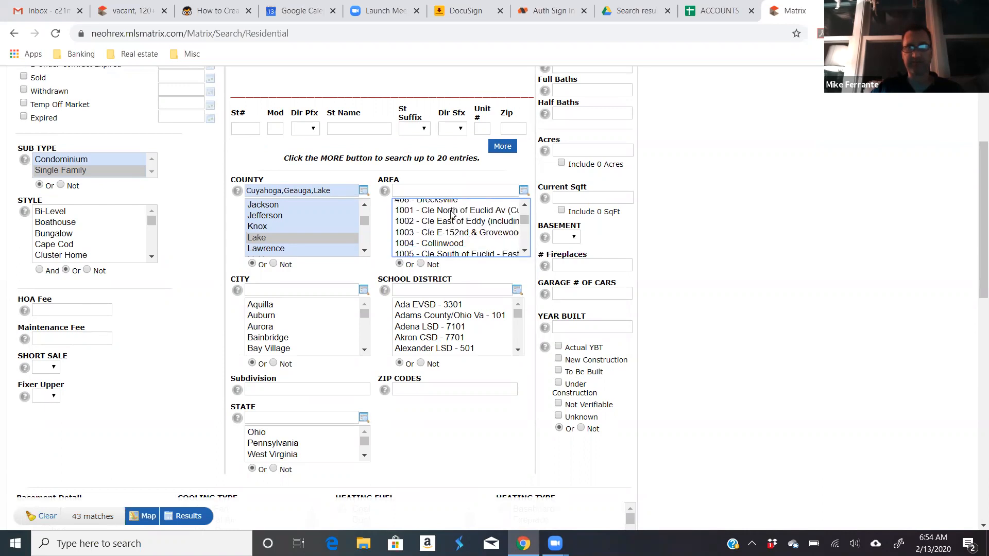
{"action": "scroll", "scroll_direction": "down", "scroll_amount": 3}
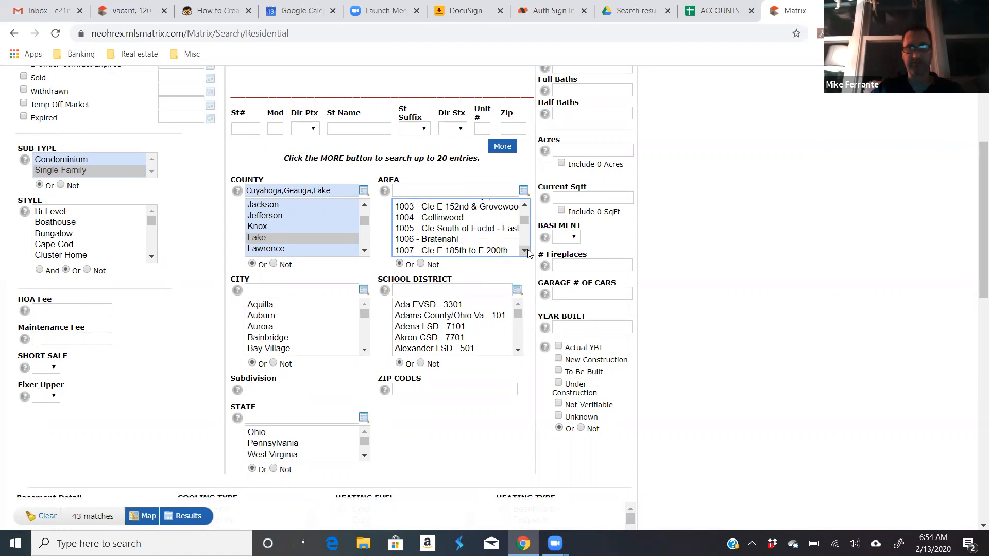
{"action": "mouse_move", "coordinate": [458, 228]}
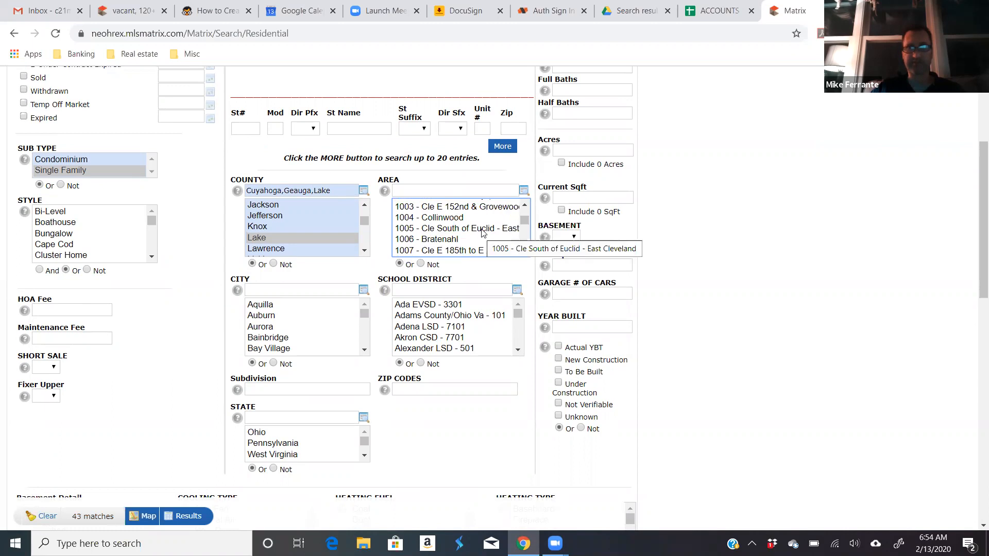
{"action": "left_click", "coordinate": [458, 228]}
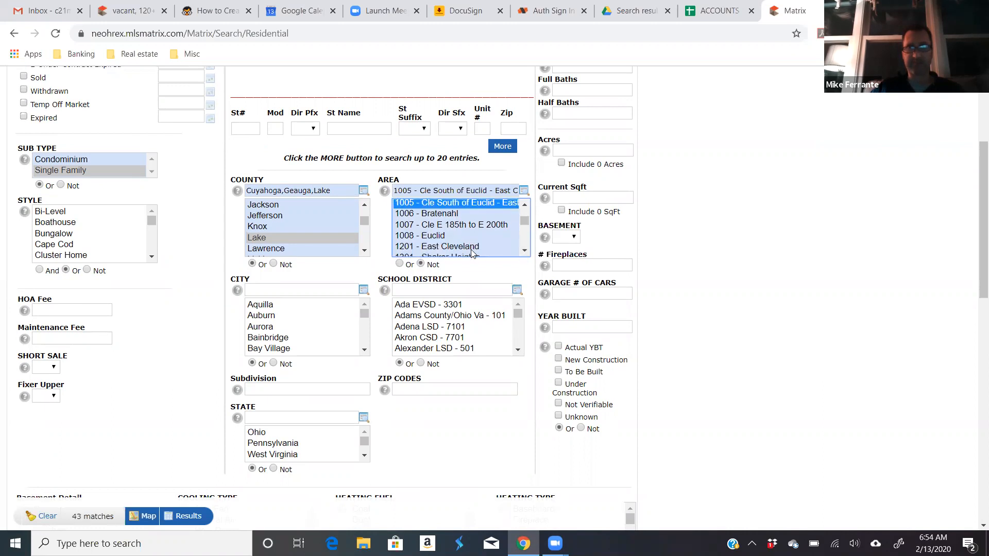
{"action": "left_click", "coordinate": [443, 246]}
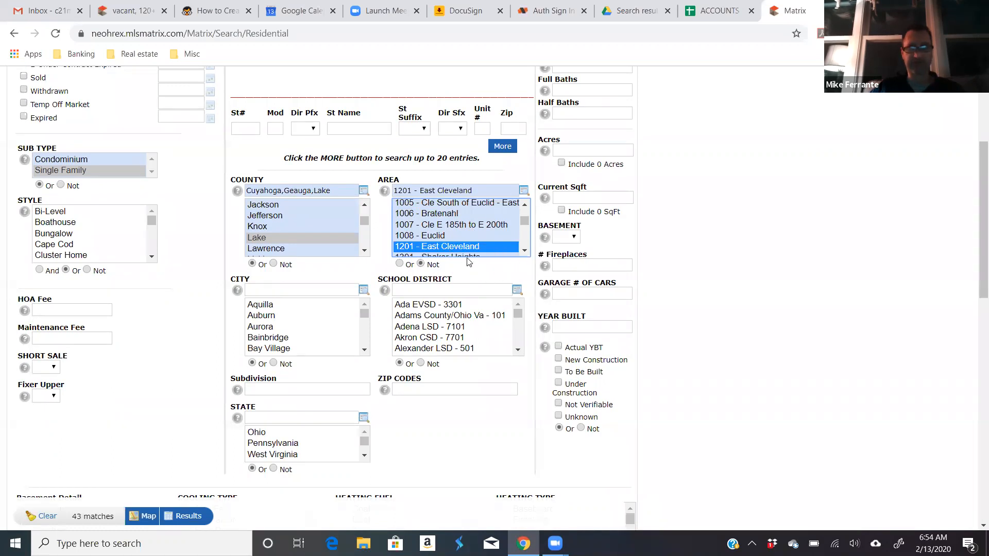
{"action": "mouse_move", "coordinate": [509, 258]}
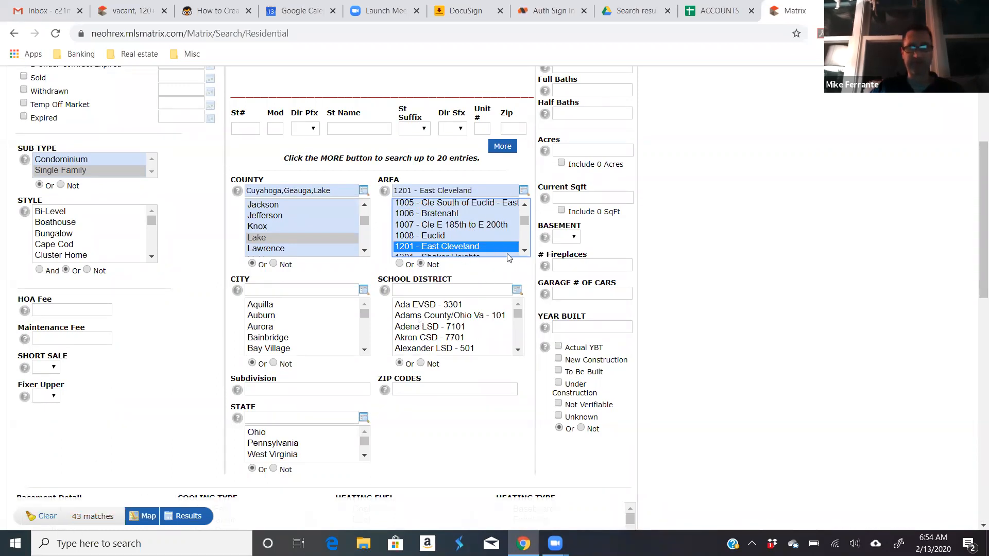
{"action": "scroll", "scroll_direction": "down", "scroll_amount": 3}
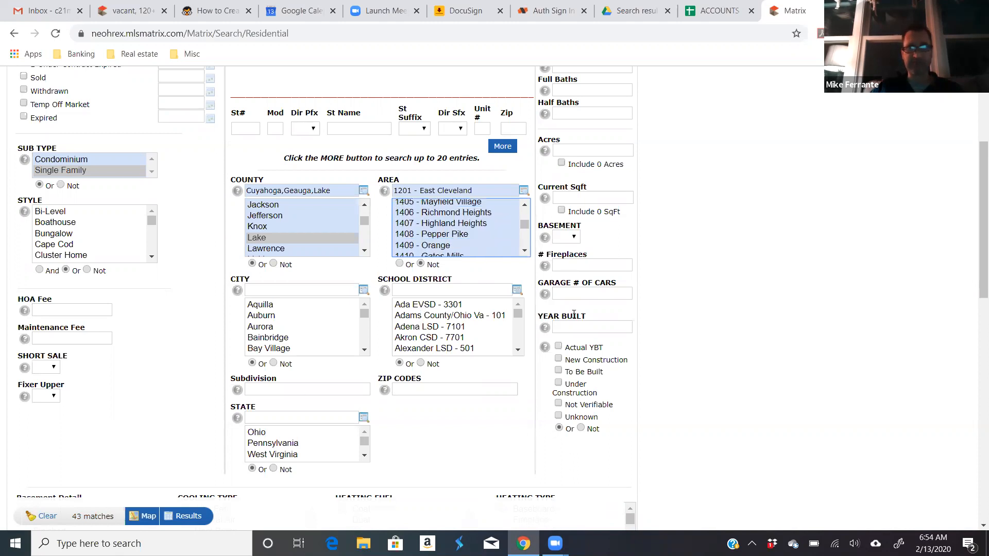
{"action": "mouse_move", "coordinate": [618, 227]}
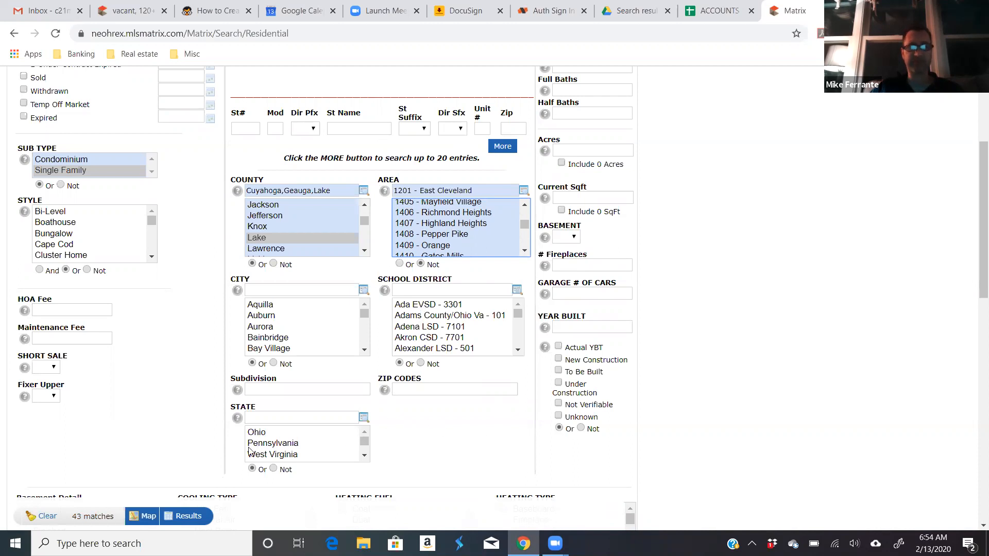
{"action": "scroll", "scroll_direction": "down", "scroll_amount": 3}
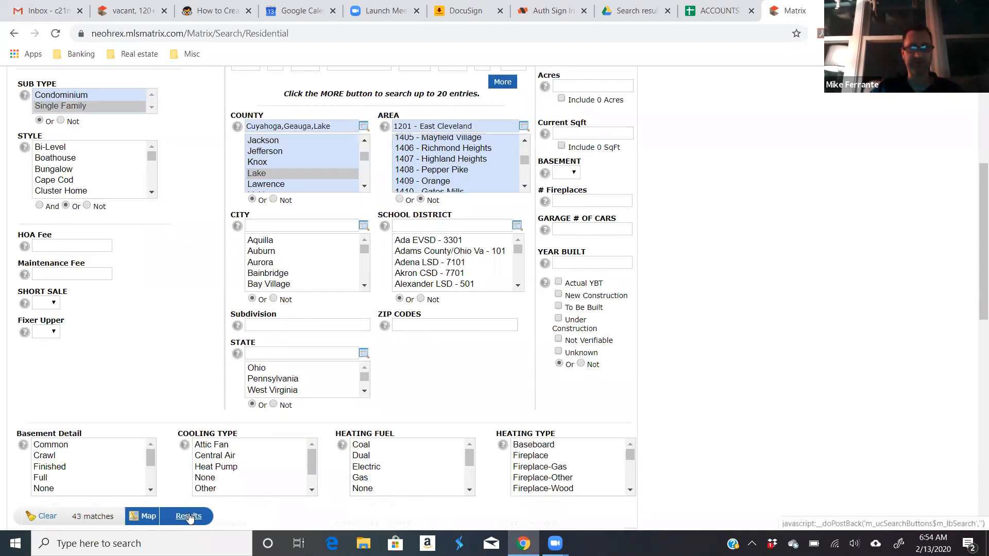
{"action": "left_click", "coordinate": [186, 516]}
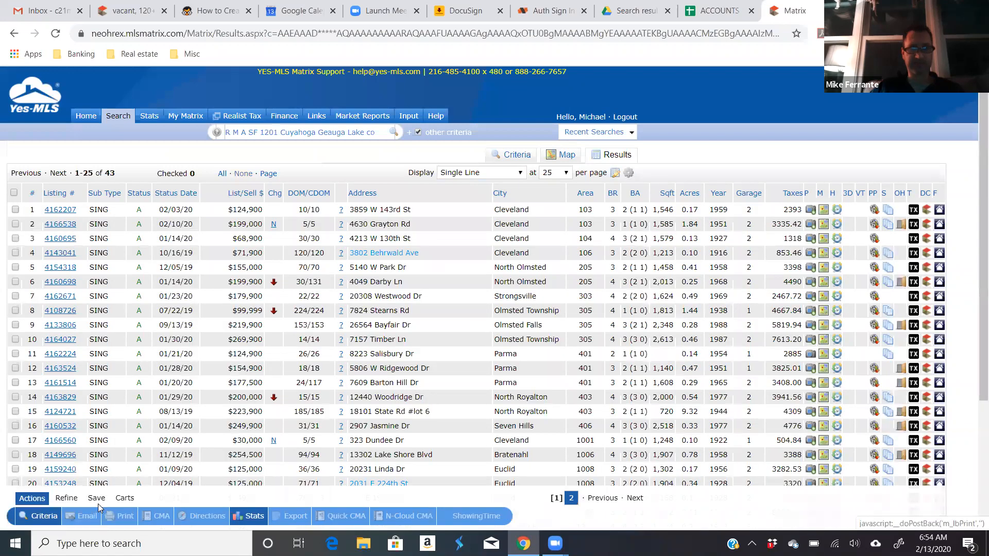
{"action": "left_click", "coordinate": [96, 499]}
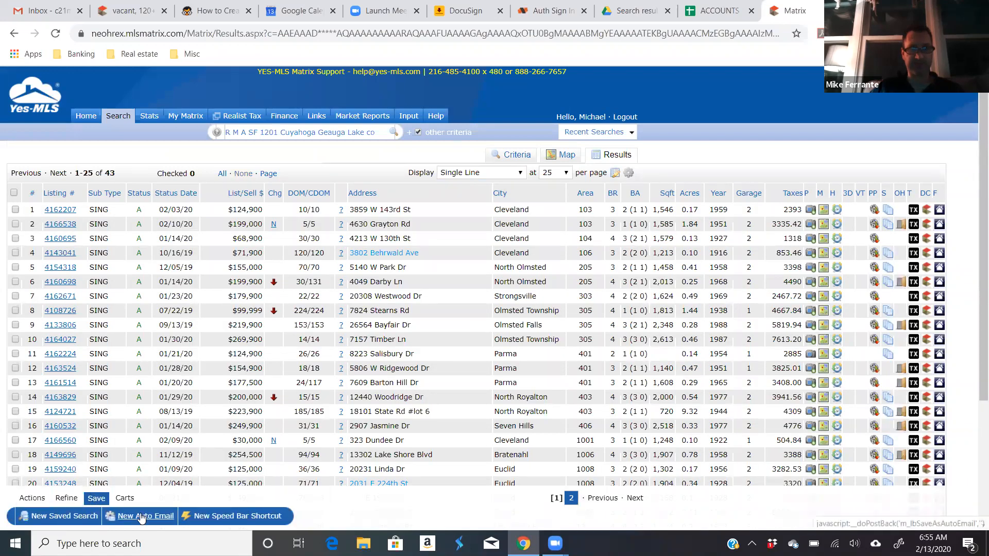
{"action": "left_click", "coordinate": [146, 516]}
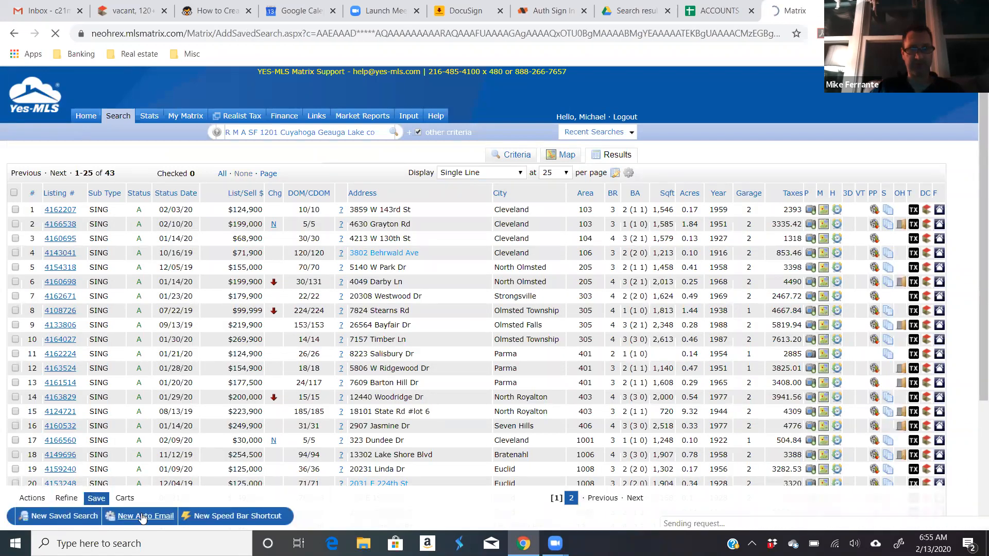
{"action": "left_click", "coordinate": [143, 516]}
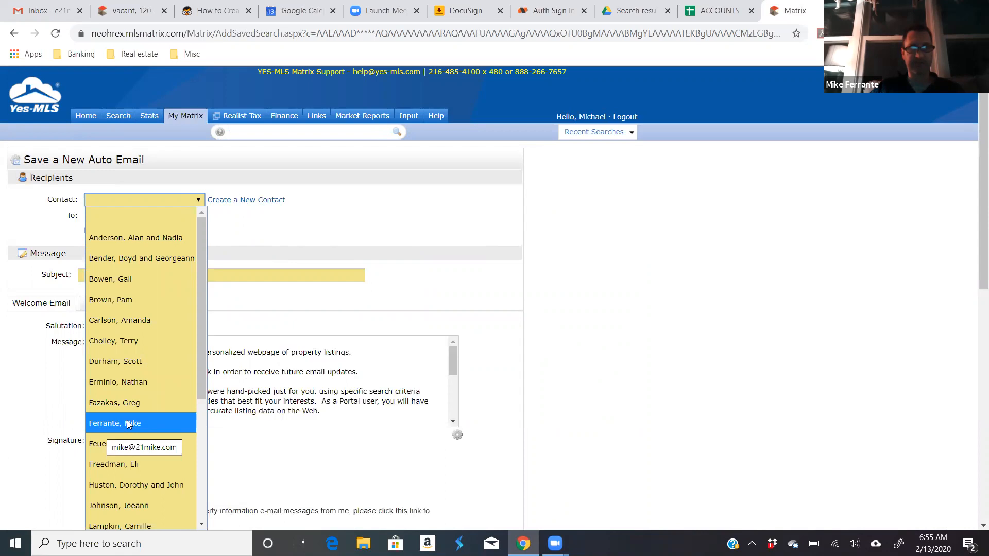
{"action": "left_click", "coordinate": [115, 424]}
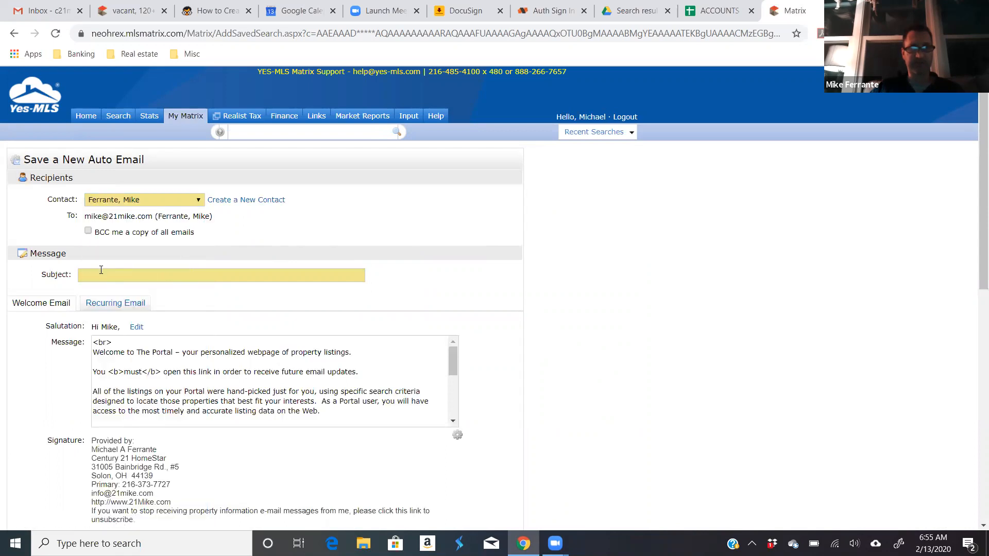
{"action": "left_click", "coordinate": [220, 275]}
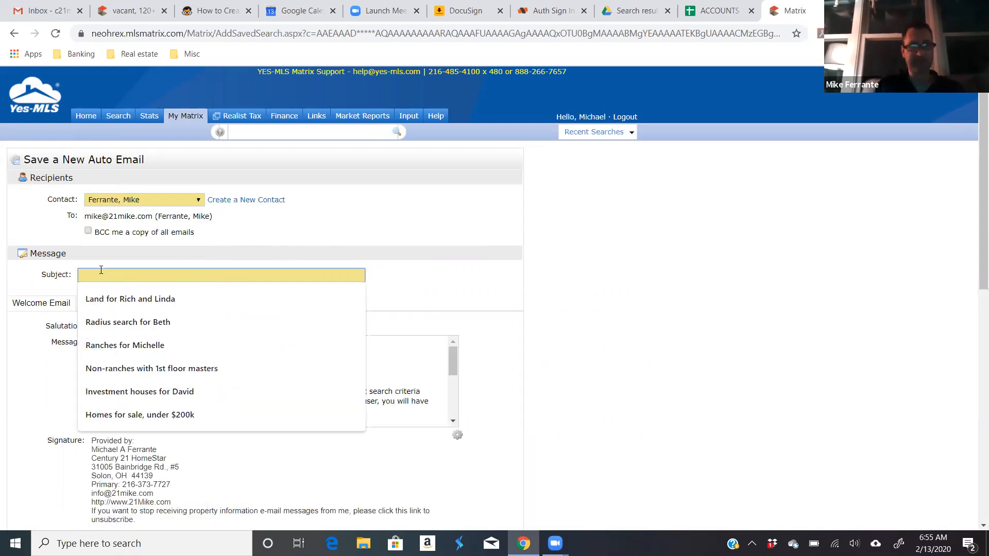
{"action": "type", "text": "Estates for Mike F"}
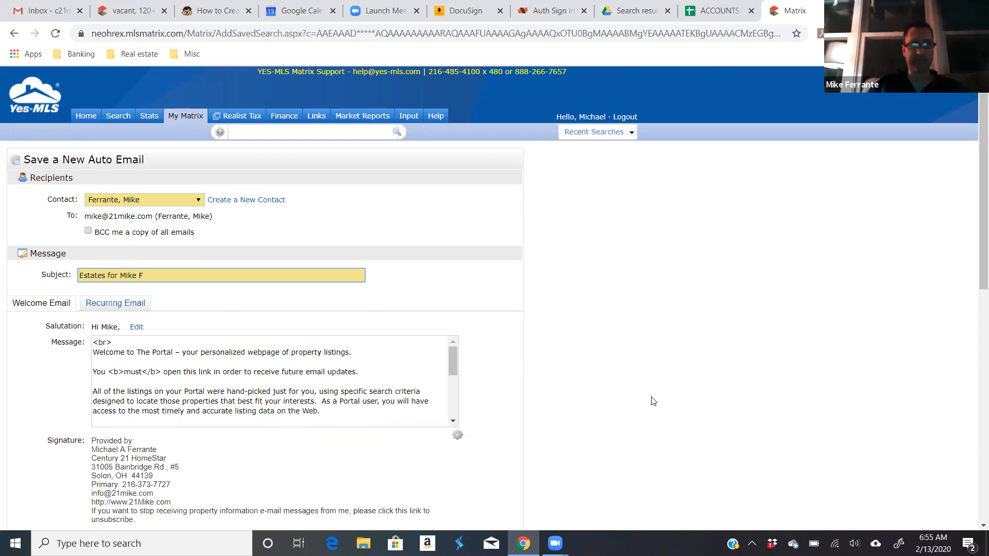
Step: Keep the Daily, Every Morning schedule and save the estates auto email
{"action": "scroll", "scroll_direction": "down", "scroll_amount": 3}
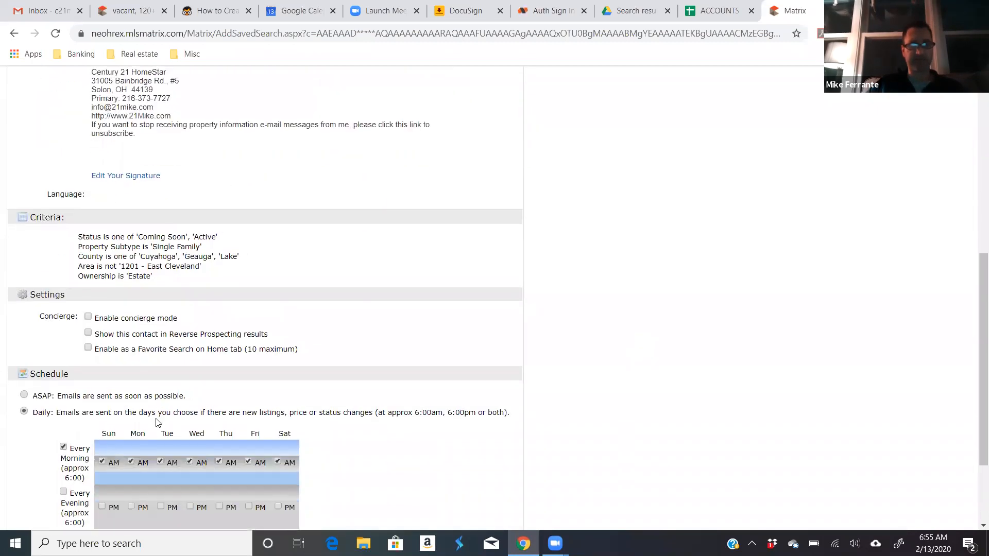
{"action": "mouse_move", "coordinate": [132, 317]}
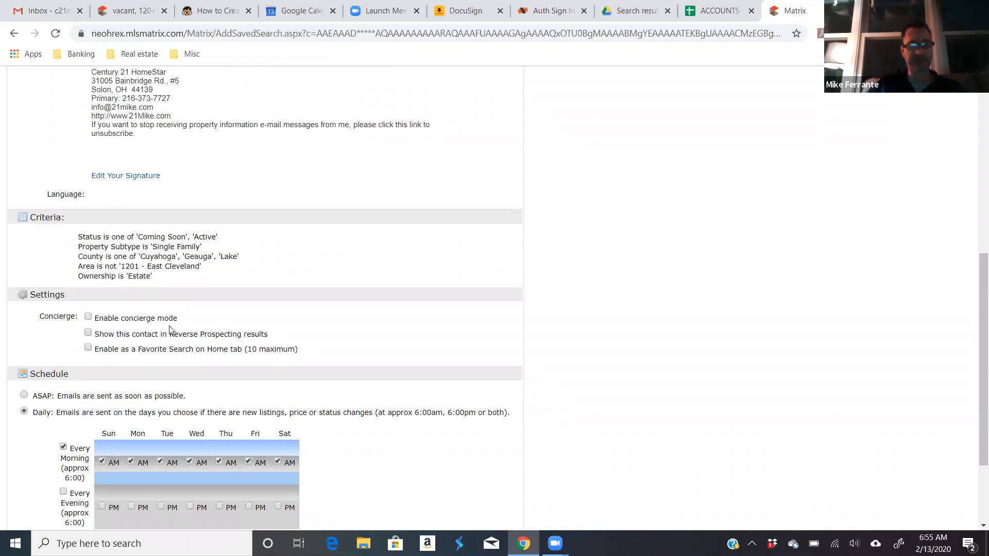
{"action": "scroll", "scroll_direction": "down", "scroll_amount": 3}
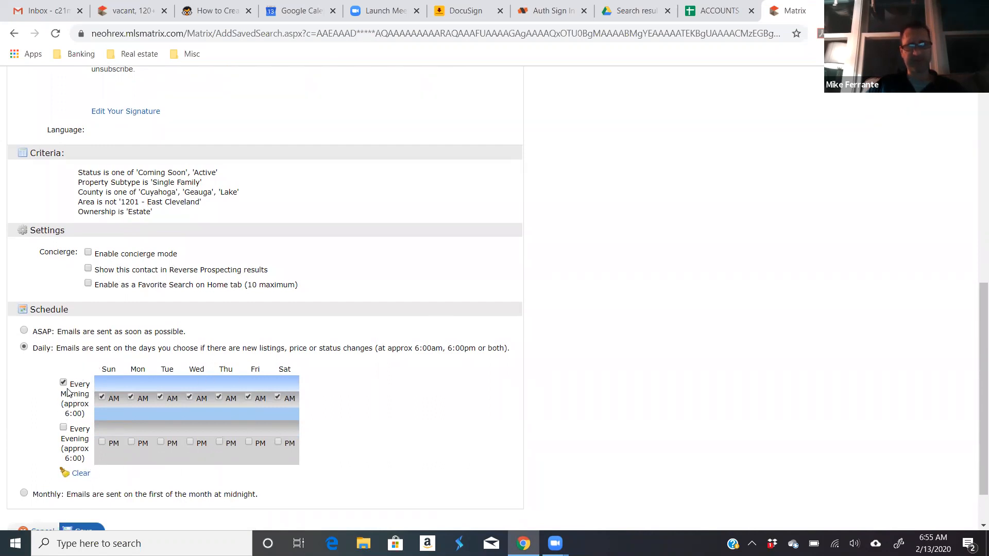
{"action": "mouse_move", "coordinate": [69, 447]}
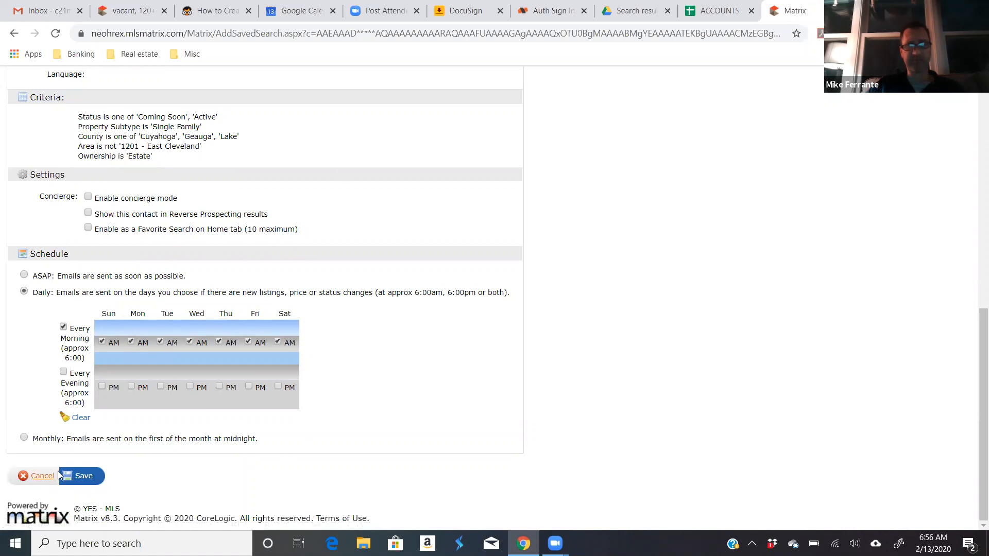
{"action": "left_click", "coordinate": [81, 475]}
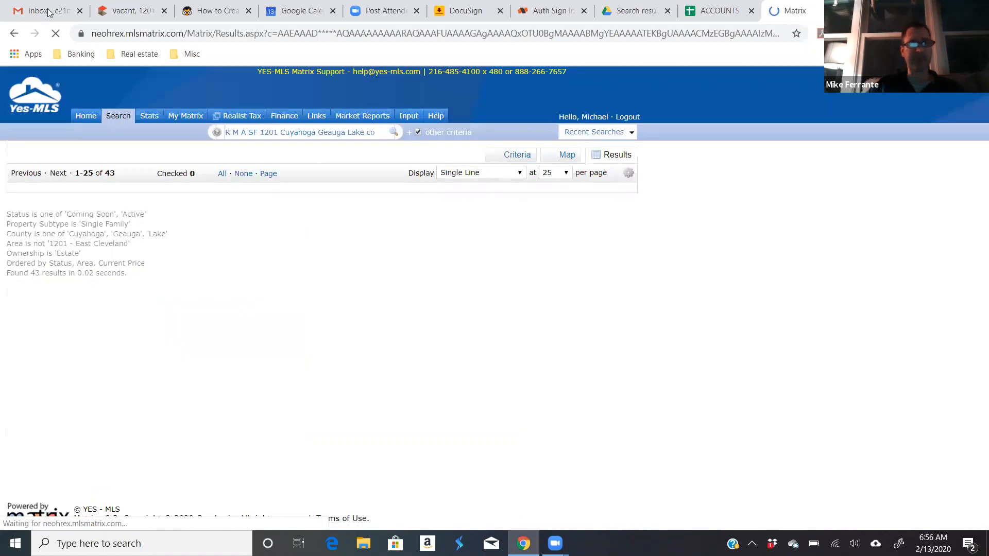
Step: Open the 'vacant, 120+ DOM' email from Gmail Trash and close the client portal tab
{"action": "left_click", "coordinate": [41, 10]}
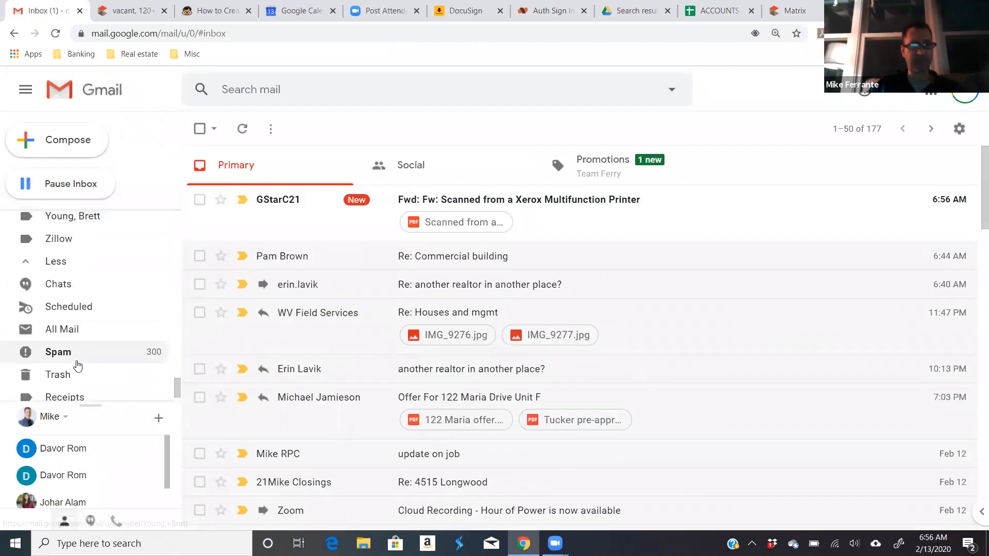
{"action": "left_click", "coordinate": [58, 374]}
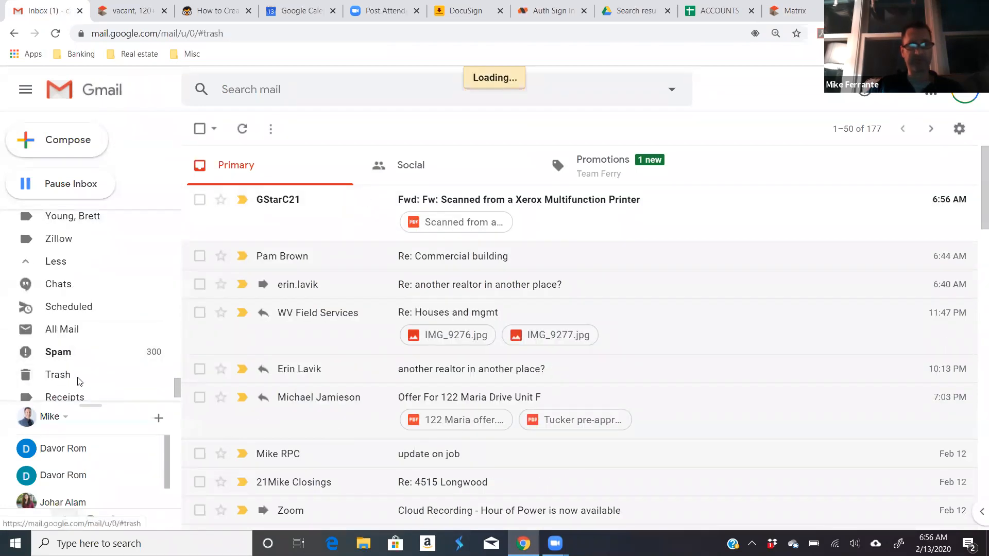
{"action": "left_click", "coordinate": [57, 374]}
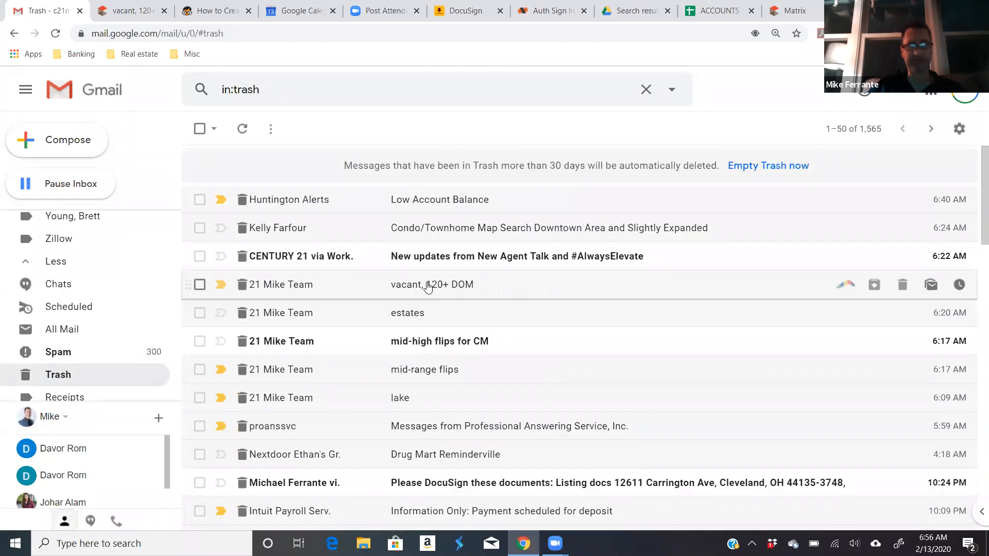
{"action": "left_click", "coordinate": [432, 284]}
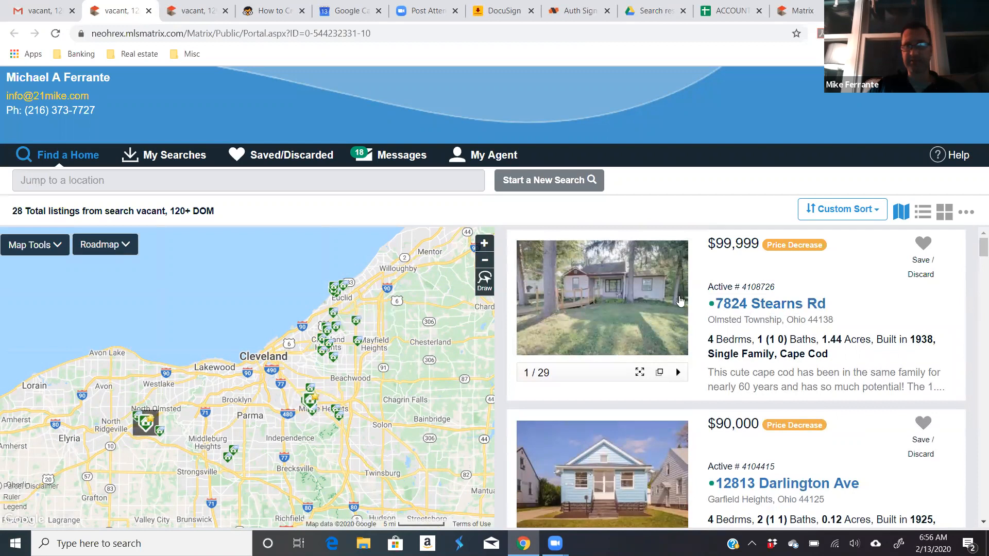
{"action": "mouse_move", "coordinate": [781, 297]}
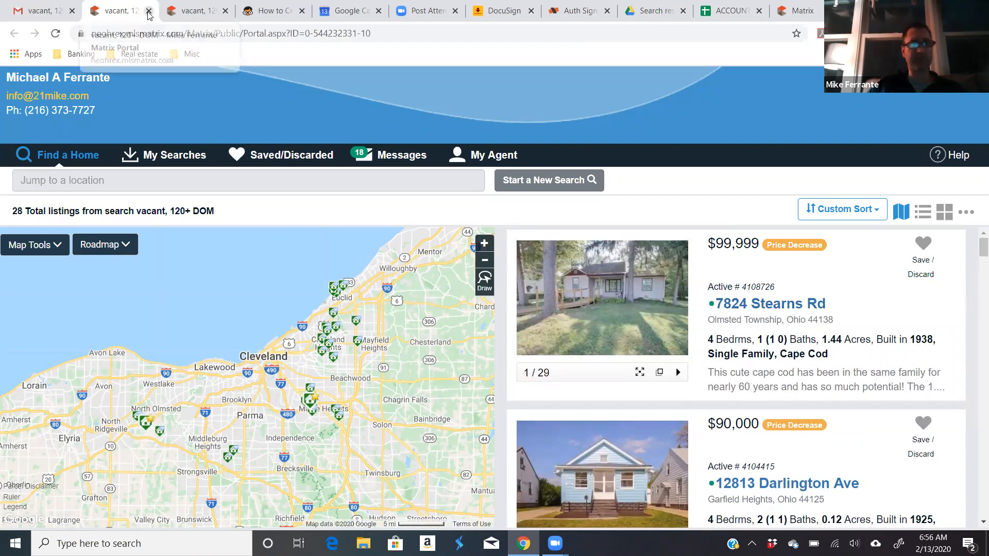
{"action": "left_click", "coordinate": [34, 11]}
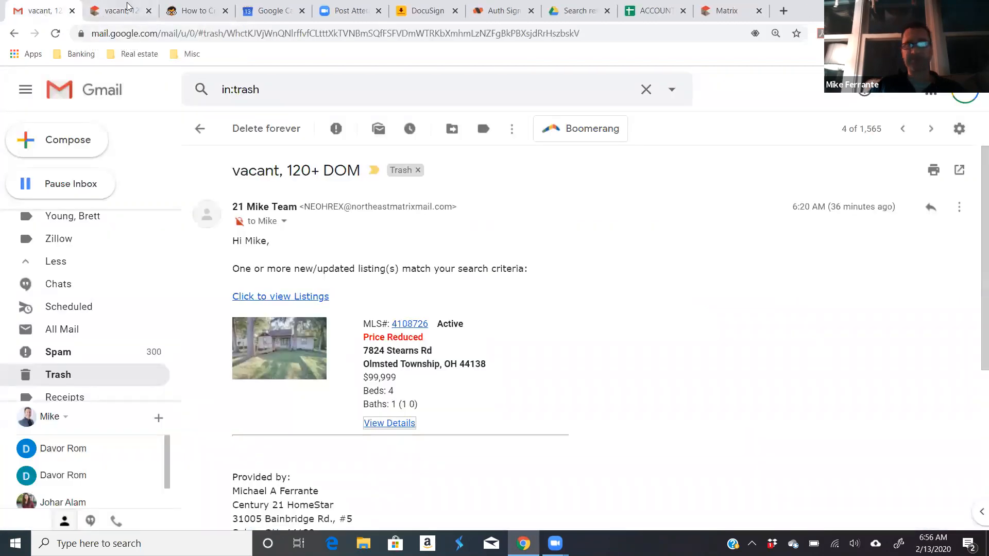
Step: Return to the Matrix 43-listing results and show the Search types menu
{"action": "left_click", "coordinate": [790, 11]}
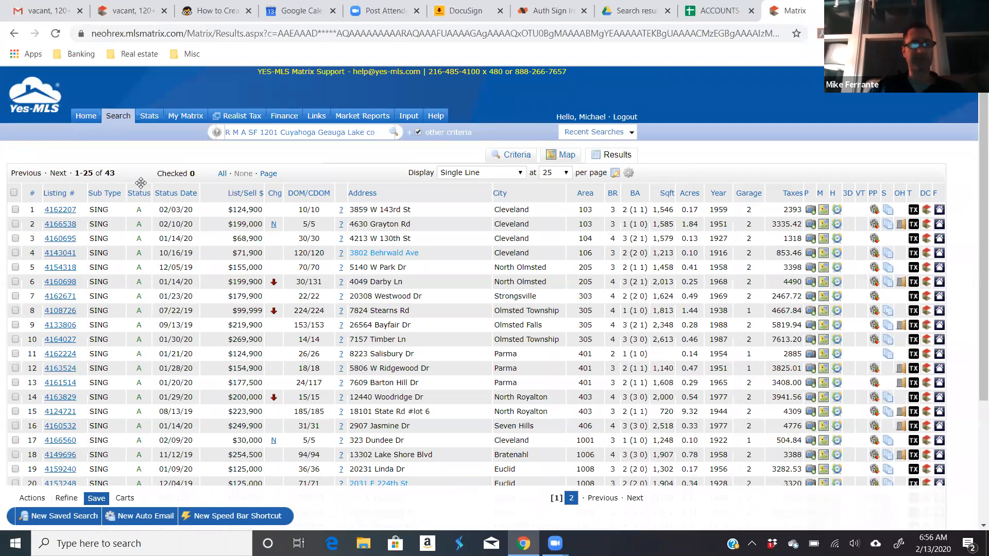
{"action": "left_click", "coordinate": [117, 115]}
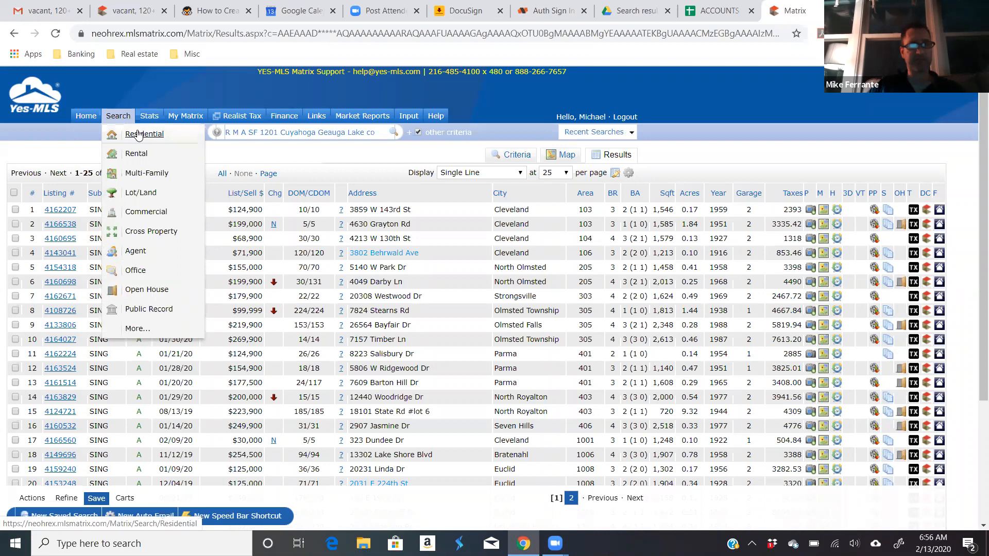
Step: Start a new residential search for Cuyahoga county short sales
{"action": "left_click", "coordinate": [144, 134]}
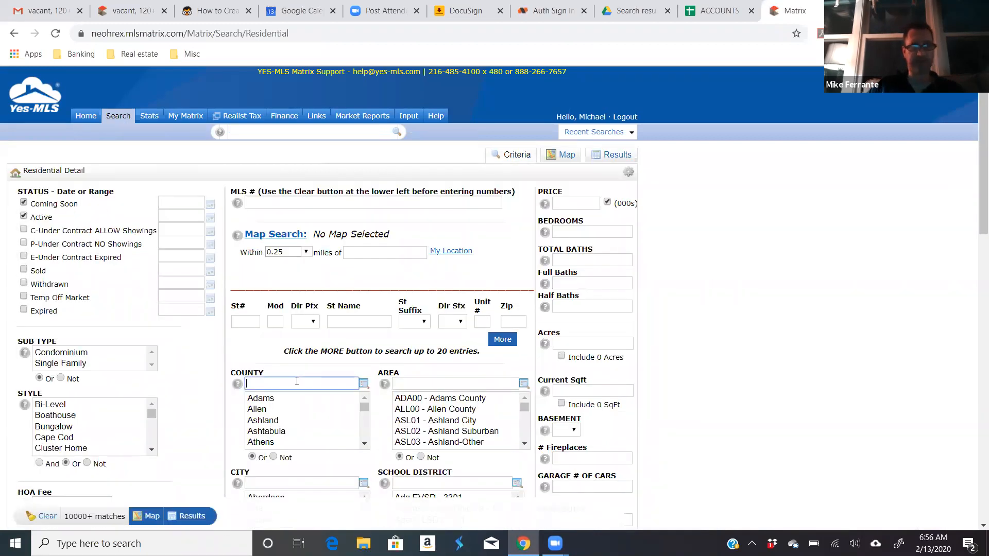
{"action": "type", "text": "cuy"}
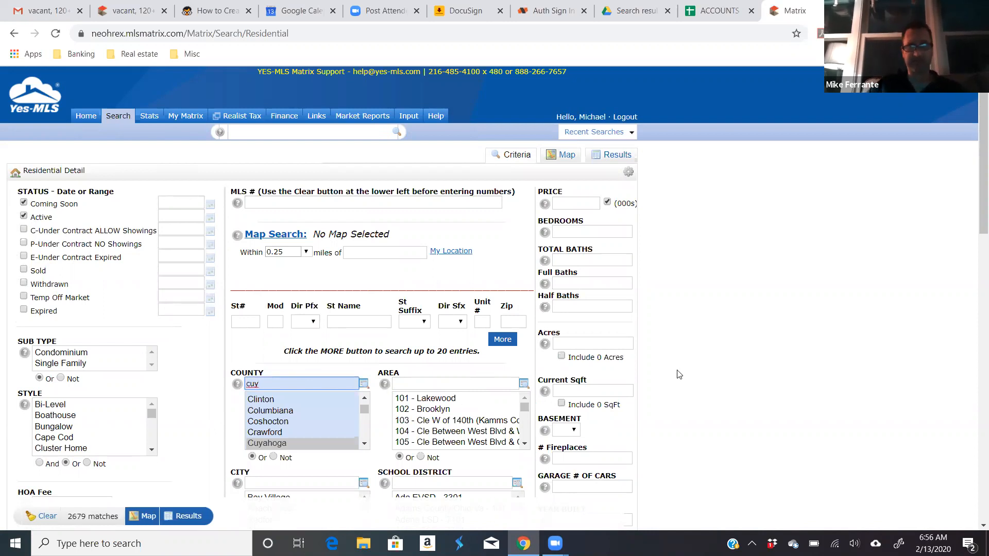
{"action": "scroll", "scroll_direction": "down", "scroll_amount": 3}
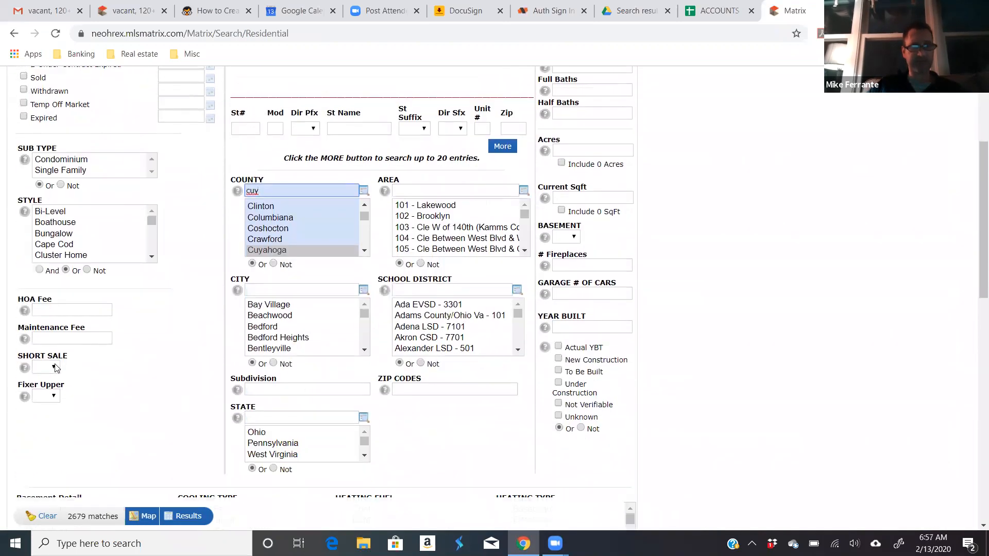
{"action": "left_click", "coordinate": [45, 368]}
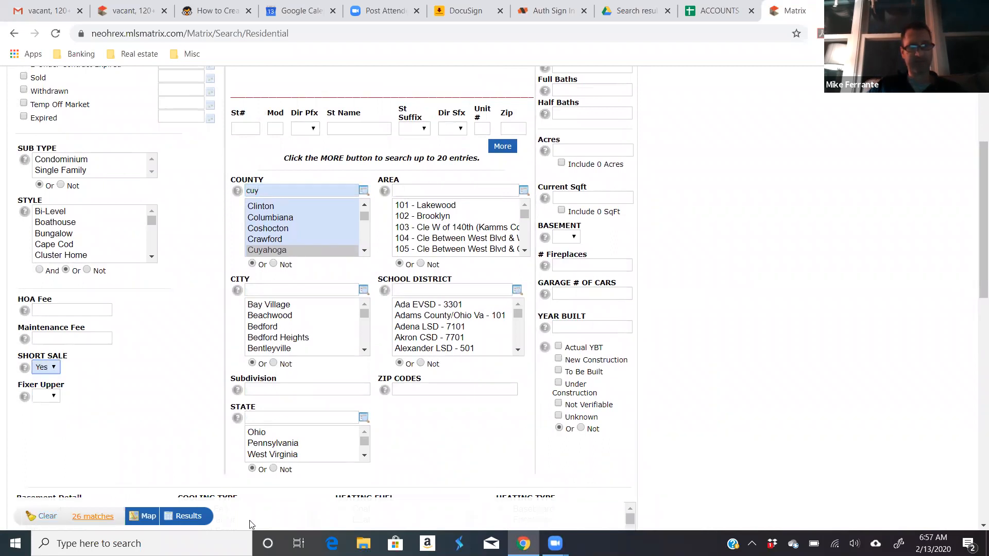
Step: Exclude area 1201 East Cleveland from the short-sale search
{"action": "scroll", "scroll_direction": "down", "scroll_amount": 3}
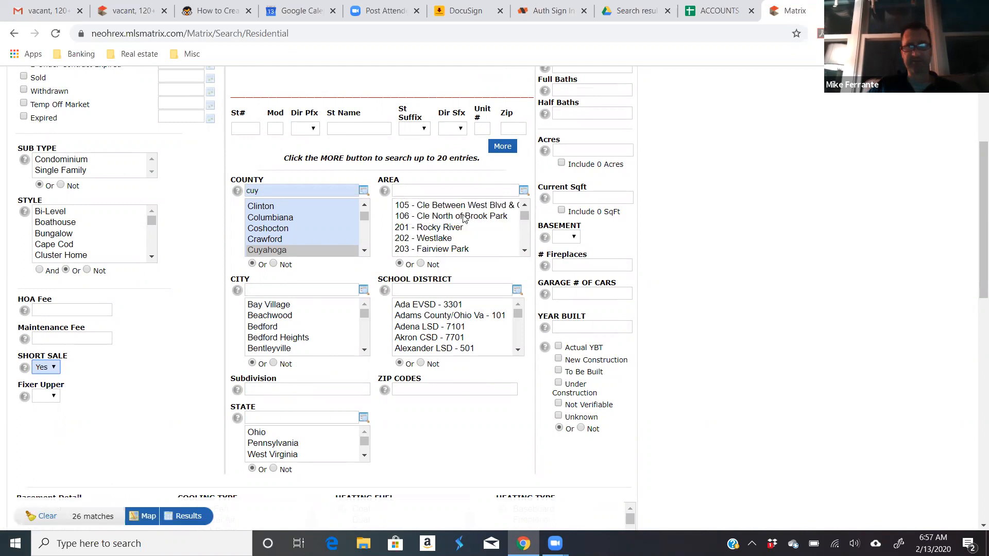
{"action": "scroll", "scroll_direction": "down", "scroll_amount": 3}
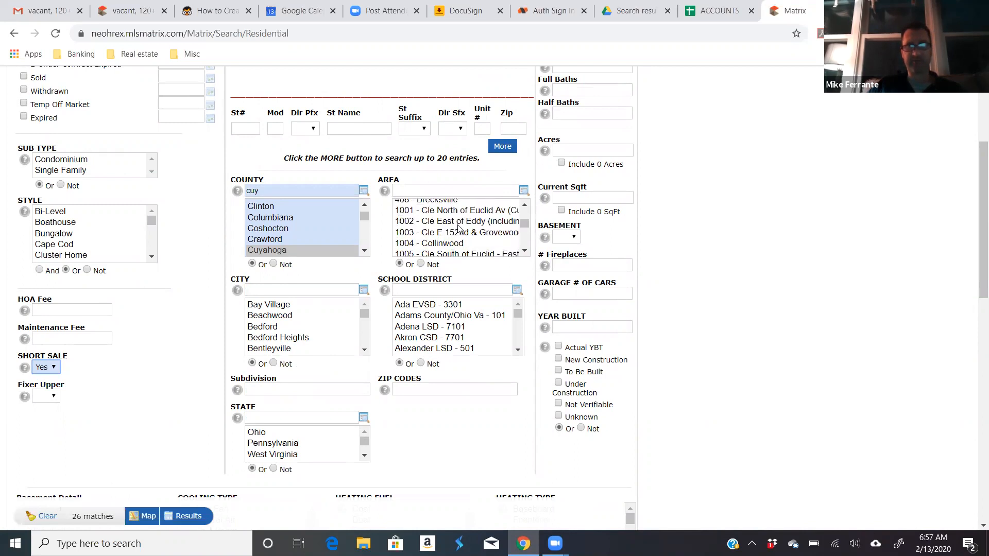
{"action": "scroll", "scroll_direction": "down", "scroll_amount": 3}
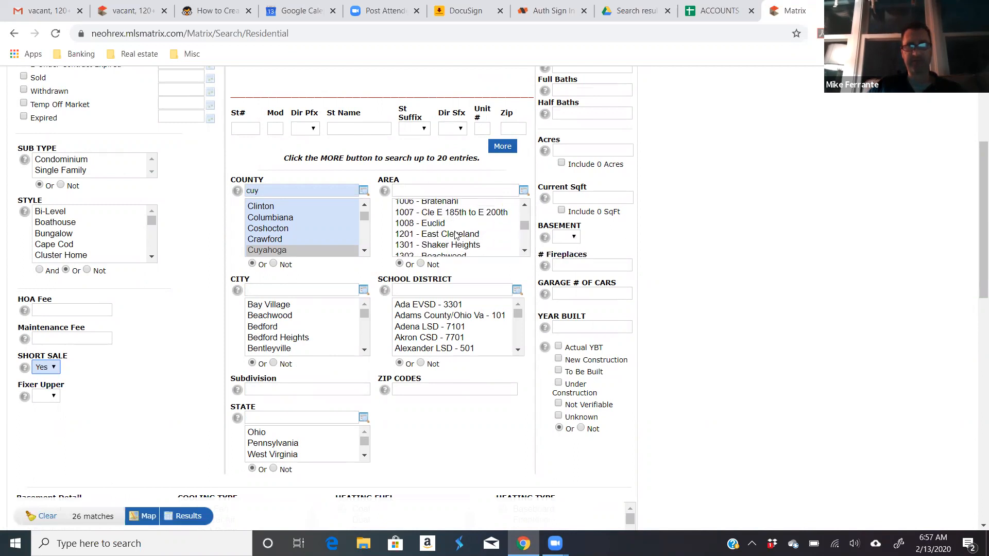
{"action": "left_click", "coordinate": [445, 233]}
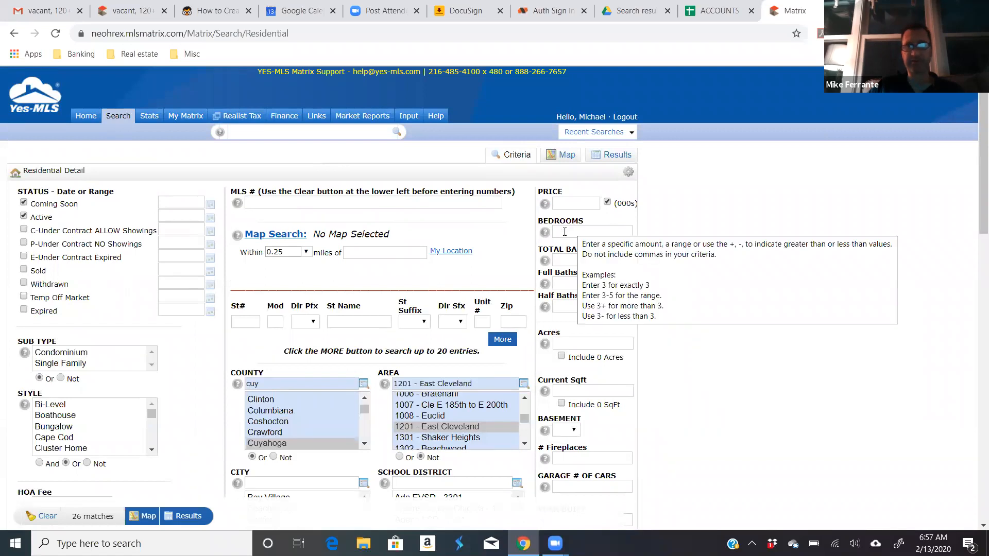
{"action": "mouse_move", "coordinate": [530, 255]}
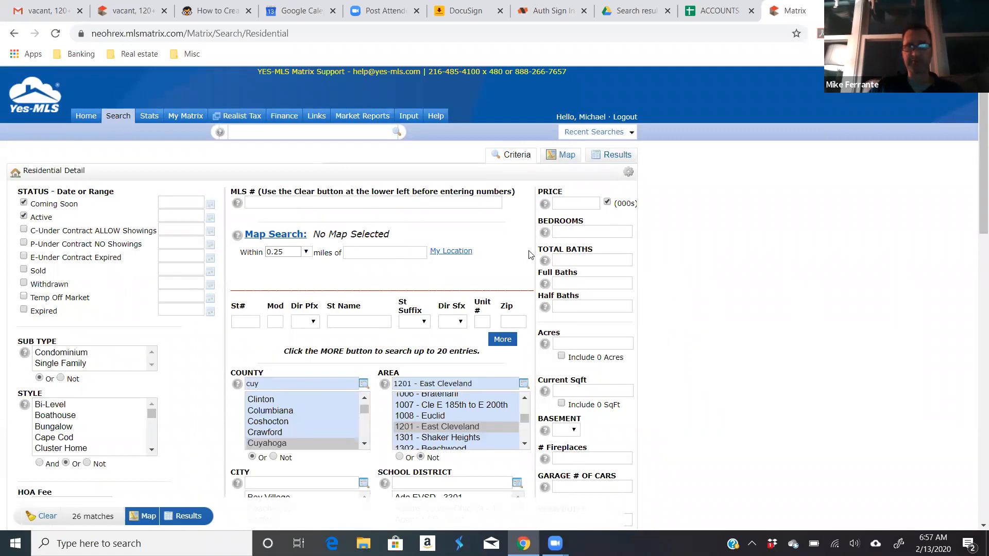
Step: Exclude Well and Septic water/sewer types from the search using the Not option
{"action": "scroll", "scroll_direction": "down", "scroll_amount": 3}
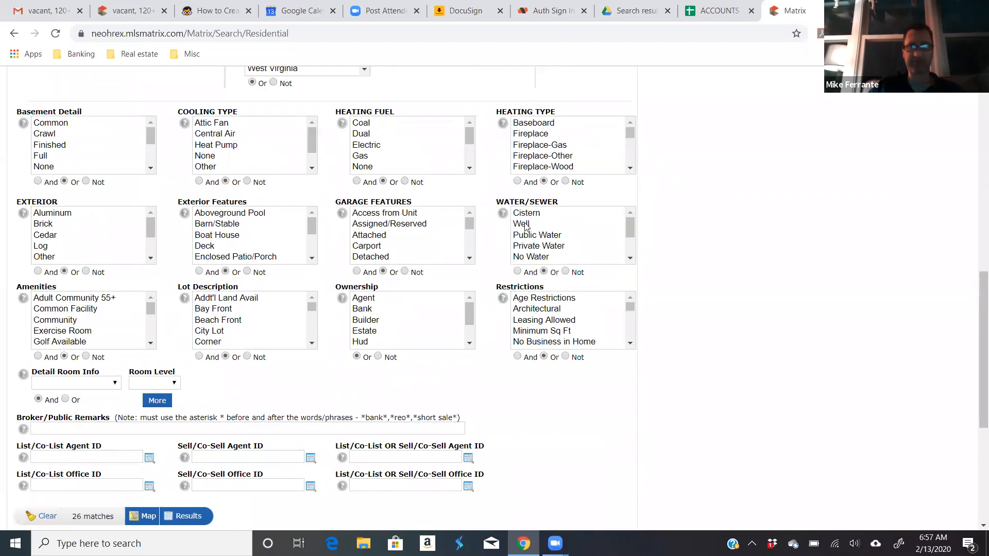
{"action": "left_click", "coordinate": [522, 223]}
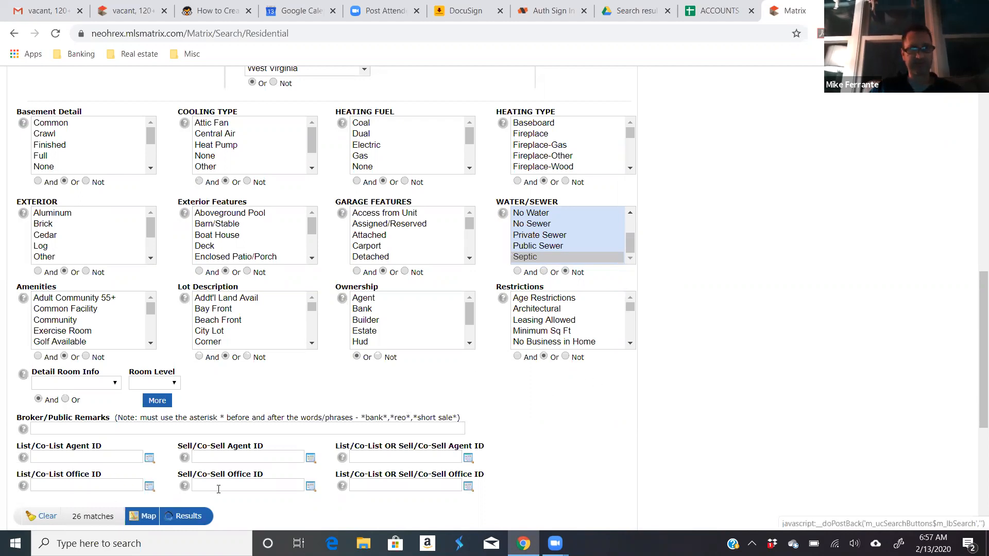
Step: Show the 26 results, then start a New Auto Email and cancel it unsaved
{"action": "left_click", "coordinate": [186, 516]}
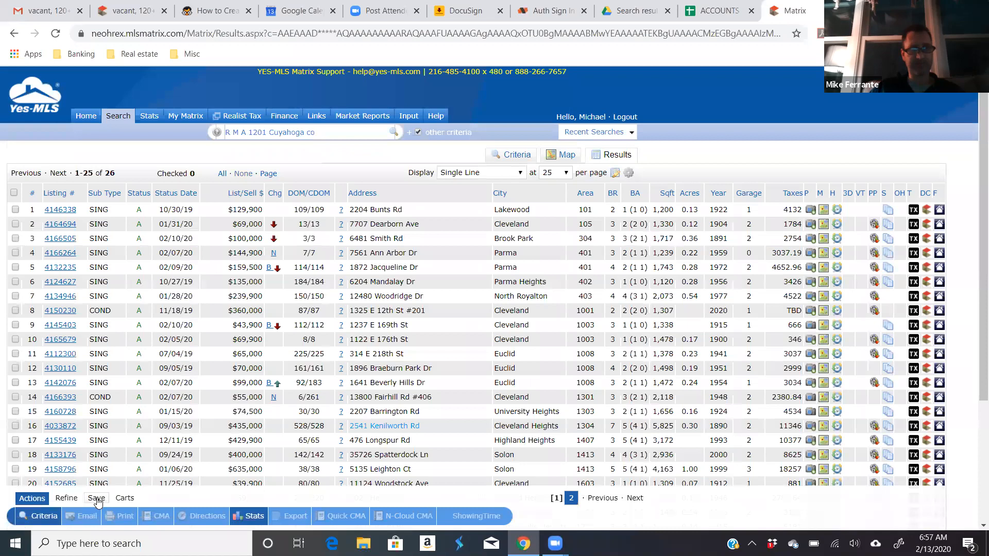
{"action": "left_click", "coordinate": [96, 498]}
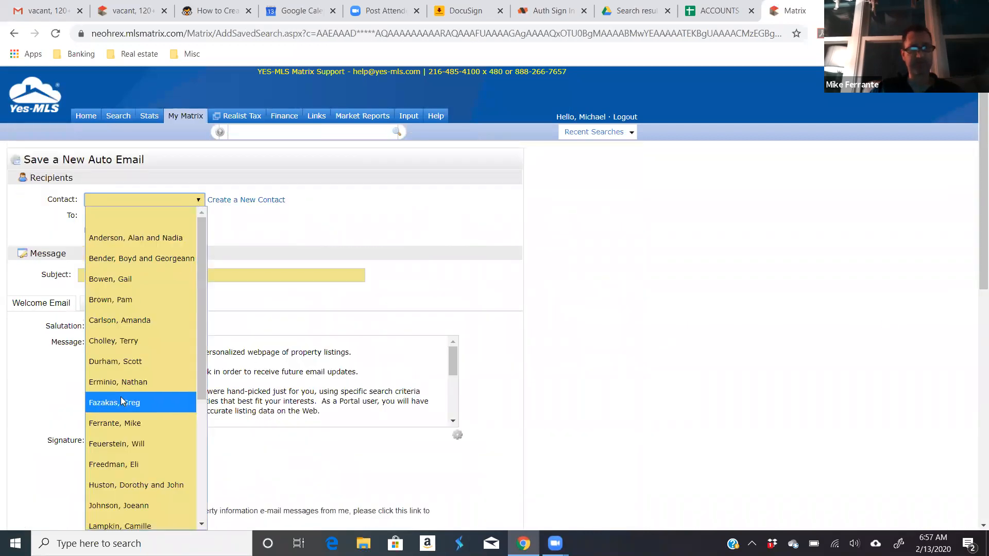
{"action": "left_click", "coordinate": [115, 422]}
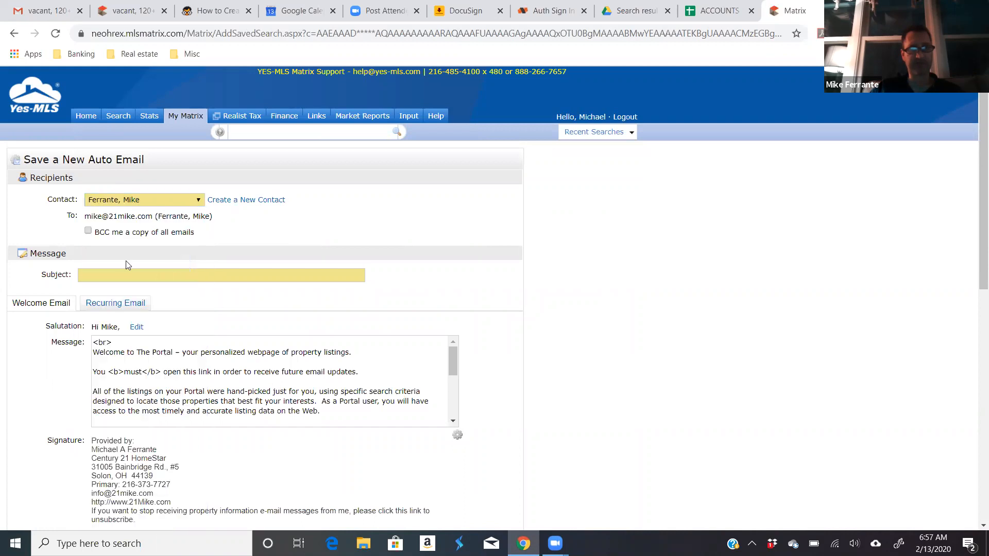
{"action": "left_click", "coordinate": [221, 275]}
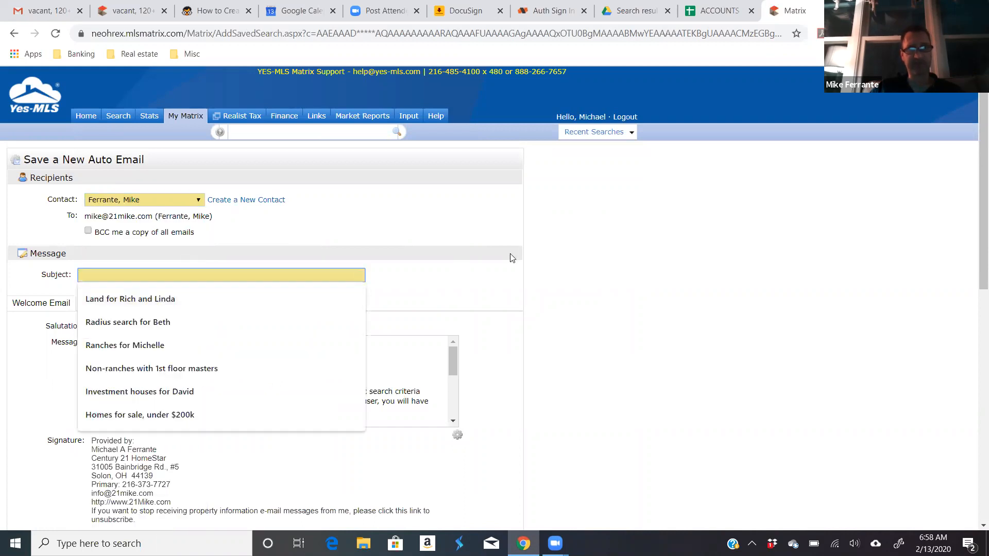
{"action": "scroll", "scroll_direction": "down", "scroll_amount": 3}
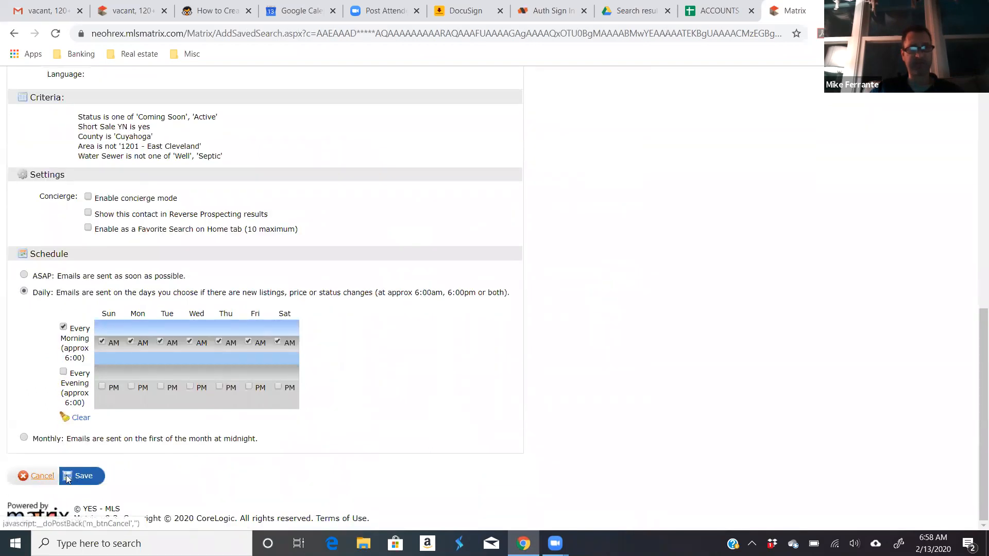
{"action": "left_click", "coordinate": [82, 476]}
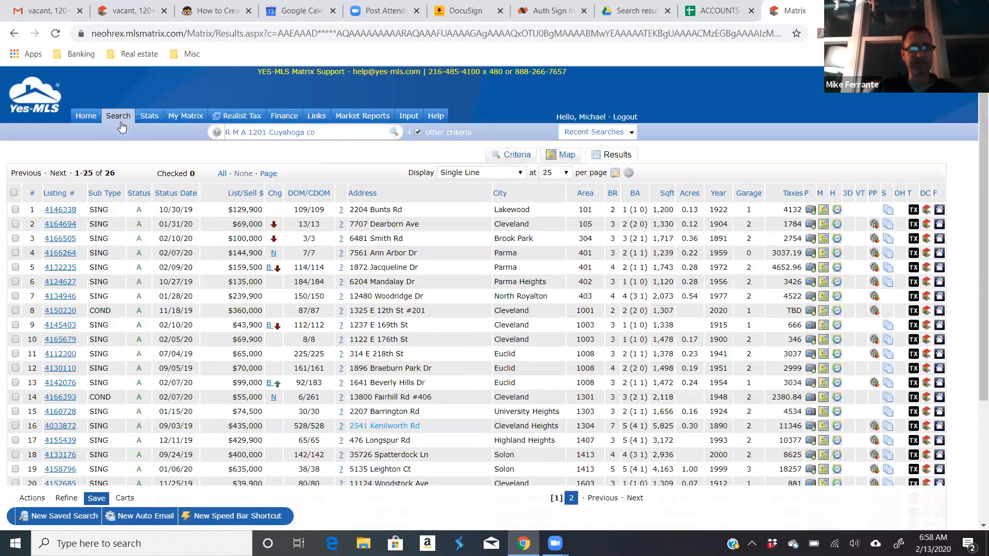
Step: Start a new Residential search for Cuyahoga single-family homes with 2+ bedrooms
{"action": "left_click", "coordinate": [118, 115]}
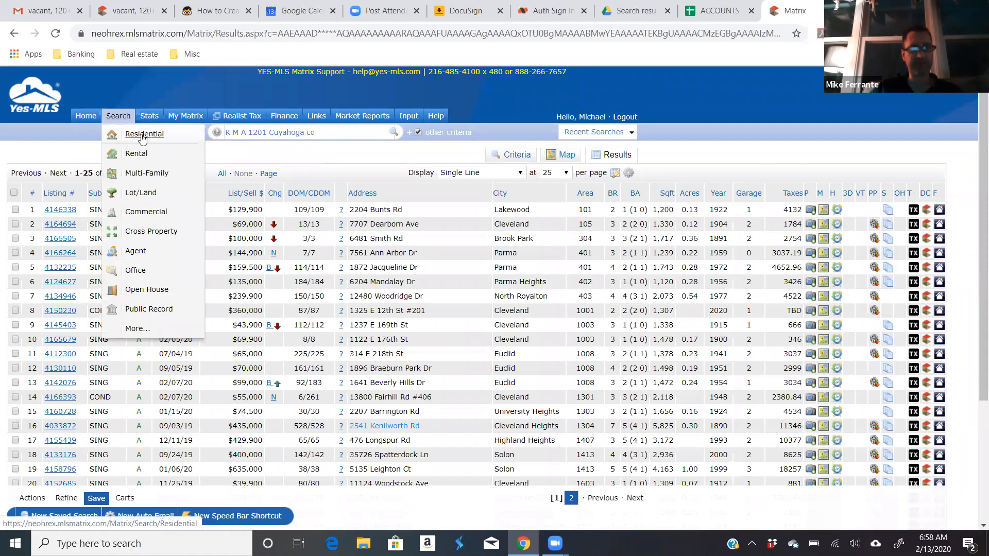
{"action": "left_click", "coordinate": [144, 134]}
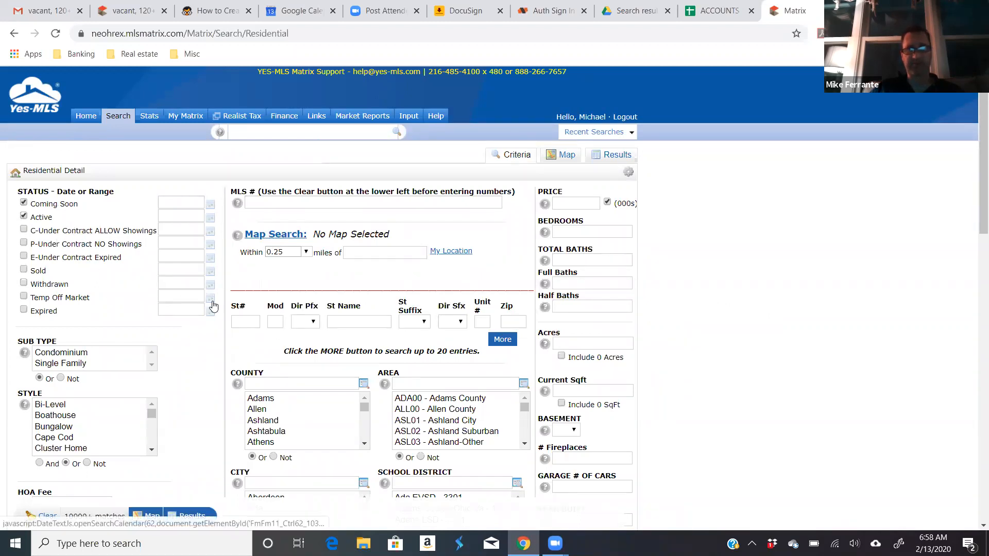
{"action": "left_click", "coordinate": [301, 383]}
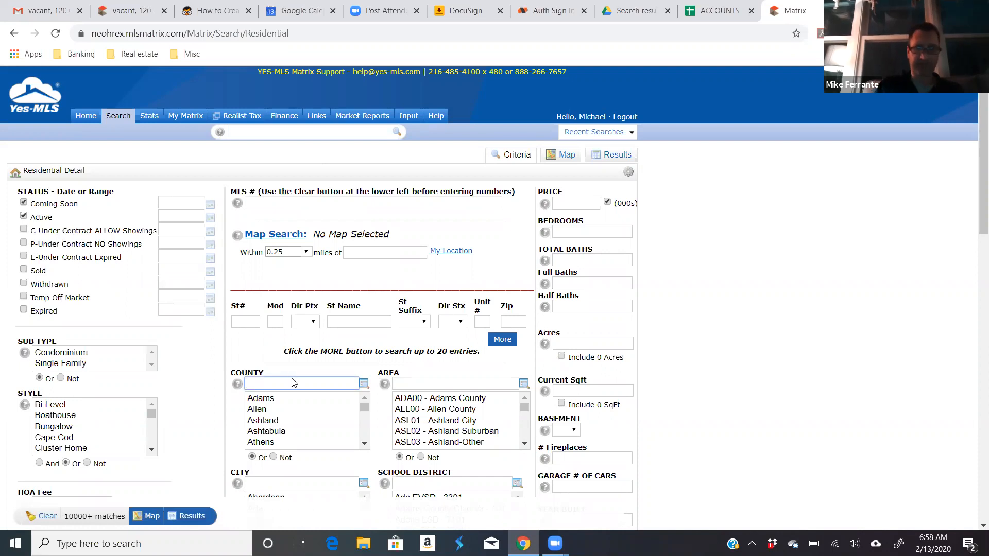
{"action": "type", "text": "cuv"}
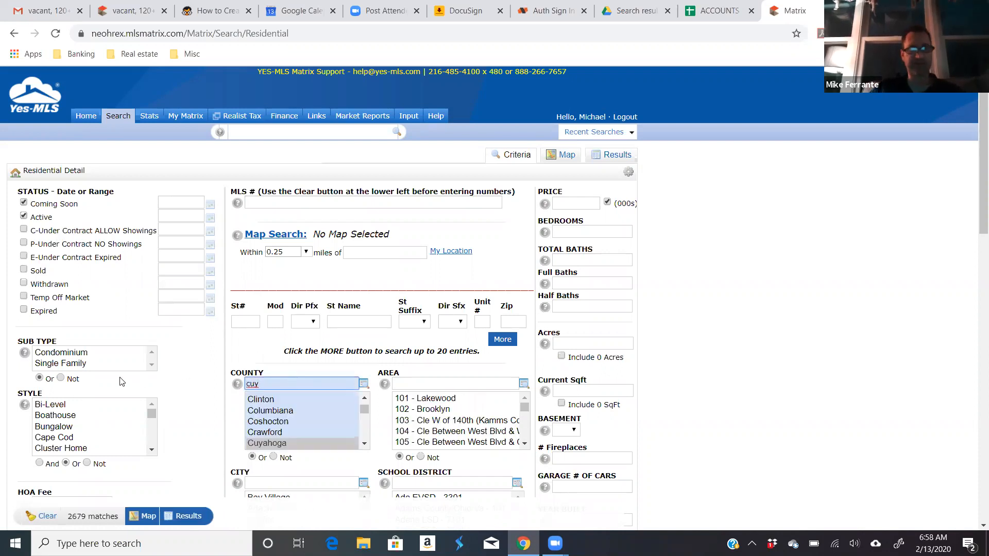
{"action": "left_click", "coordinate": [60, 364]}
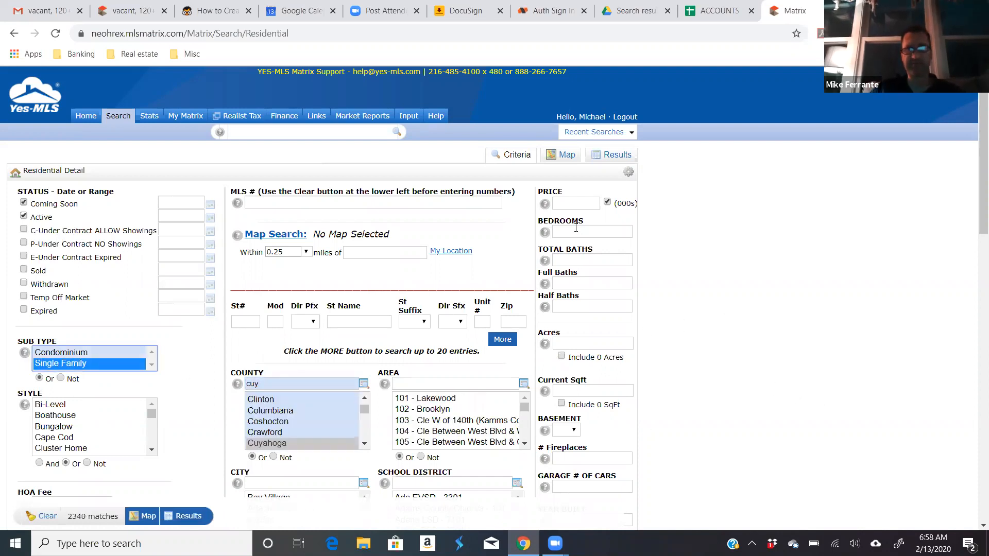
{"action": "type", "text": "2+"}
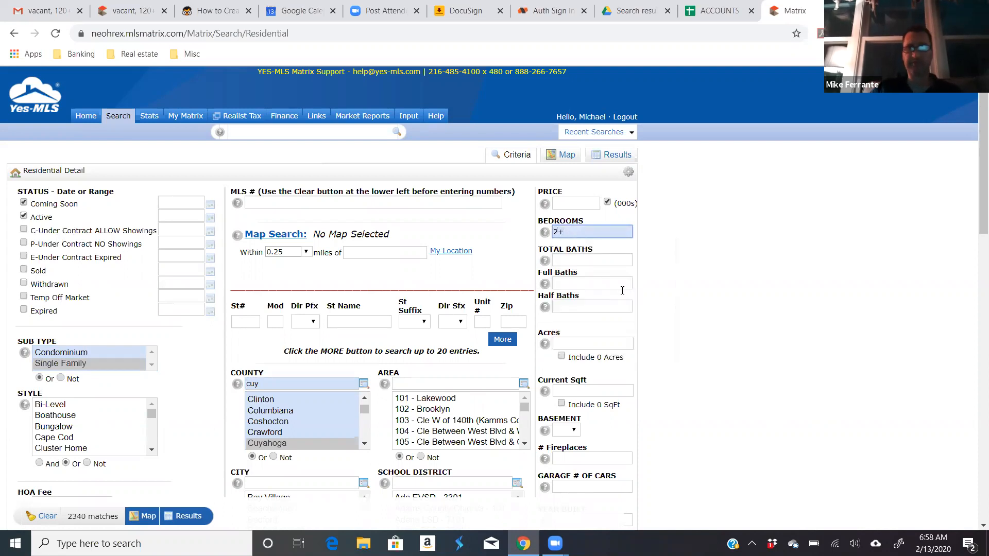
{"action": "scroll", "scroll_direction": "down", "scroll_amount": 3}
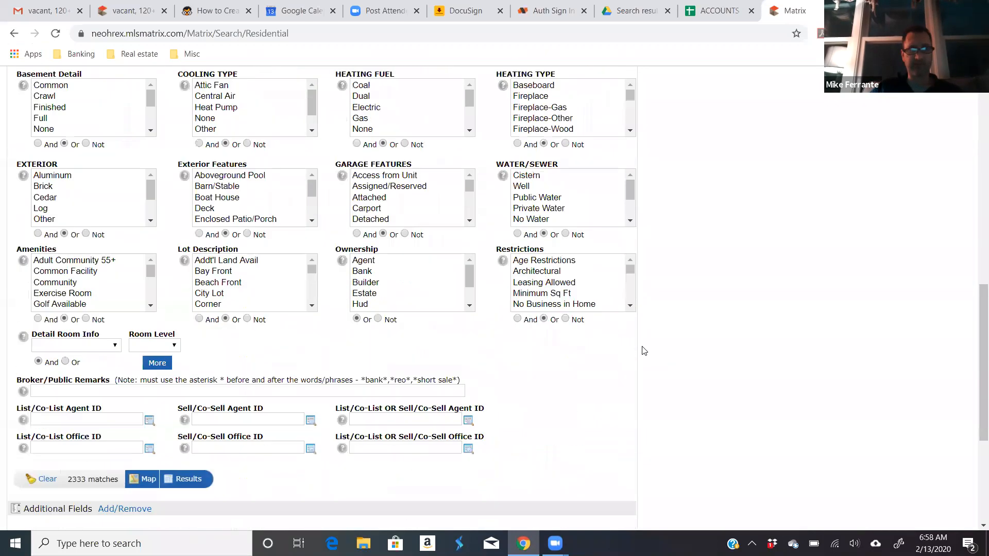
{"action": "scroll", "scroll_direction": "down", "scroll_amount": 3}
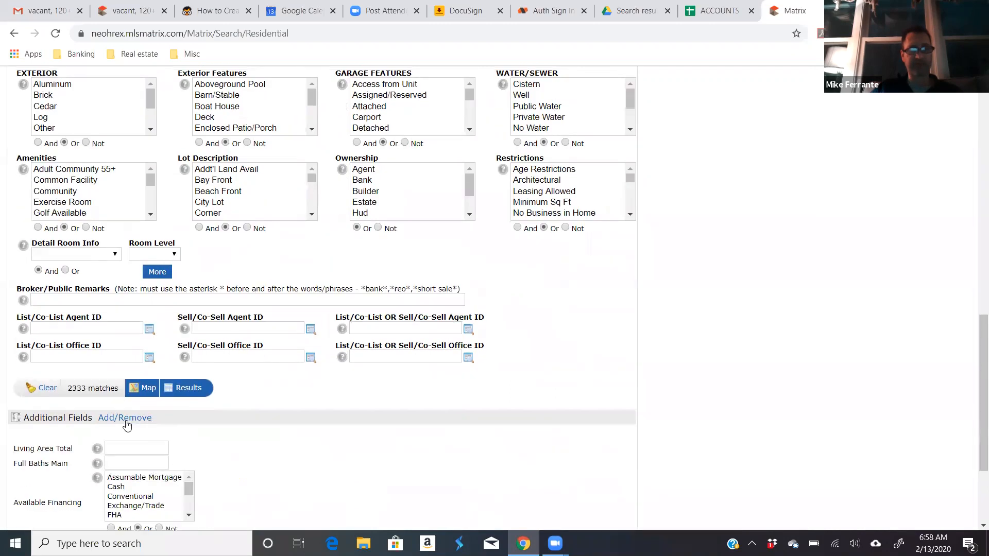
Step: Add CDOM to the frequently used search fields, right after HOAYN
{"action": "left_click", "coordinate": [124, 418]}
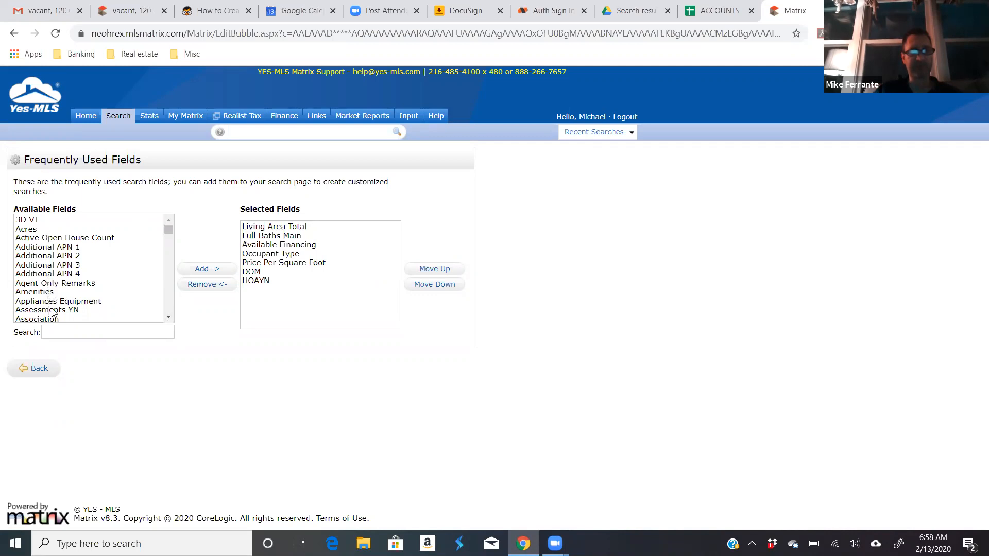
{"action": "mouse_move", "coordinate": [259, 184]}
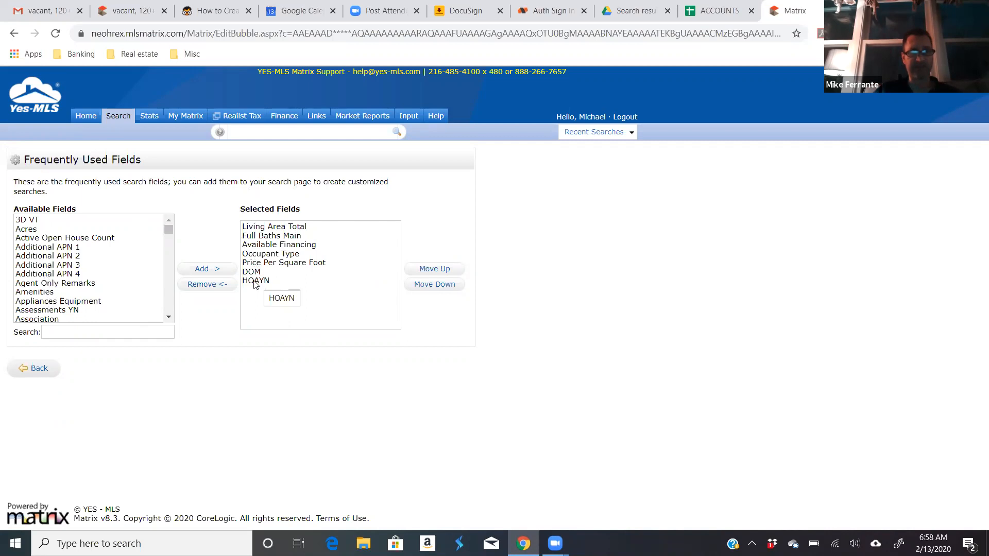
{"action": "left_click", "coordinate": [256, 280]}
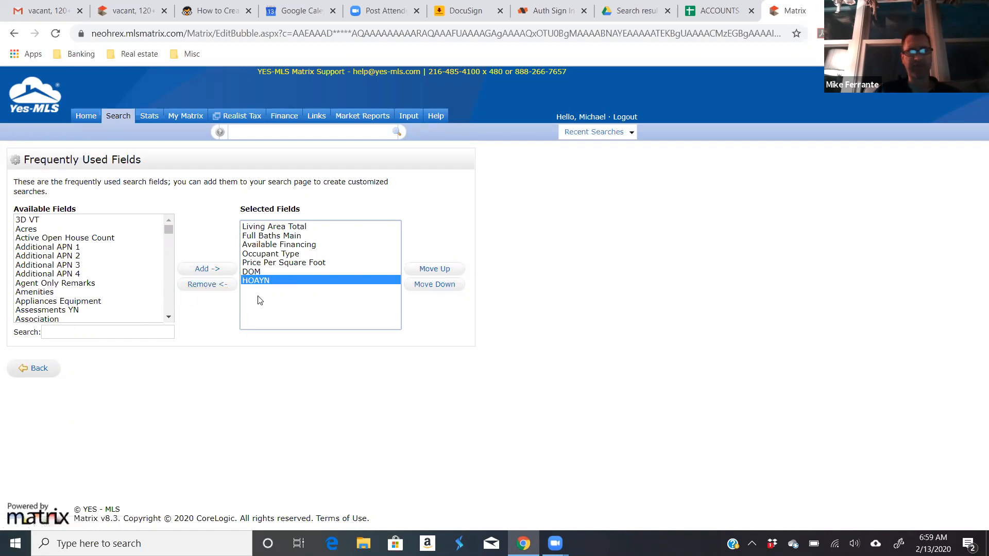
{"action": "mouse_move", "coordinate": [249, 204]}
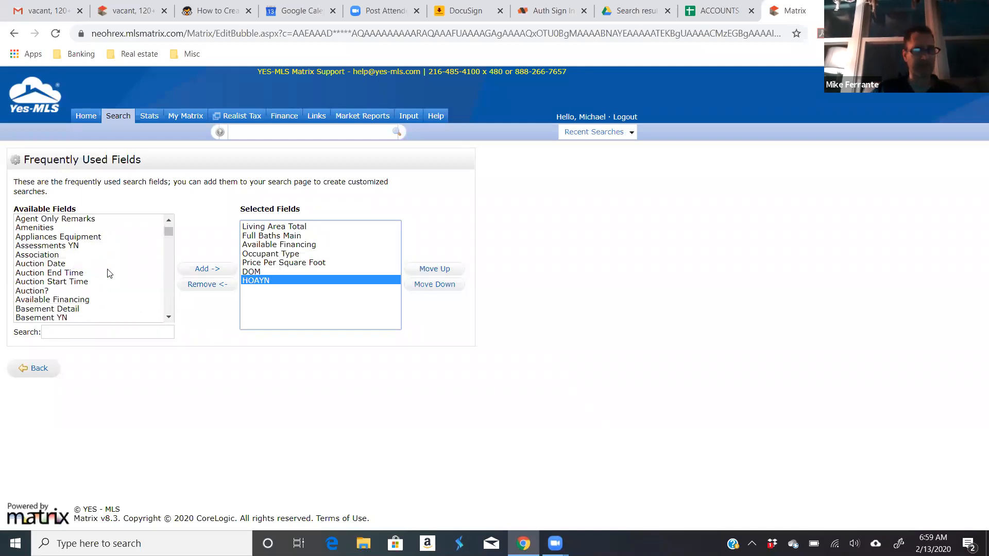
{"action": "scroll", "scroll_direction": "down", "scroll_amount": 3}
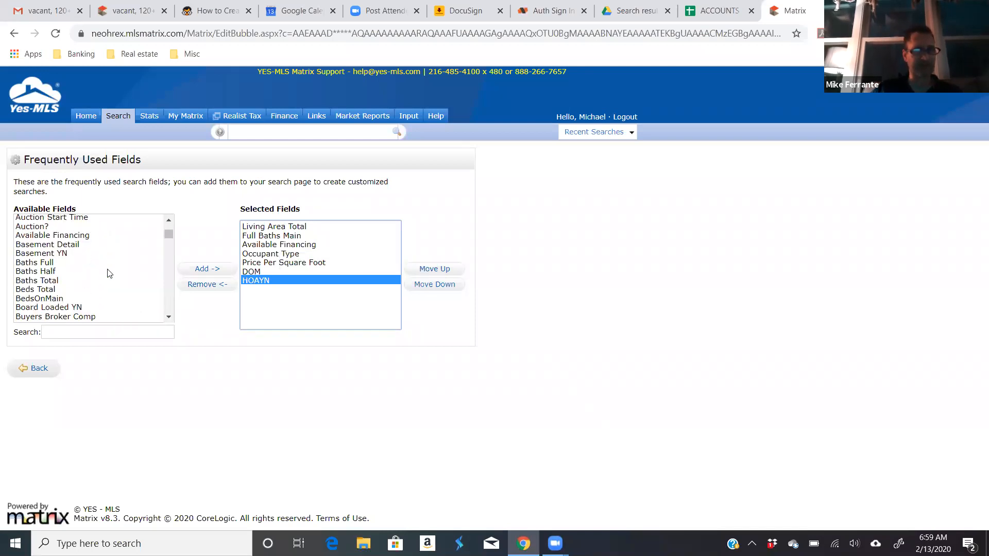
{"action": "scroll", "scroll_direction": "down", "scroll_amount": 3}
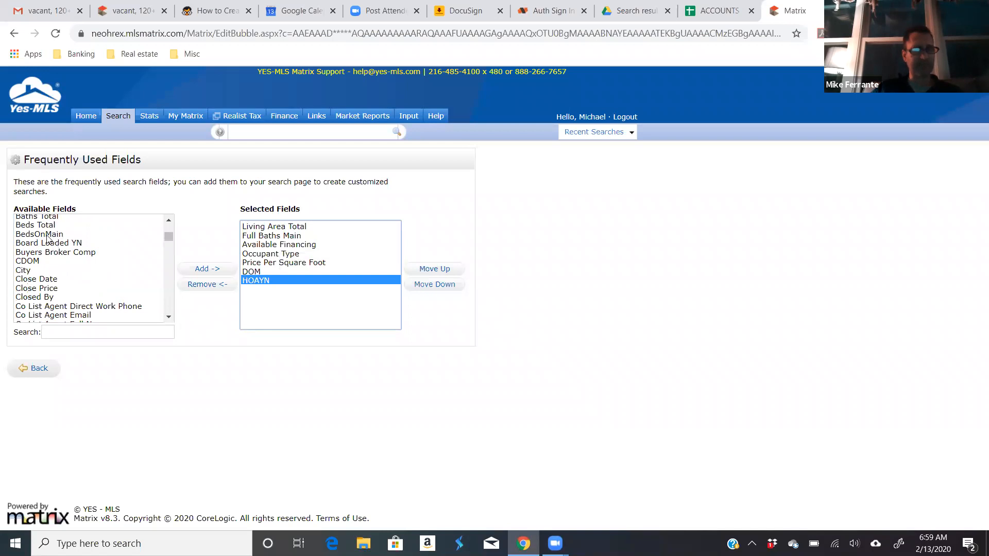
{"action": "left_click", "coordinate": [39, 234]}
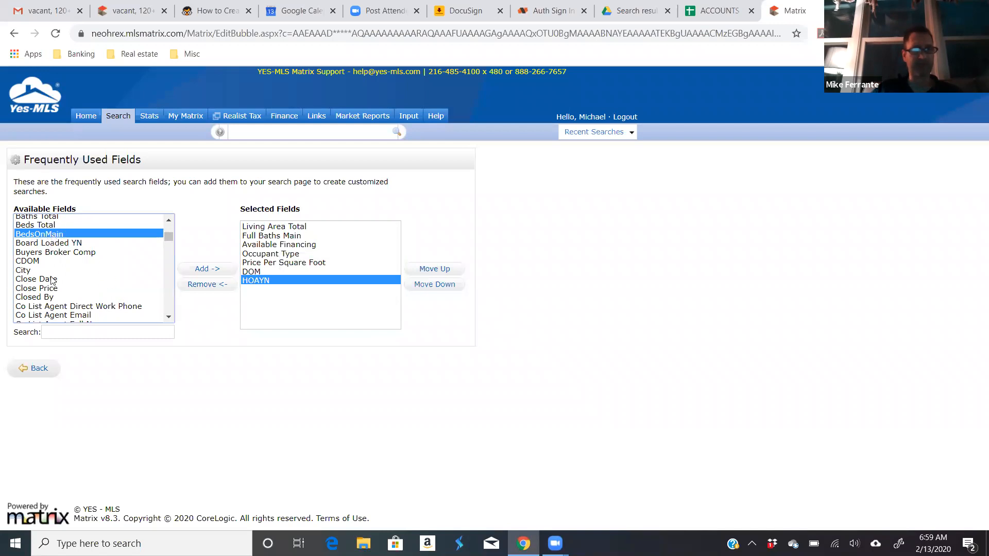
{"action": "mouse_move", "coordinate": [28, 261]}
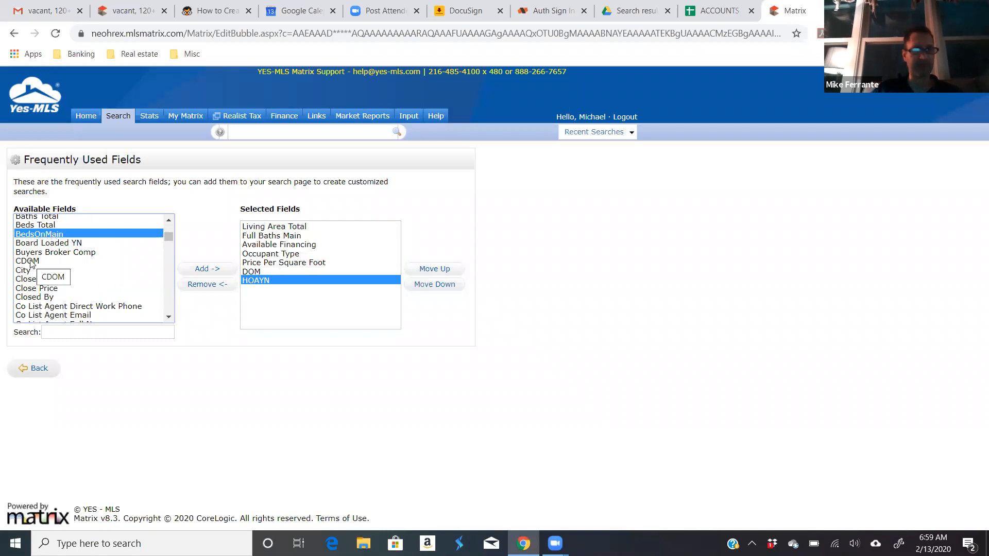
{"action": "left_click", "coordinate": [28, 260]}
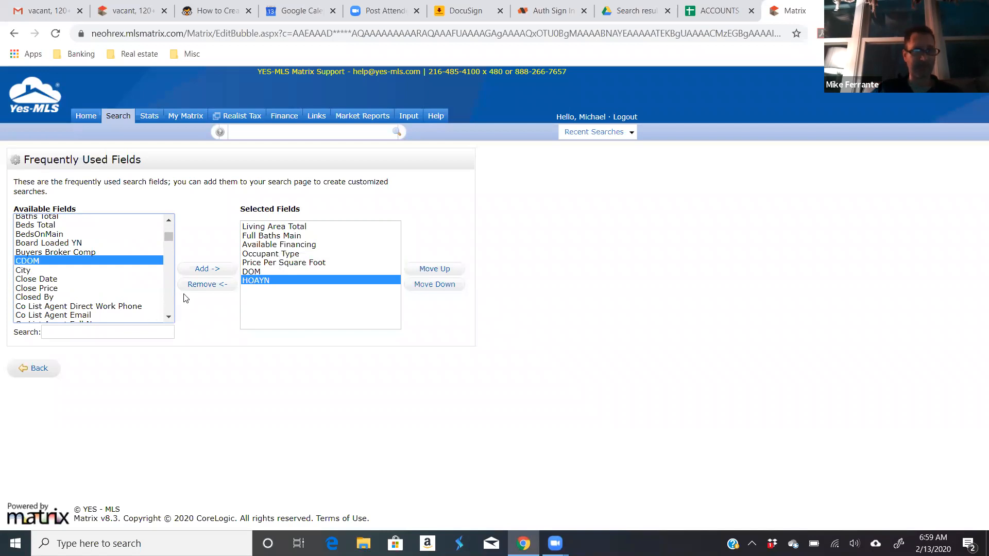
{"action": "left_click", "coordinate": [207, 269]}
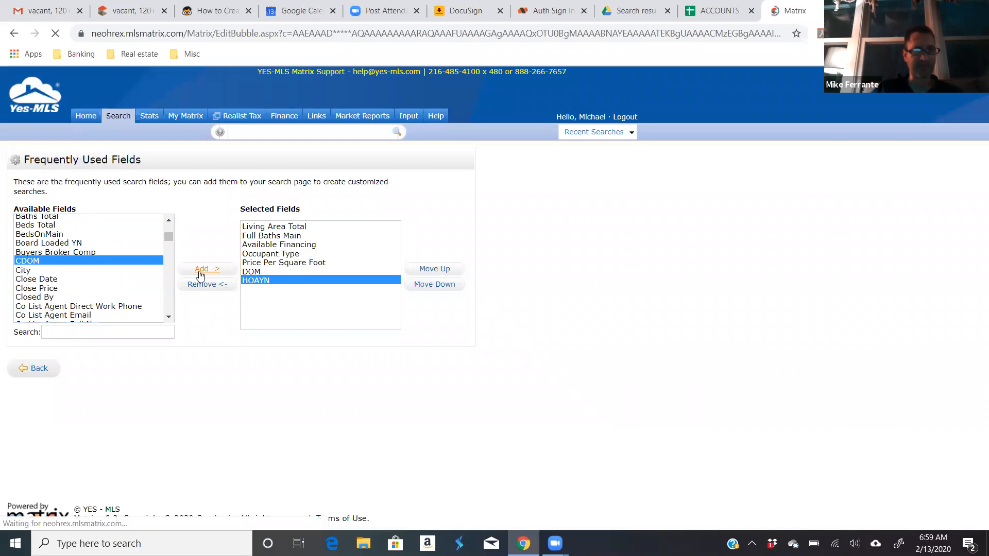
{"action": "left_click", "coordinate": [207, 269]}
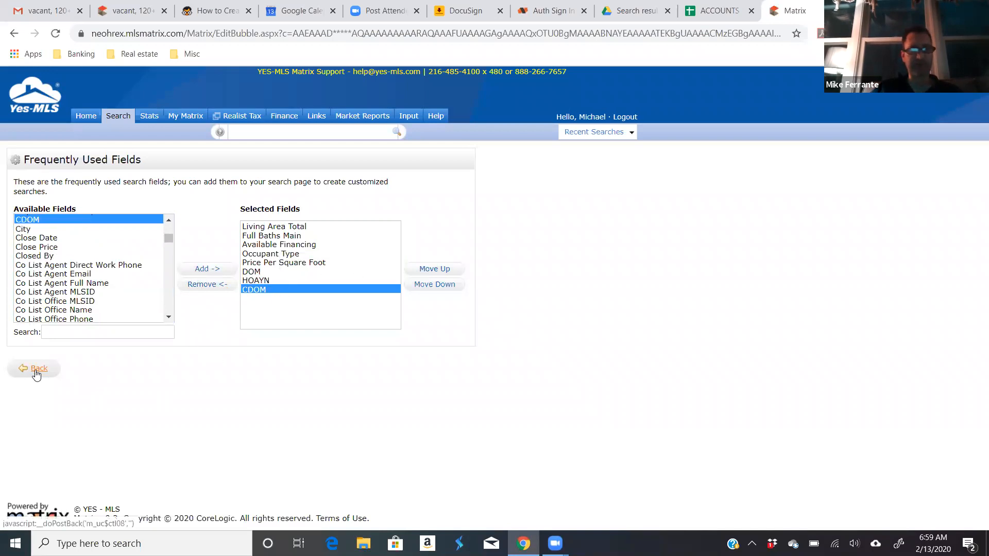
Step: Back on the search form, set CDOM to 120+, cutting matches to 901
{"action": "left_click", "coordinate": [39, 368]}
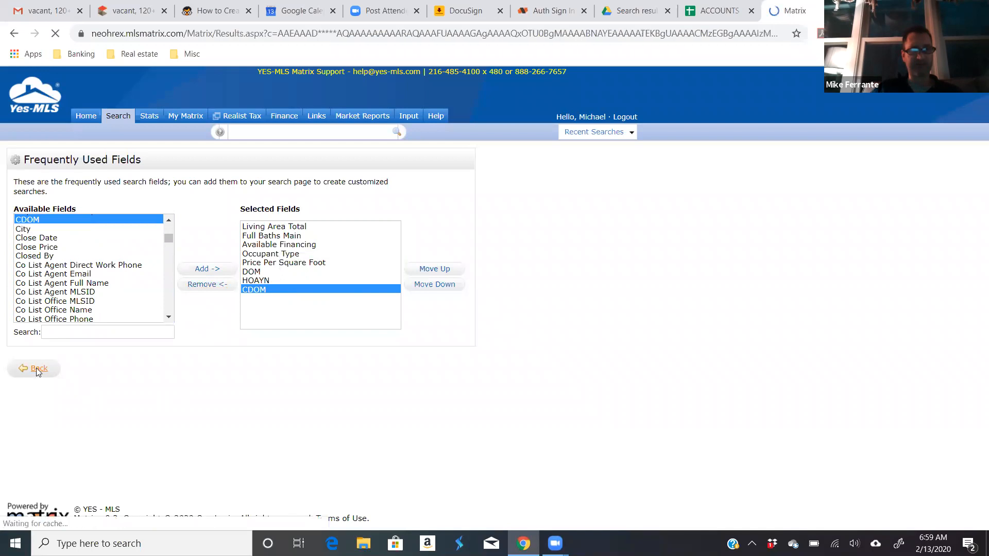
{"action": "left_click", "coordinate": [38, 369]}
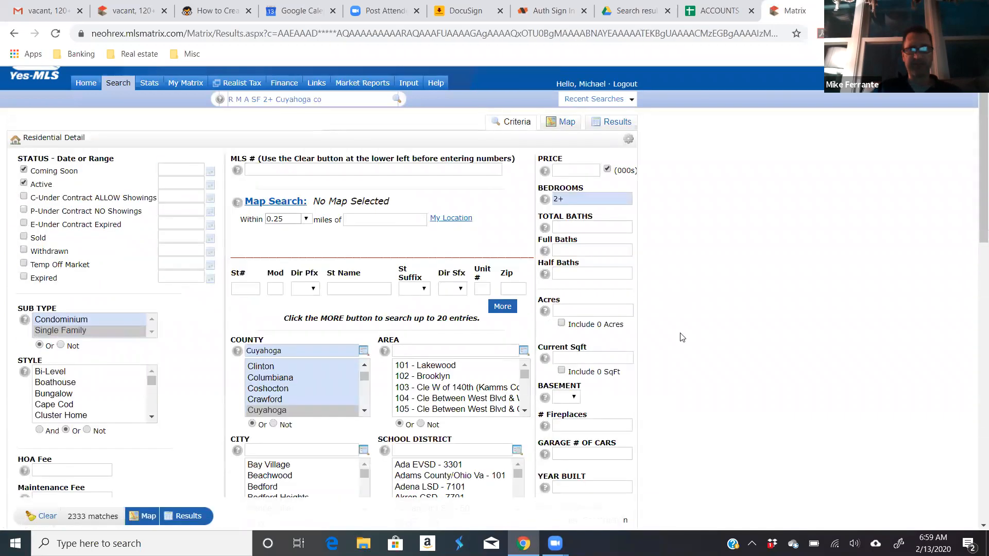
{"action": "scroll", "scroll_direction": "down", "scroll_amount": 3}
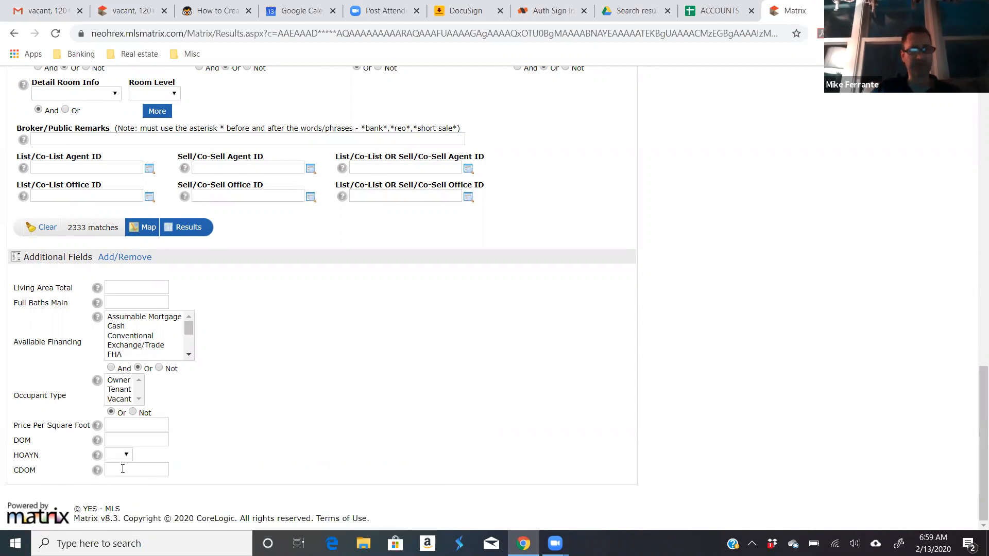
{"action": "type", "text": "120+"}
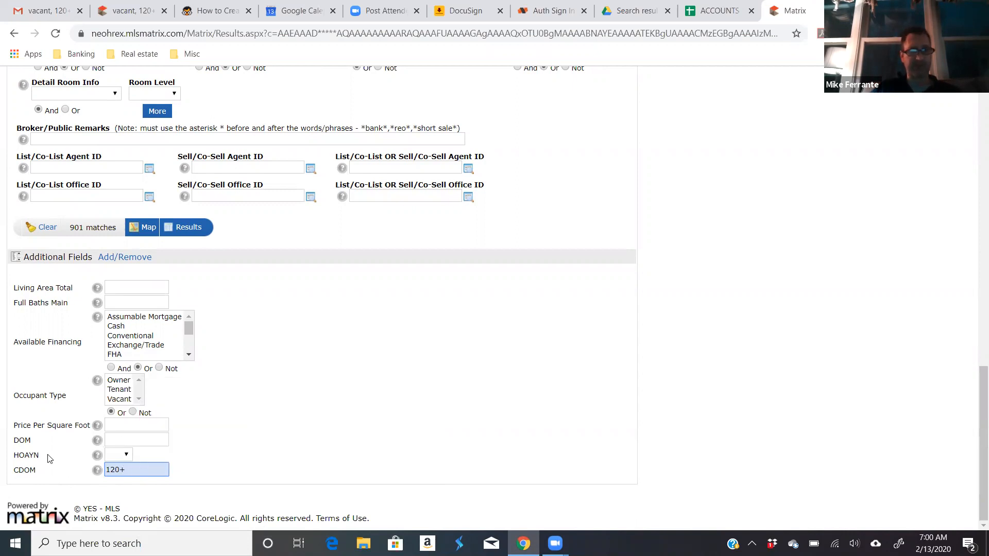
{"action": "mouse_move", "coordinate": [221, 389]}
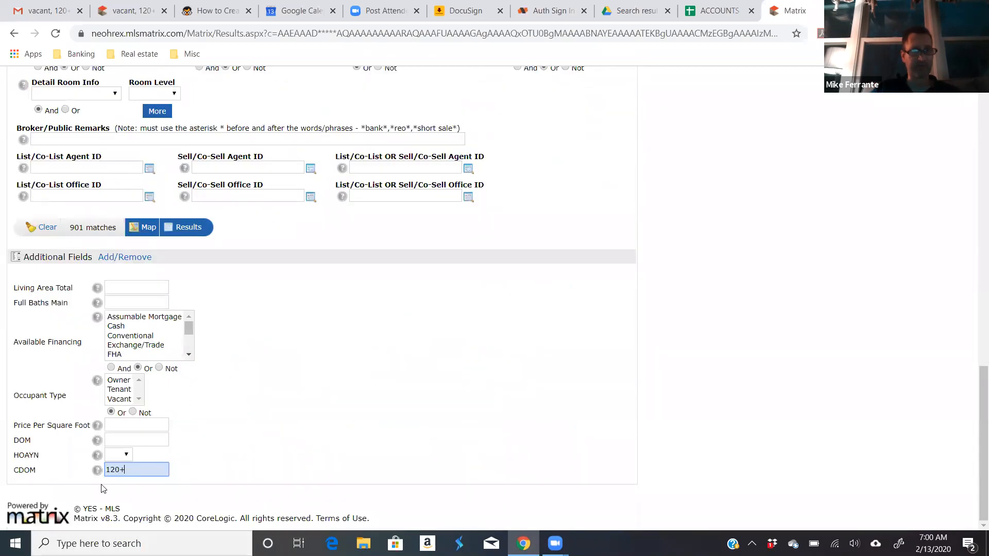
Step: Limit the residential search's occupant type to Vacant
{"action": "scroll", "scroll_direction": "up", "scroll_amount": 3}
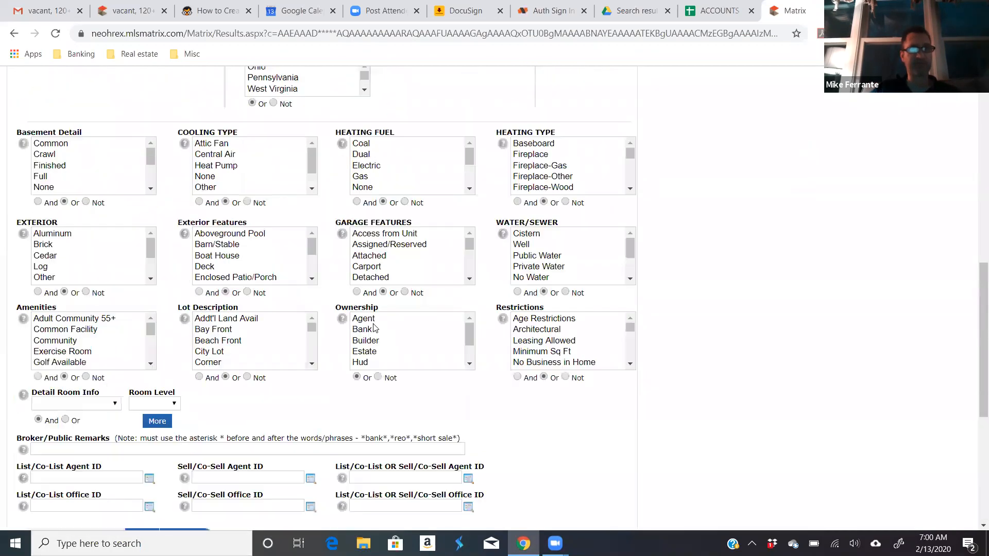
{"action": "scroll", "scroll_direction": "up", "scroll_amount": 3}
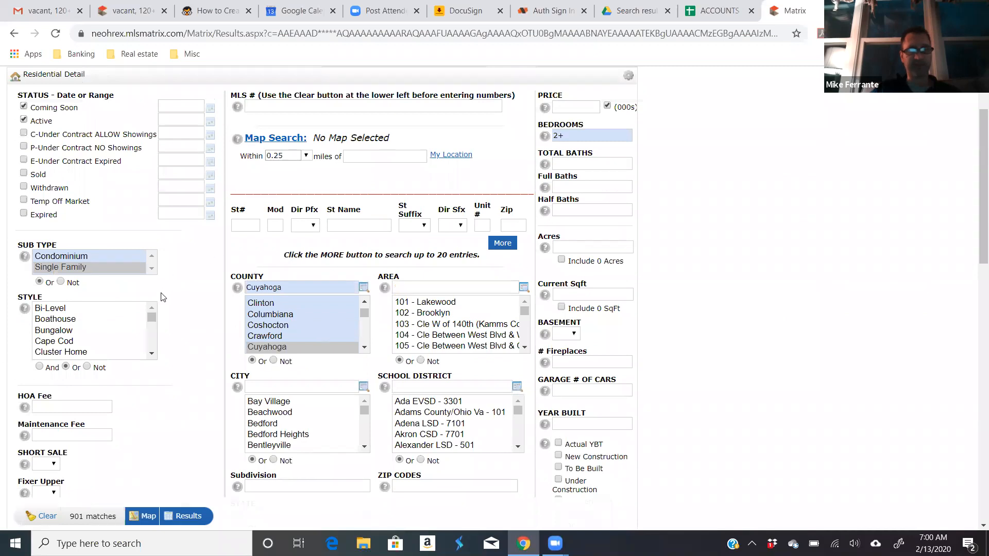
{"action": "mouse_move", "coordinate": [658, 388]}
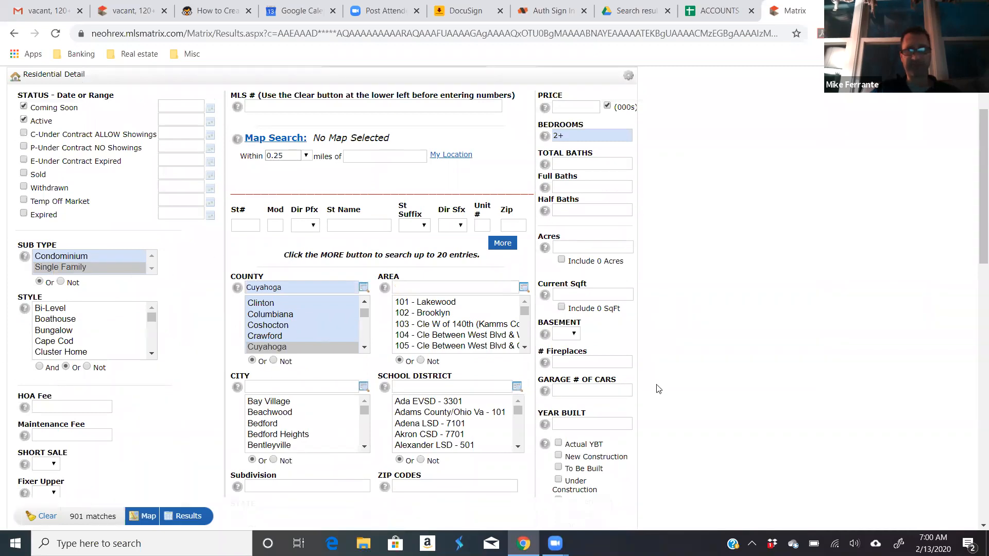
{"action": "scroll", "scroll_direction": "down", "scroll_amount": 3}
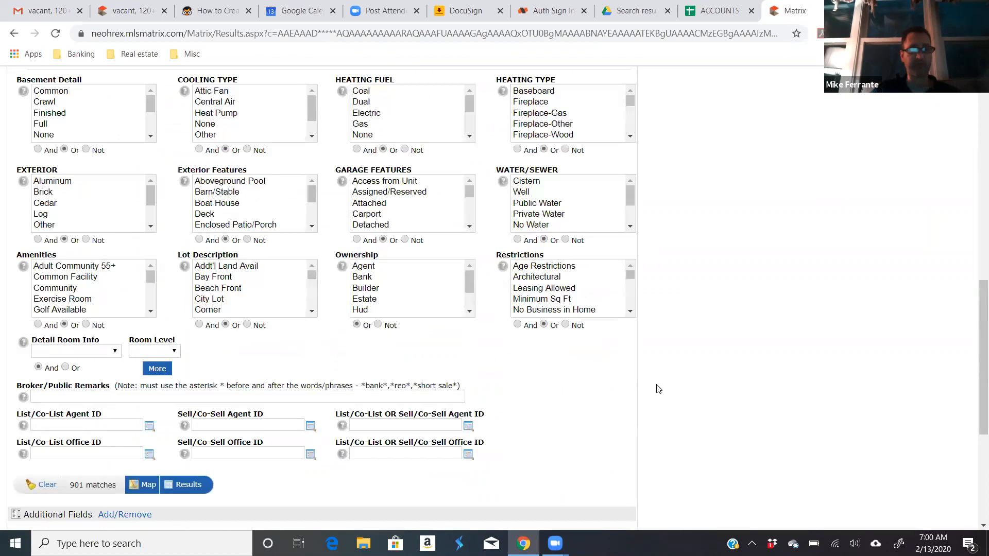
{"action": "scroll", "scroll_direction": "down", "scroll_amount": 3}
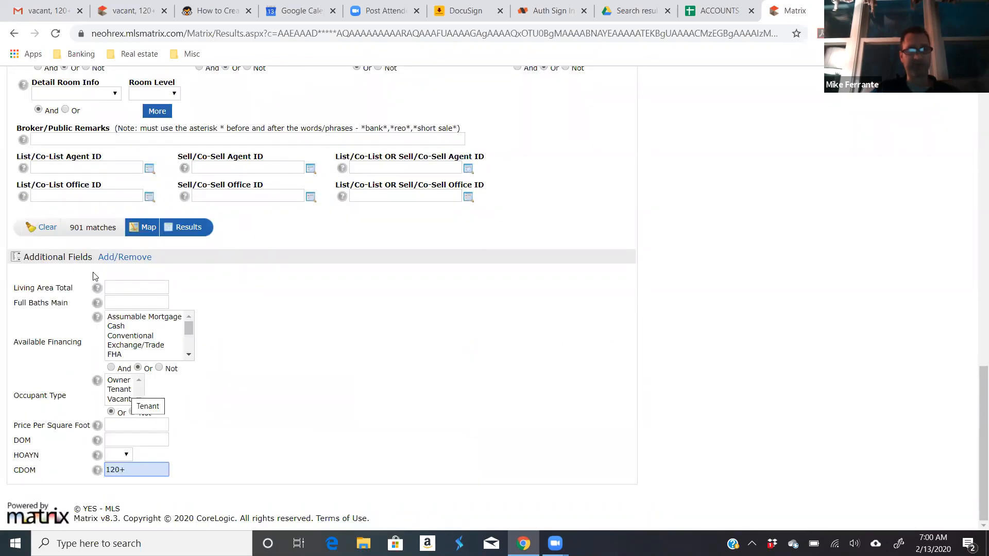
{"action": "left_click", "coordinate": [119, 399]}
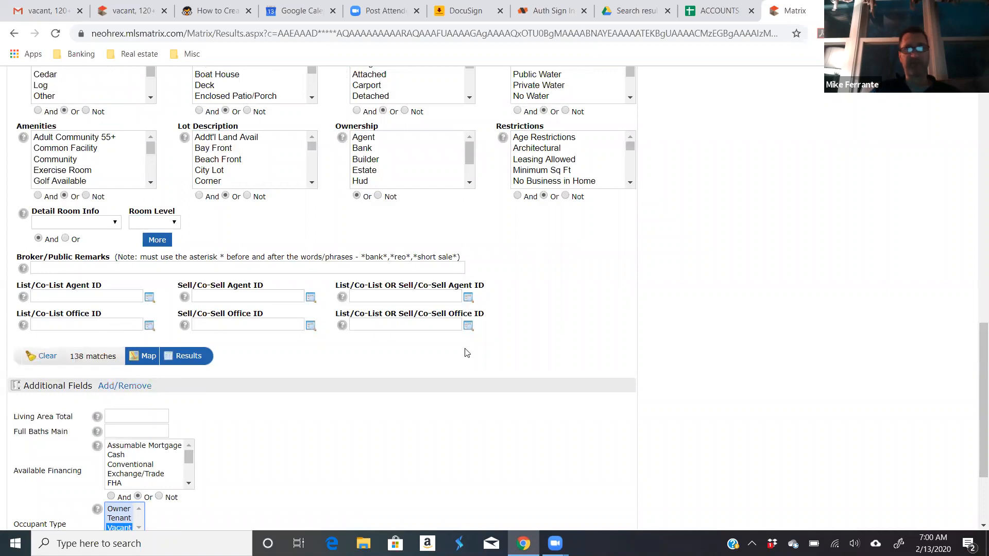
Step: Exclude Cuyahoga areas from 1001 Cle North of Euclid onward, leaving 121 matches
{"action": "scroll", "scroll_direction": "down", "scroll_amount": 3}
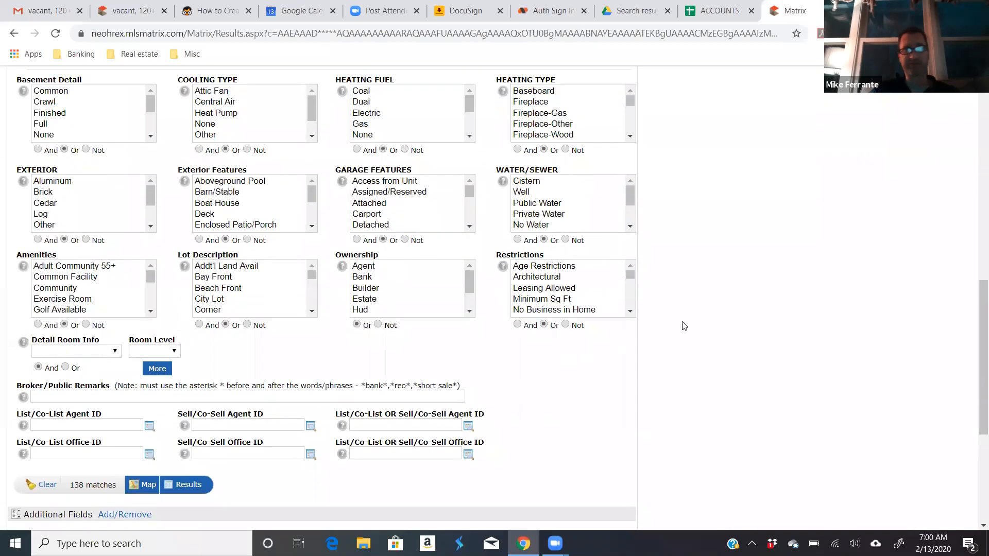
{"action": "scroll", "scroll_direction": "up", "scroll_amount": 3}
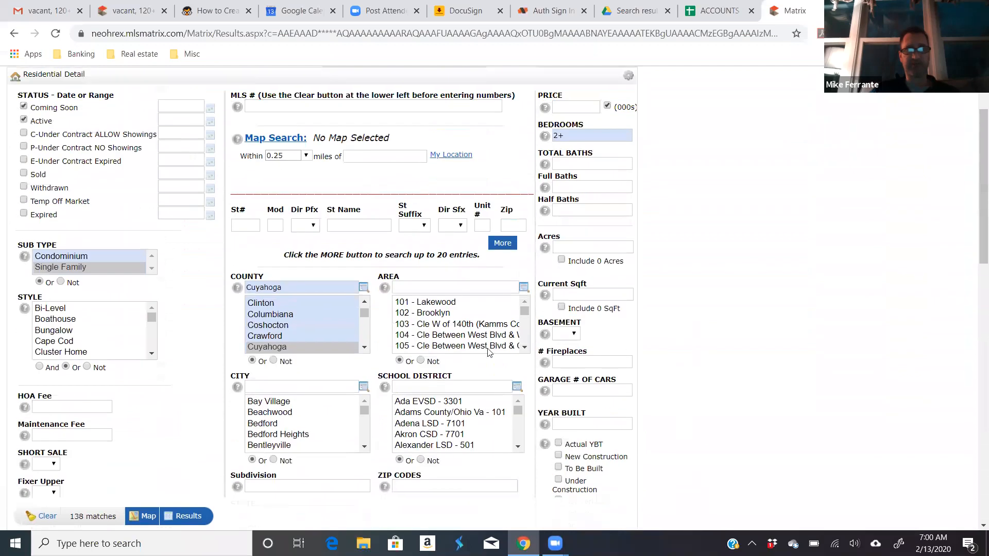
{"action": "mouse_move", "coordinate": [450, 312]}
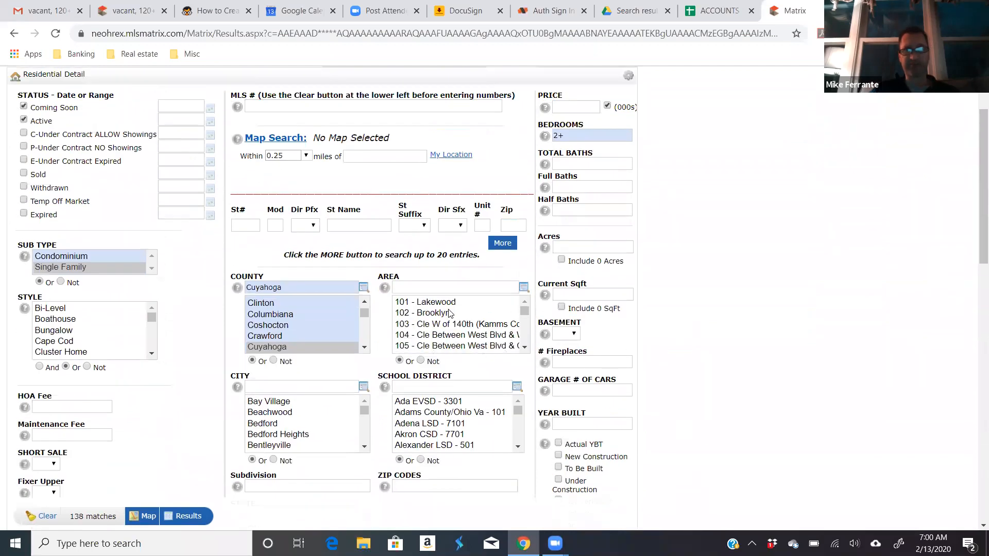
{"action": "scroll", "scroll_direction": "down", "scroll_amount": 3}
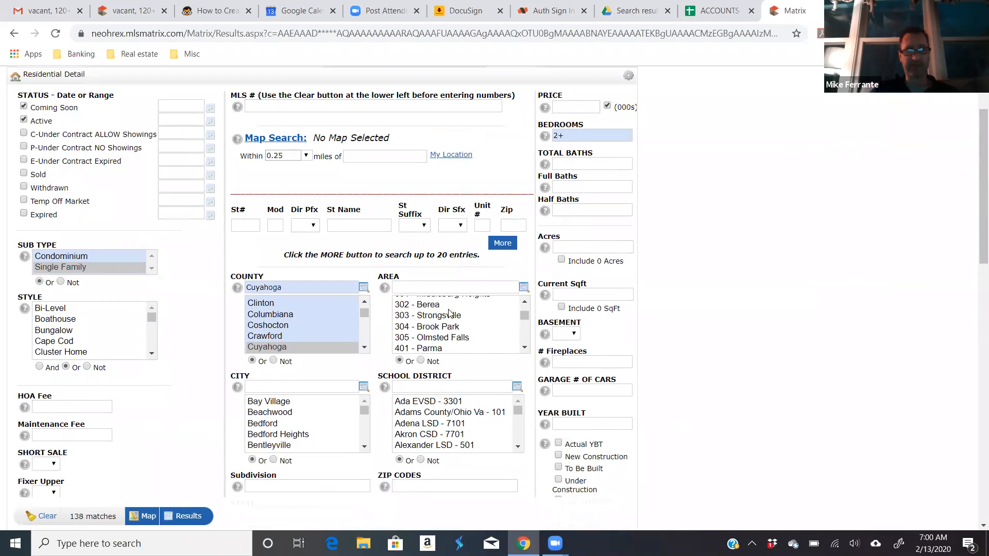
{"action": "mouse_move", "coordinate": [448, 309]}
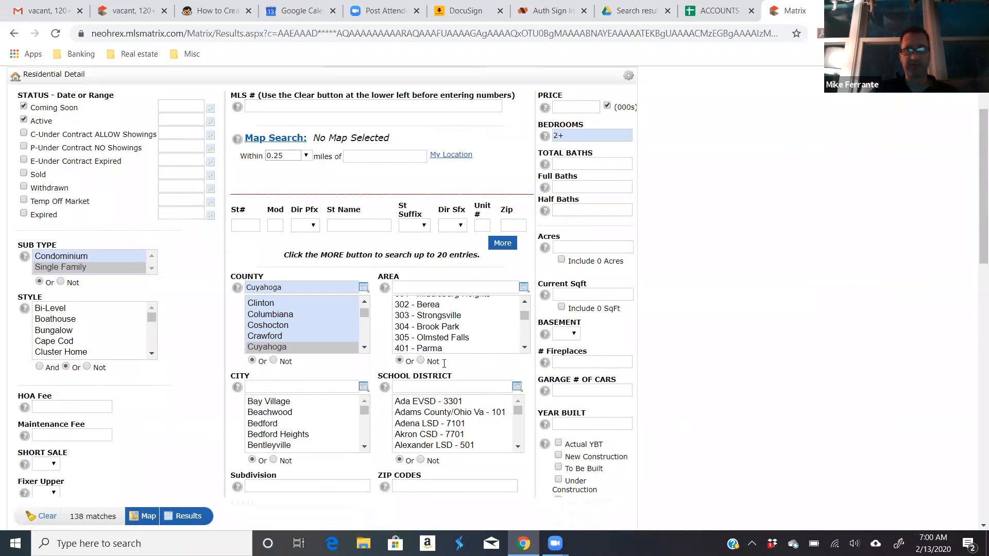
{"action": "scroll", "scroll_direction": "down", "scroll_amount": 3}
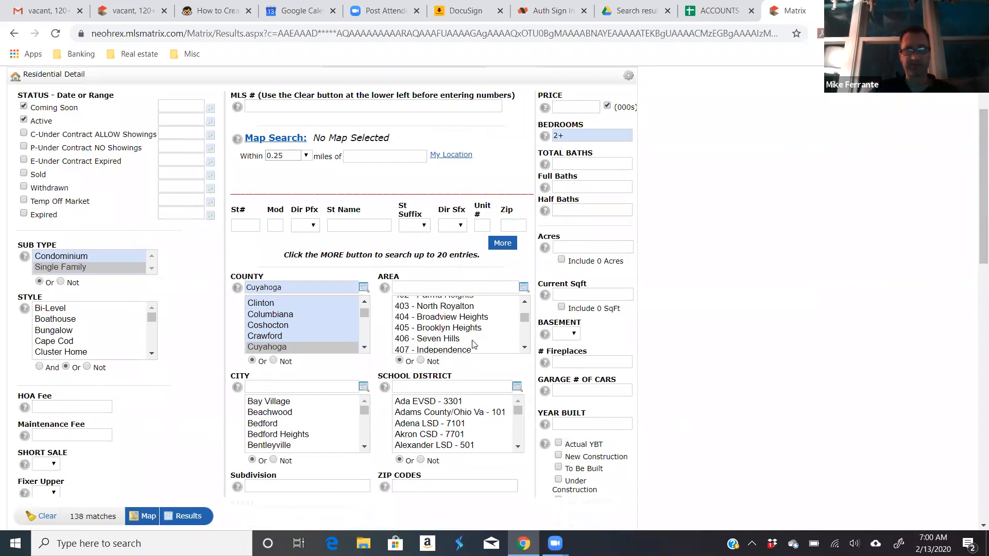
{"action": "left_click", "coordinate": [456, 307]}
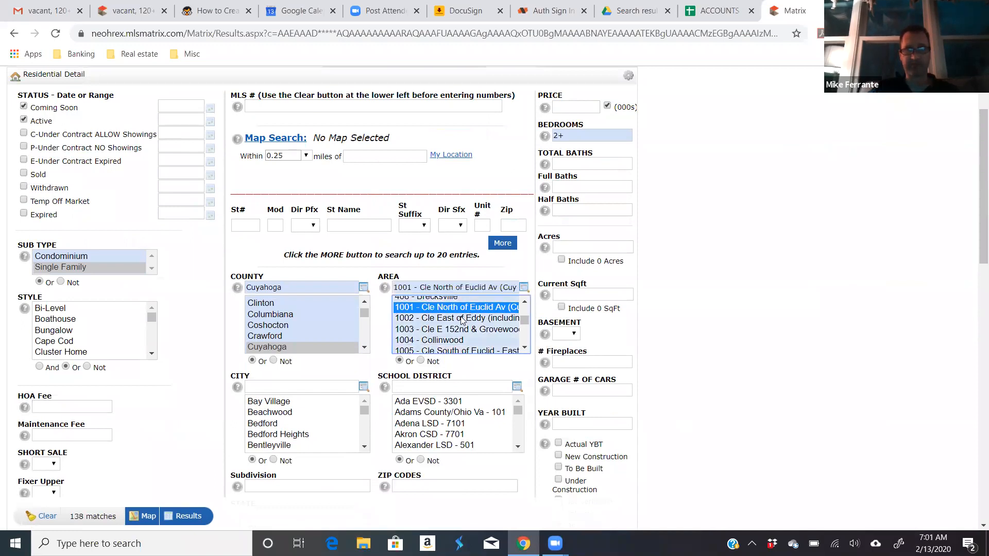
{"action": "left_click", "coordinate": [457, 303]}
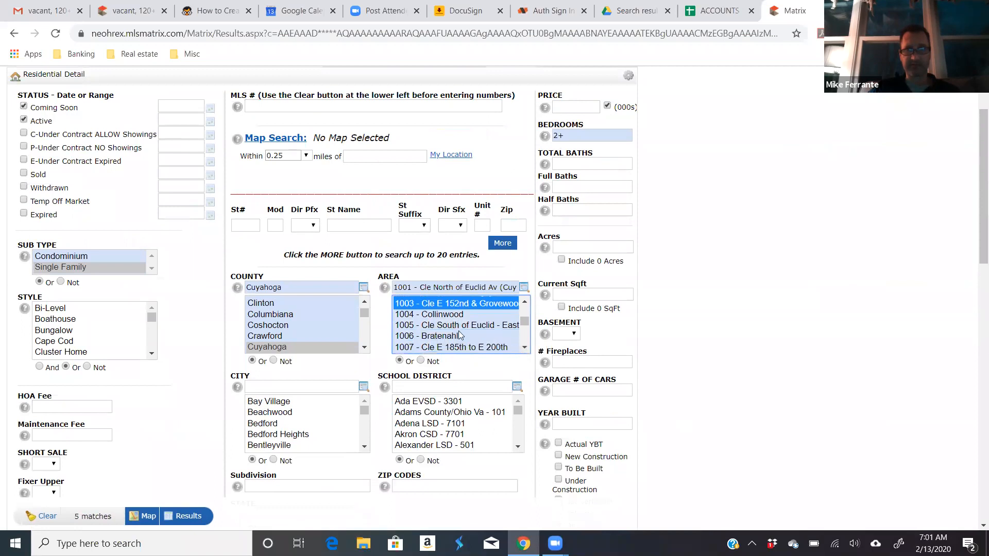
{"action": "left_click", "coordinate": [455, 314]}
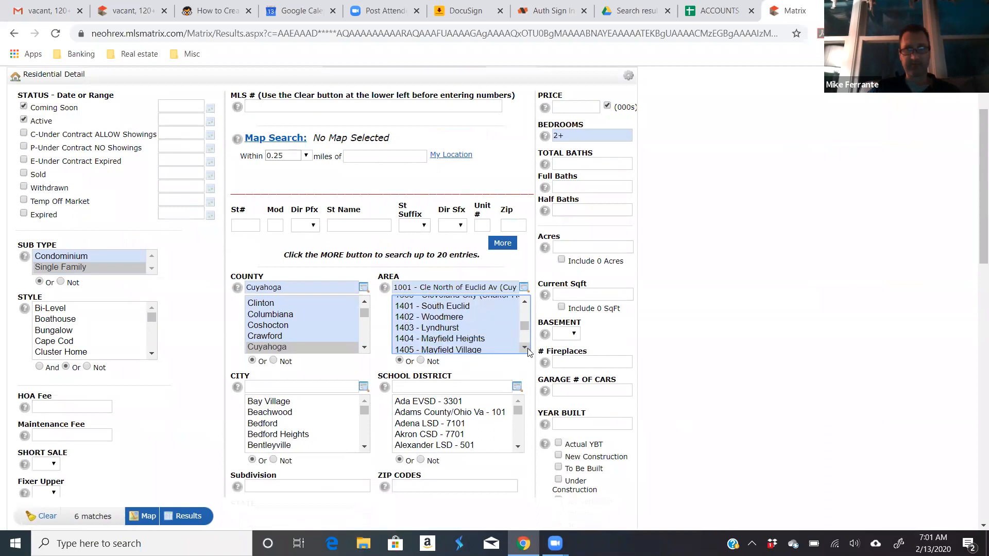
{"action": "scroll", "scroll_direction": "down", "scroll_amount": 3}
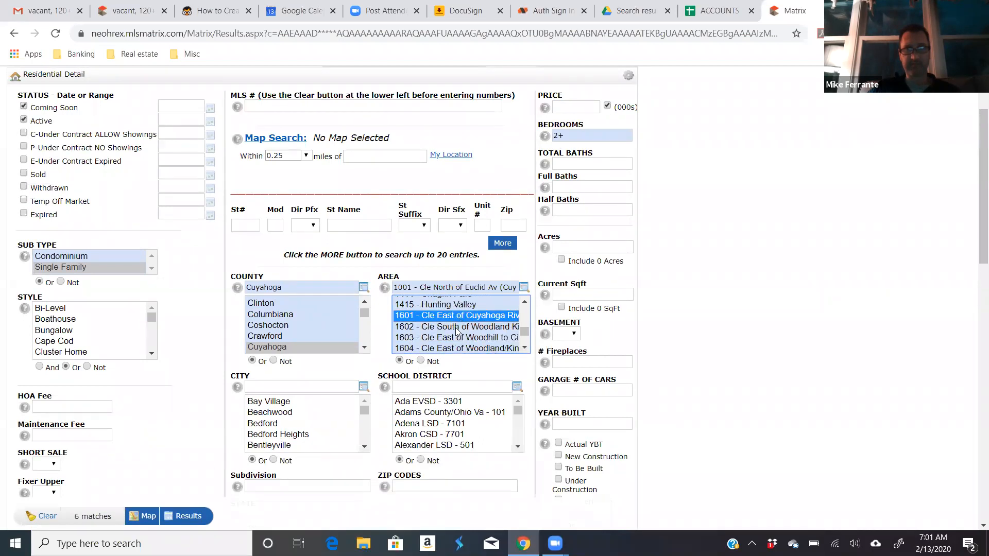
{"action": "scroll", "scroll_direction": "down", "scroll_amount": 3}
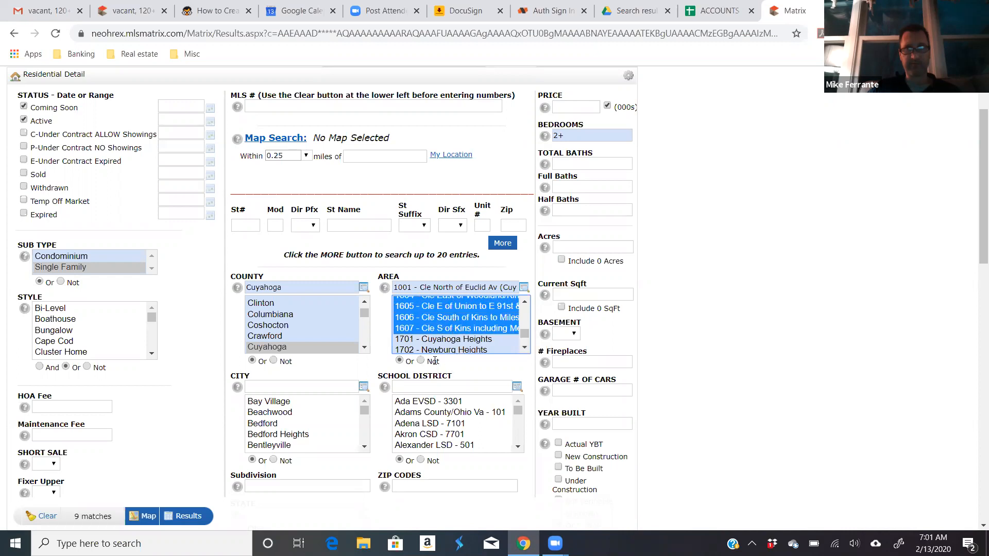
{"action": "scroll", "scroll_direction": "down", "scroll_amount": 3}
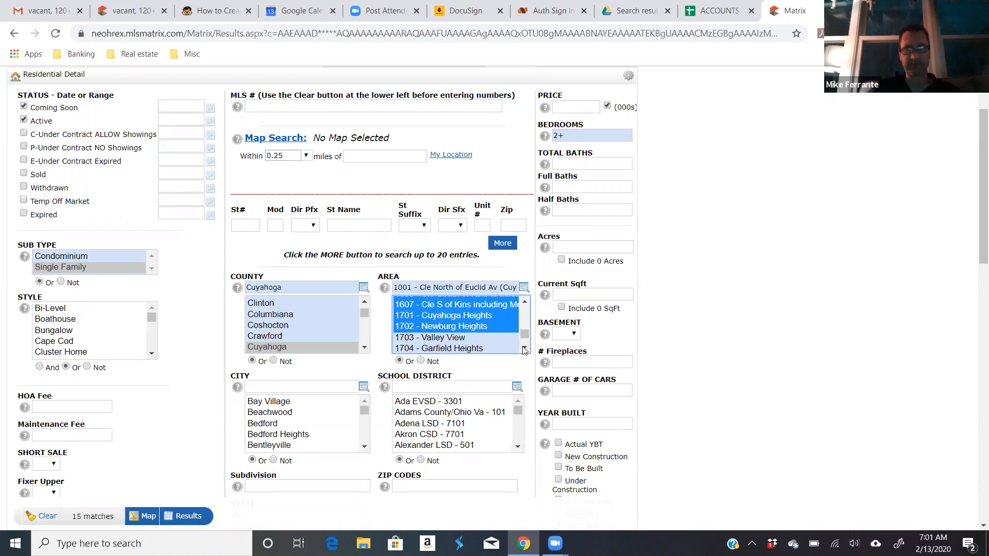
{"action": "left_click", "coordinate": [525, 351]}
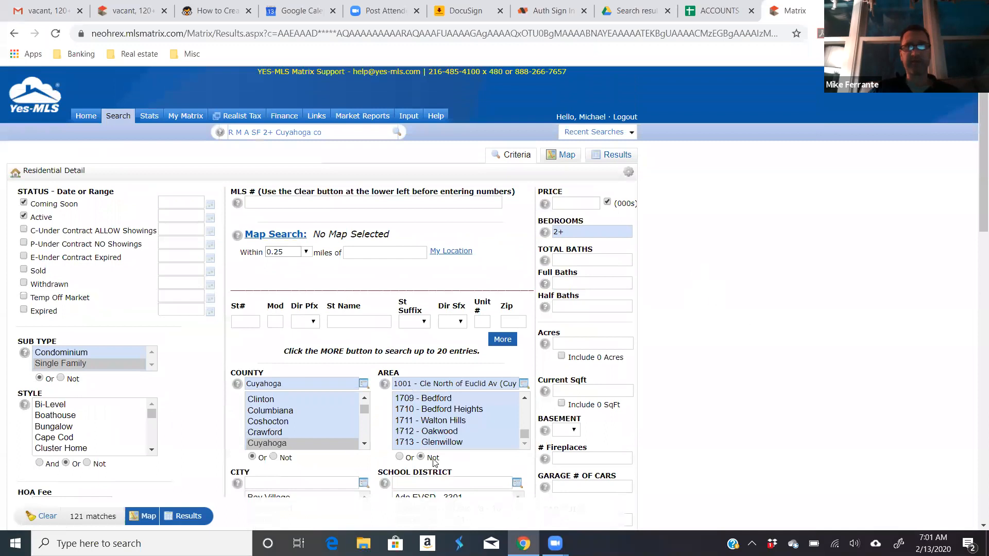
Step: Display the 121 matching listings as a single-line results table
{"action": "left_click", "coordinate": [617, 154]}
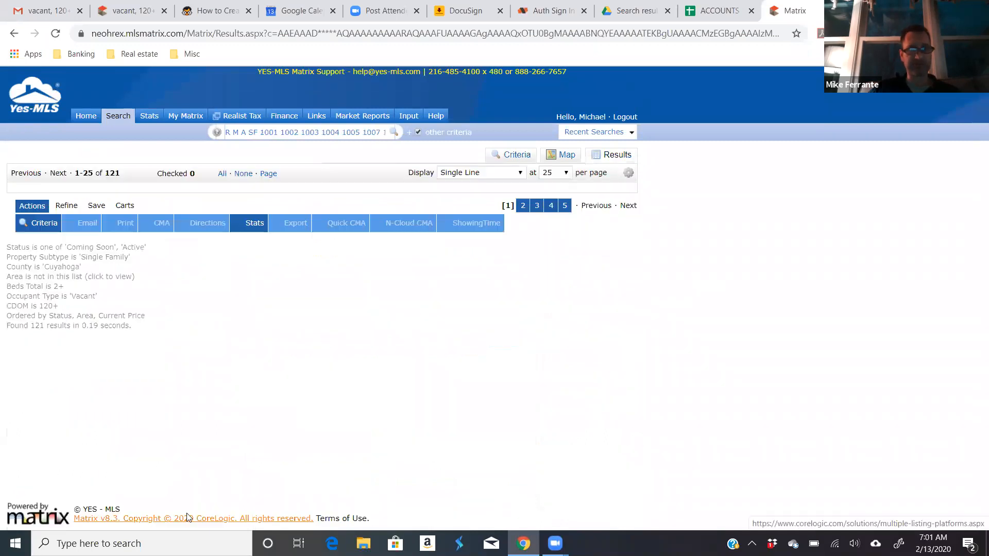
{"action": "left_click", "coordinate": [616, 155]}
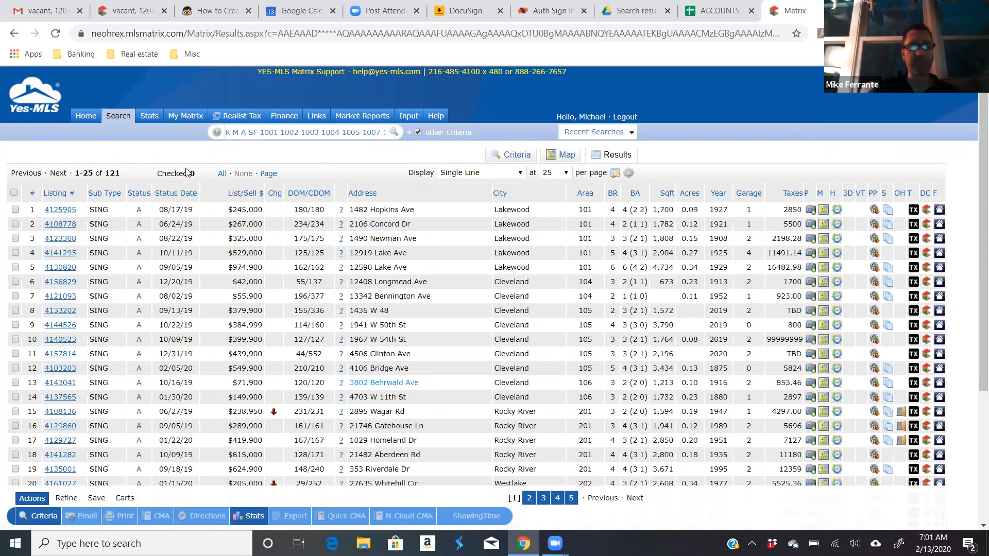
{"action": "left_click", "coordinate": [186, 115]}
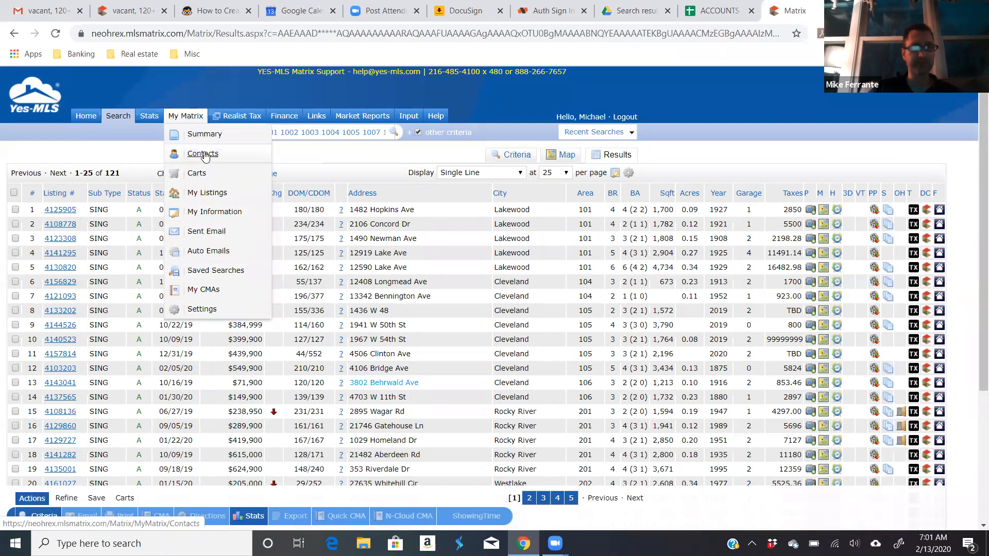
Step: Find contact 'ferran' and open the criteria of its 'vacant, 120+ DOM' auto email
{"action": "left_click", "coordinate": [203, 154]}
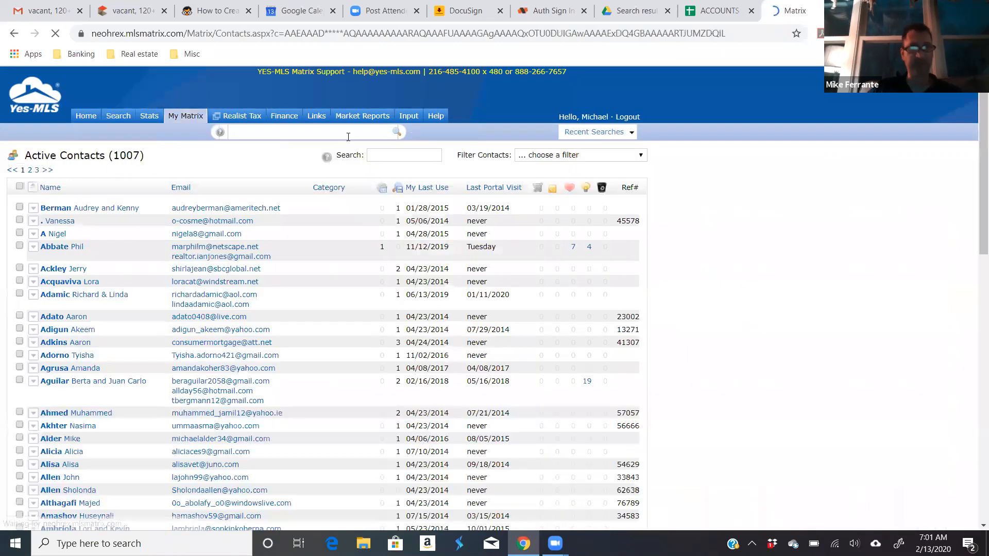
{"action": "type", "text": "ferra"}
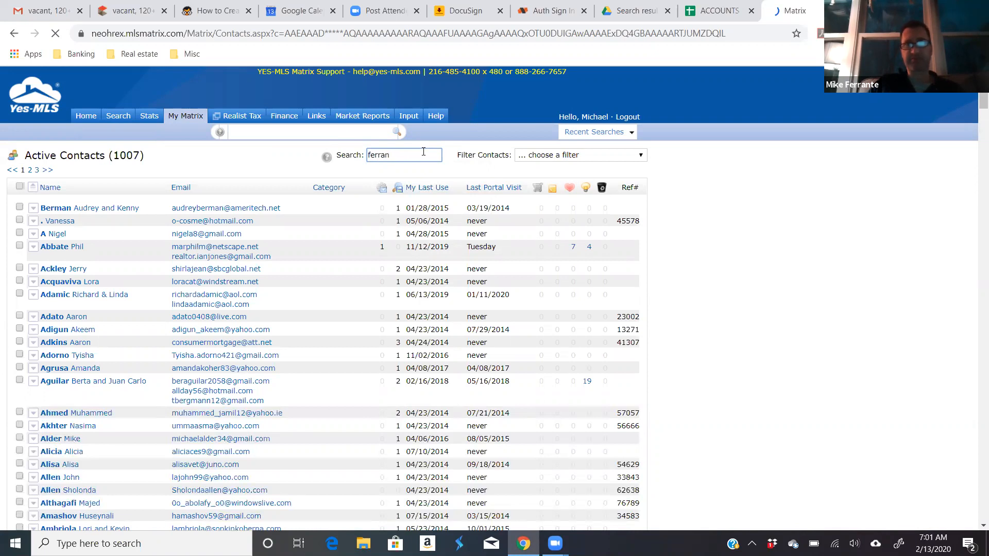
{"action": "type", "text": "n"}
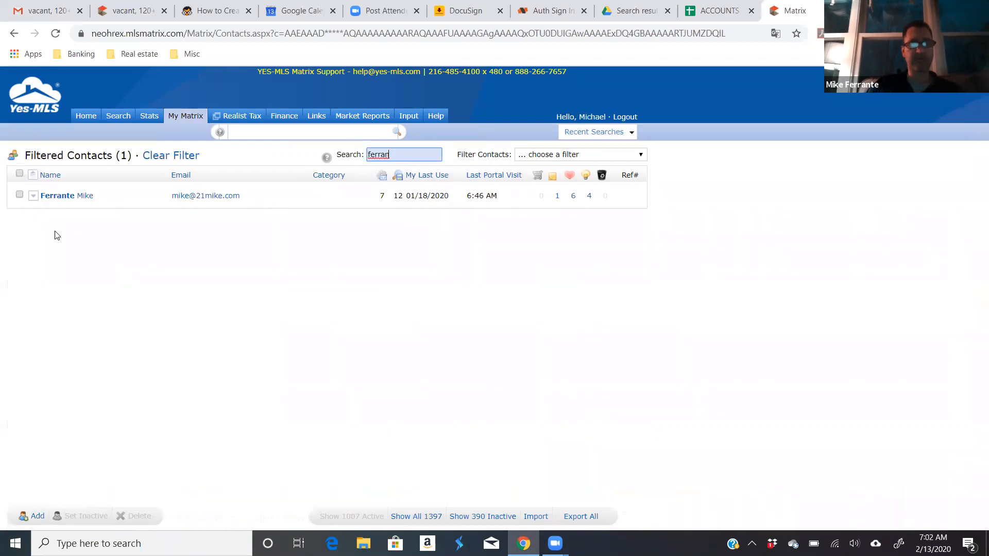
{"action": "left_click", "coordinate": [33, 196]}
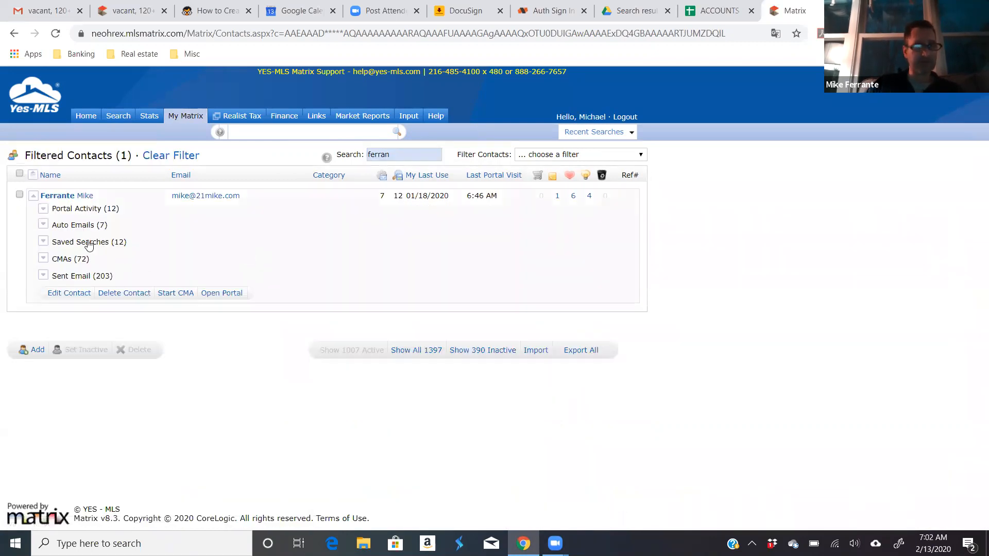
{"action": "left_click", "coordinate": [72, 224]}
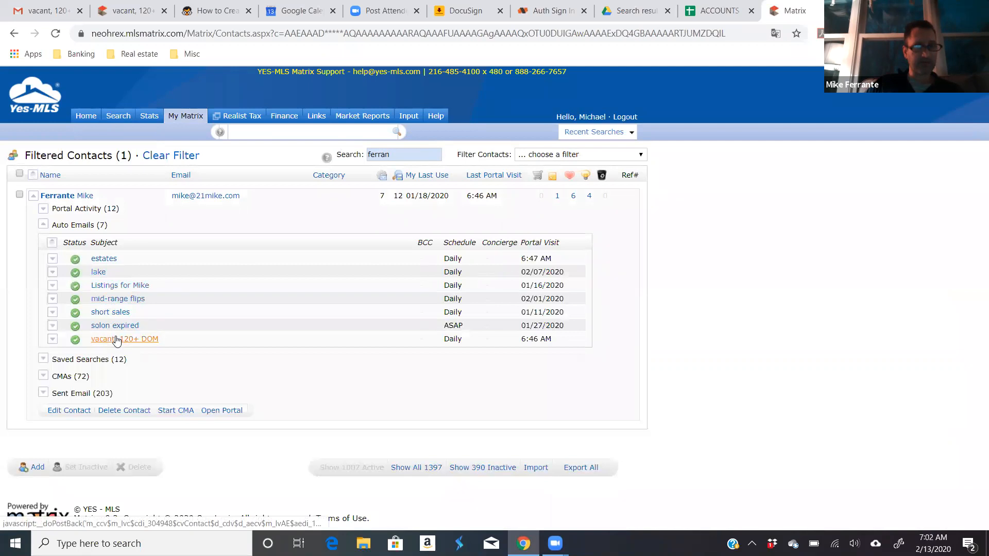
{"action": "left_click", "coordinate": [124, 338]}
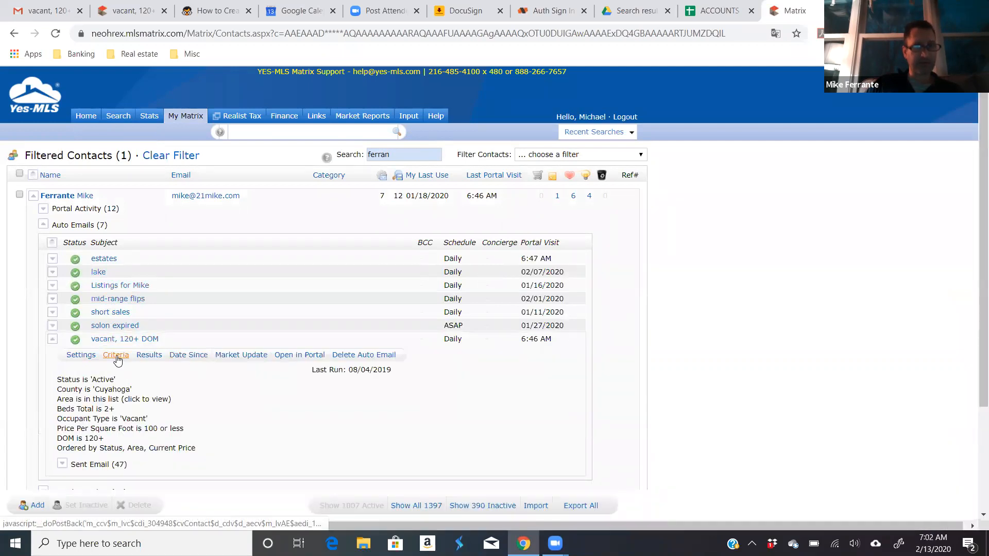
{"action": "left_click", "coordinate": [148, 354]}
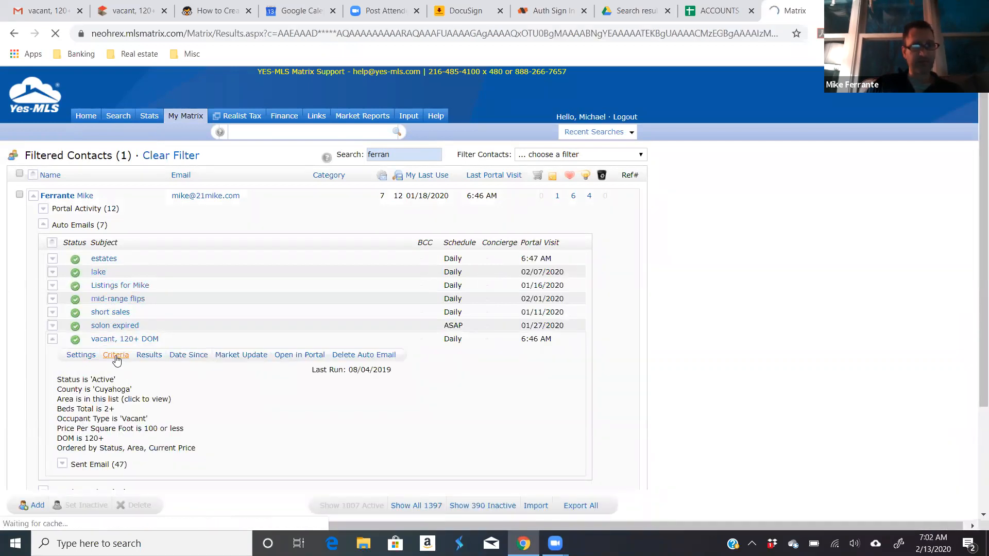
Step: Change Price Per Square Foot from 100 or less to 110 or less, giving 33 matches
{"action": "left_click", "coordinate": [115, 355]}
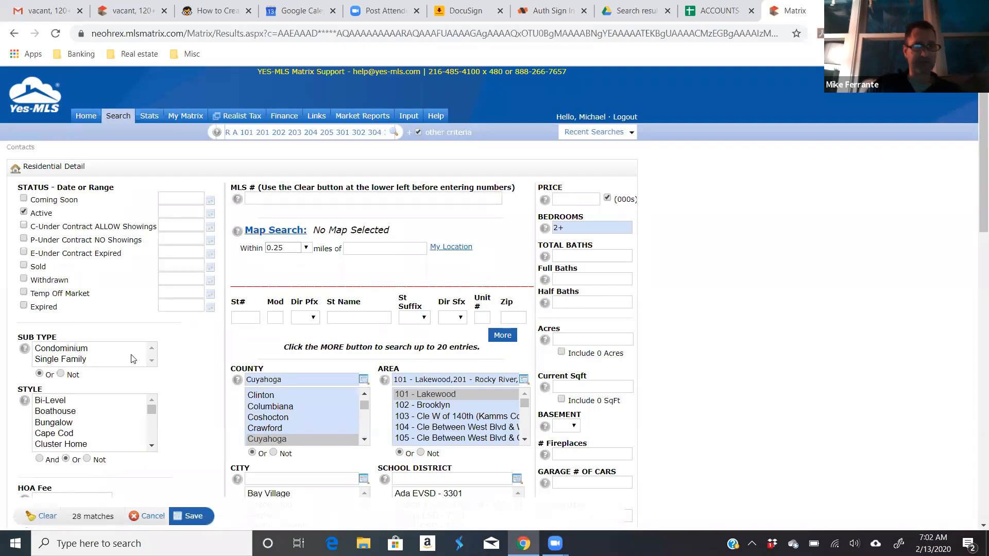
{"action": "left_click", "coordinate": [24, 212]}
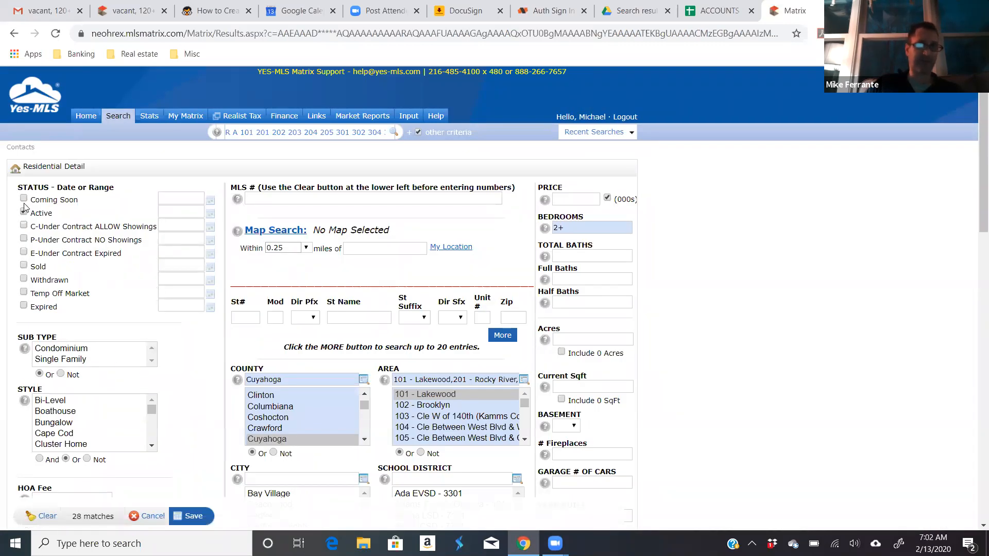
{"action": "left_click", "coordinate": [24, 213]}
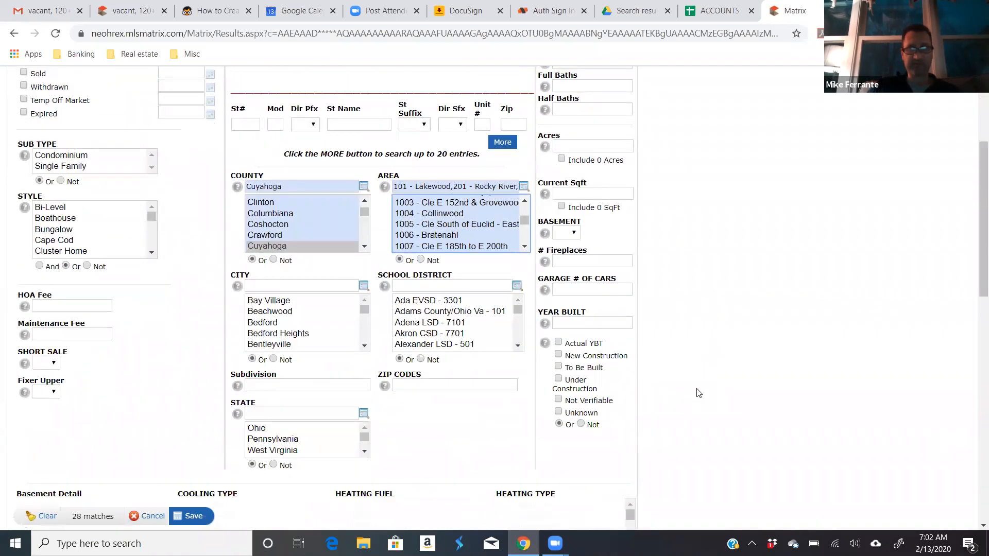
{"action": "scroll", "scroll_direction": "down", "scroll_amount": 3}
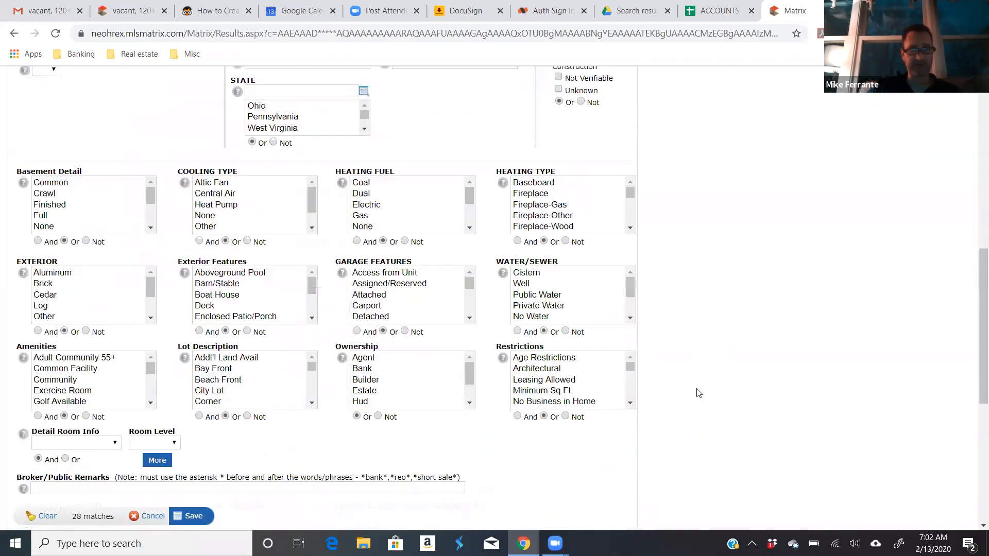
{"action": "scroll", "scroll_direction": "down", "scroll_amount": 3}
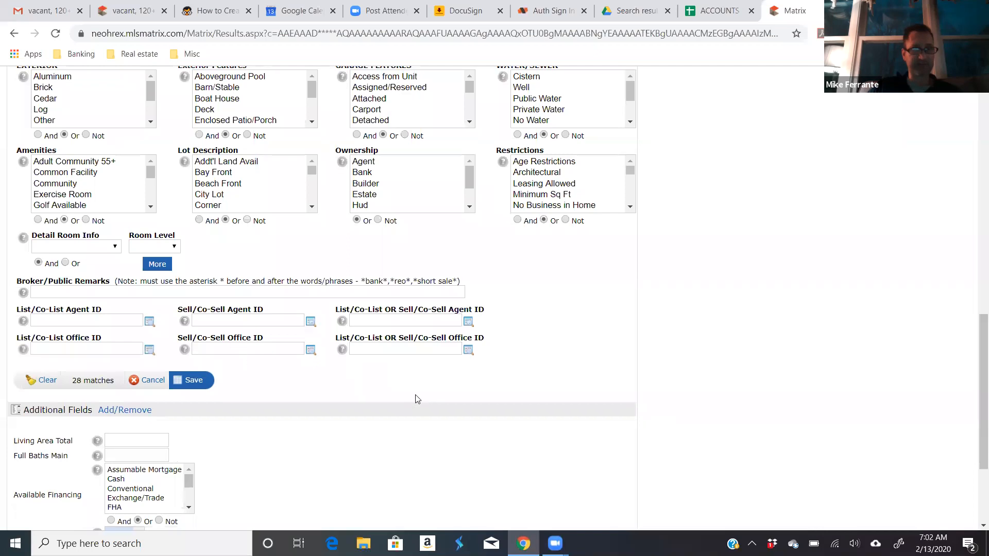
{"action": "scroll", "scroll_direction": "down", "scroll_amount": 3}
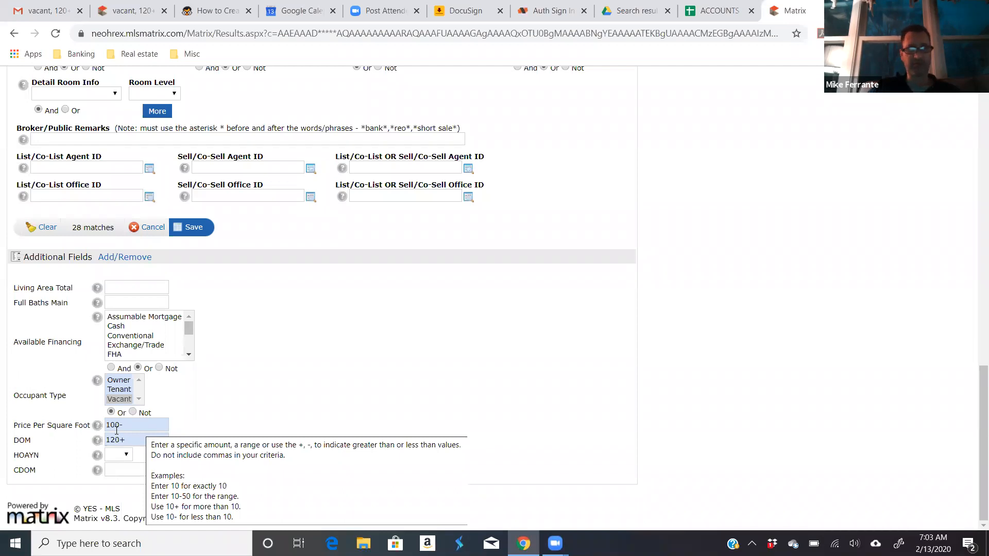
{"action": "left_click", "coordinate": [136, 424]}
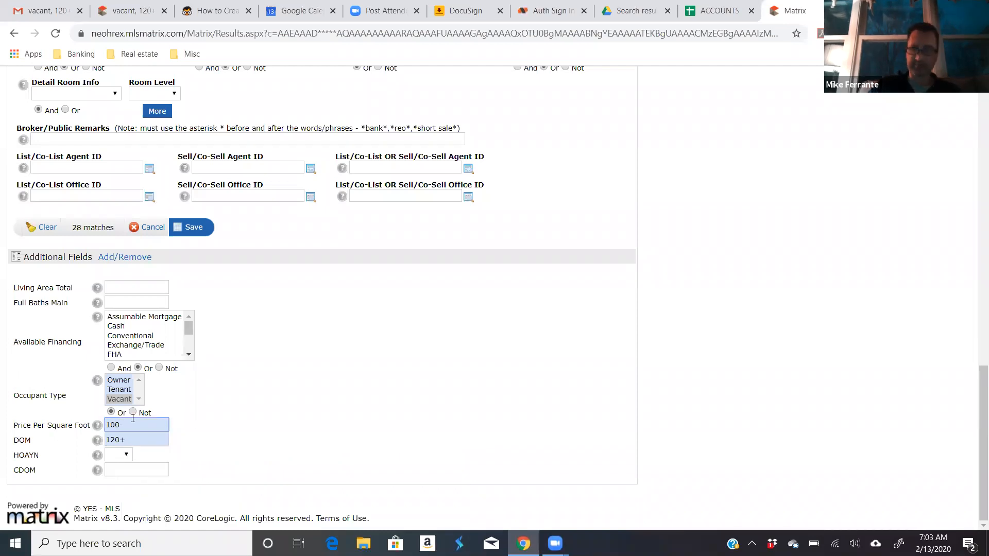
{"action": "type", "text": "110"}
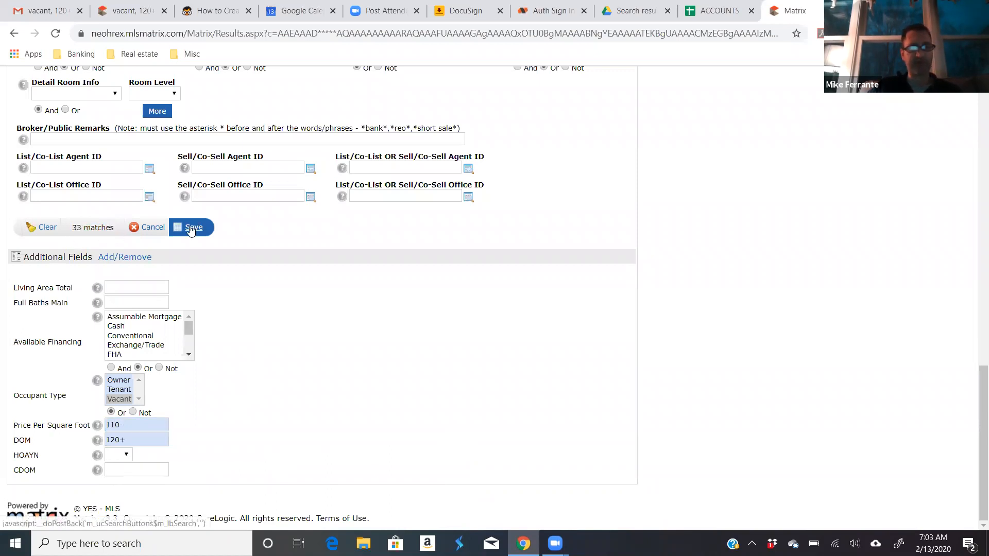
Step: Save the revised criteria, then save the auto email with its daily morning schedule
{"action": "left_click", "coordinate": [192, 227]}
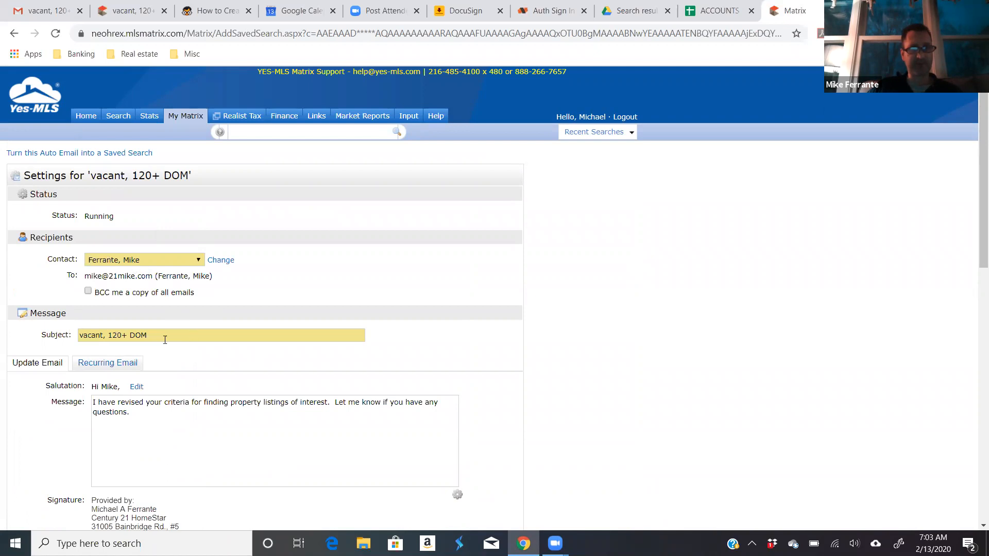
{"action": "mouse_move", "coordinate": [327, 346]}
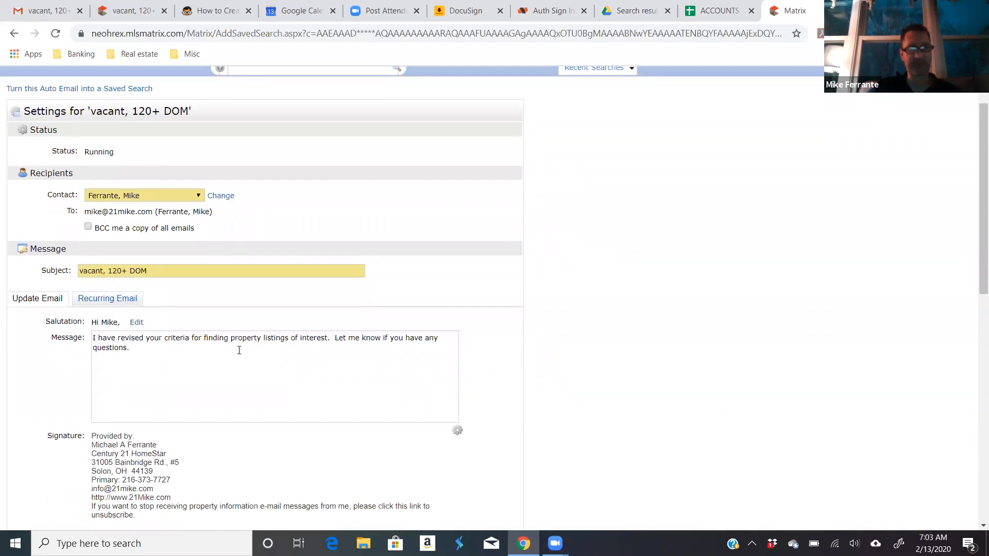
{"action": "mouse_move", "coordinate": [574, 325]}
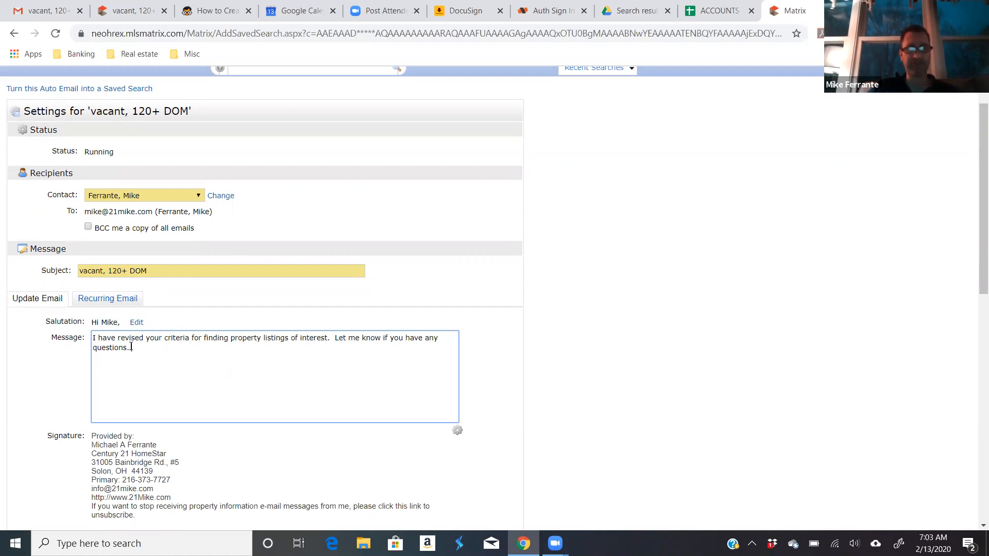
{"action": "scroll", "scroll_direction": "down", "scroll_amount": 3}
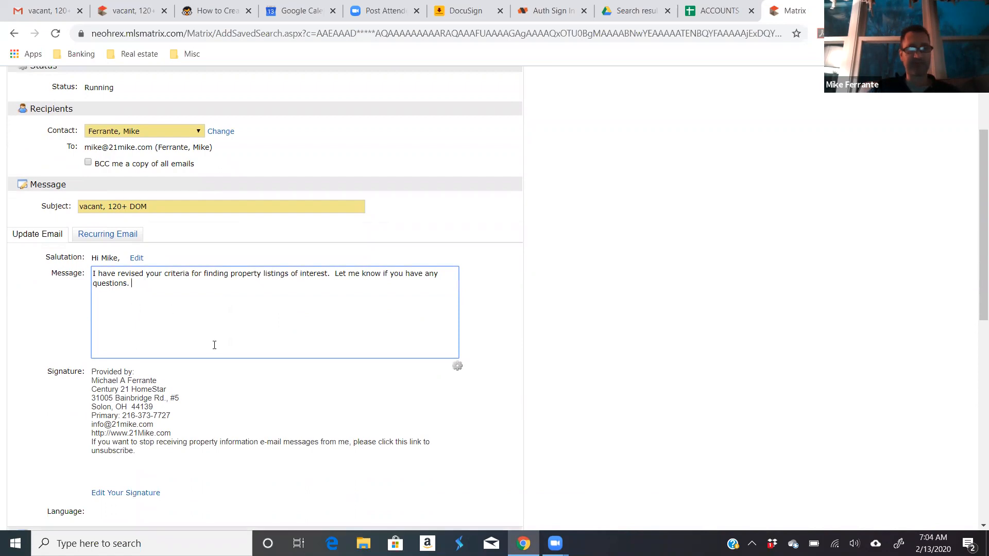
{"action": "scroll", "scroll_direction": "down", "scroll_amount": 3}
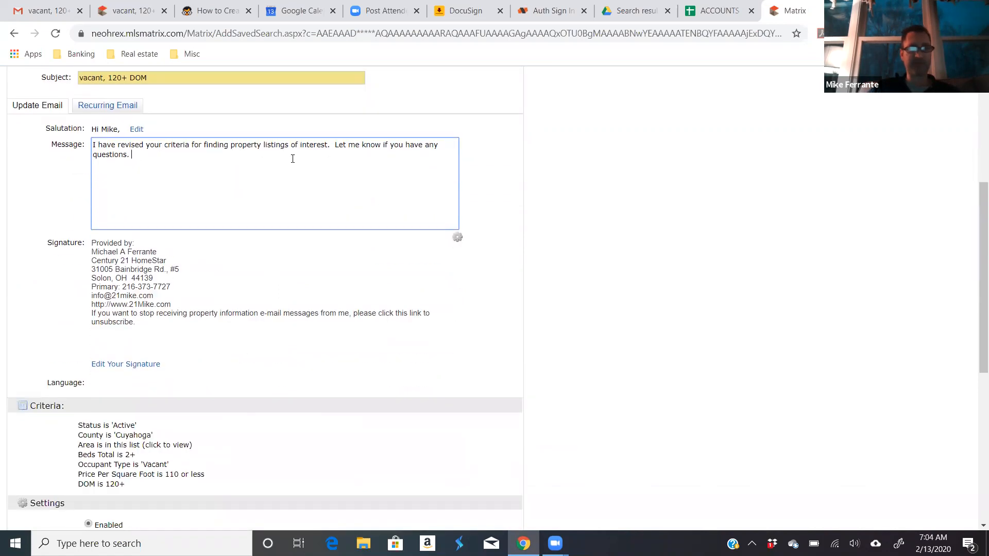
{"action": "scroll", "scroll_direction": "down", "scroll_amount": 3}
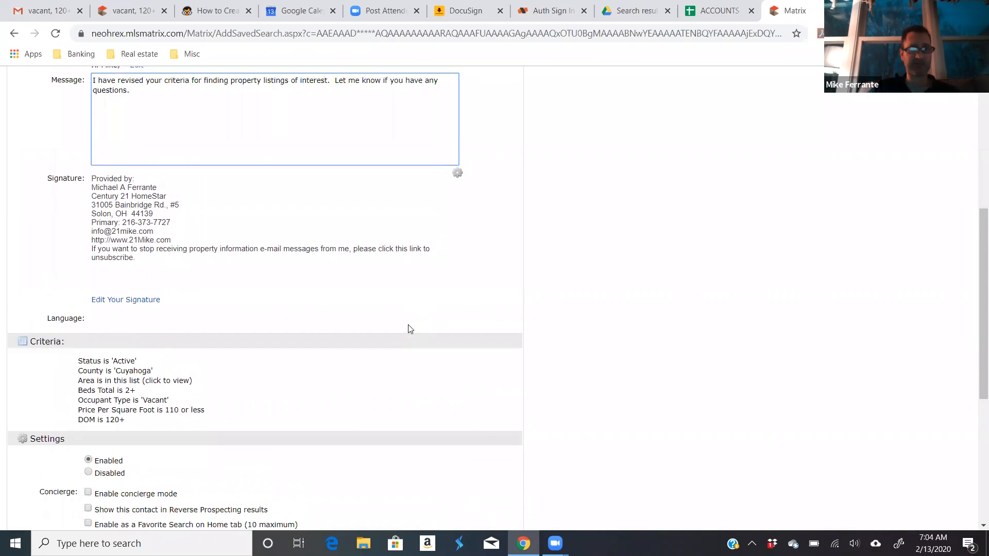
{"action": "scroll", "scroll_direction": "down", "scroll_amount": 3}
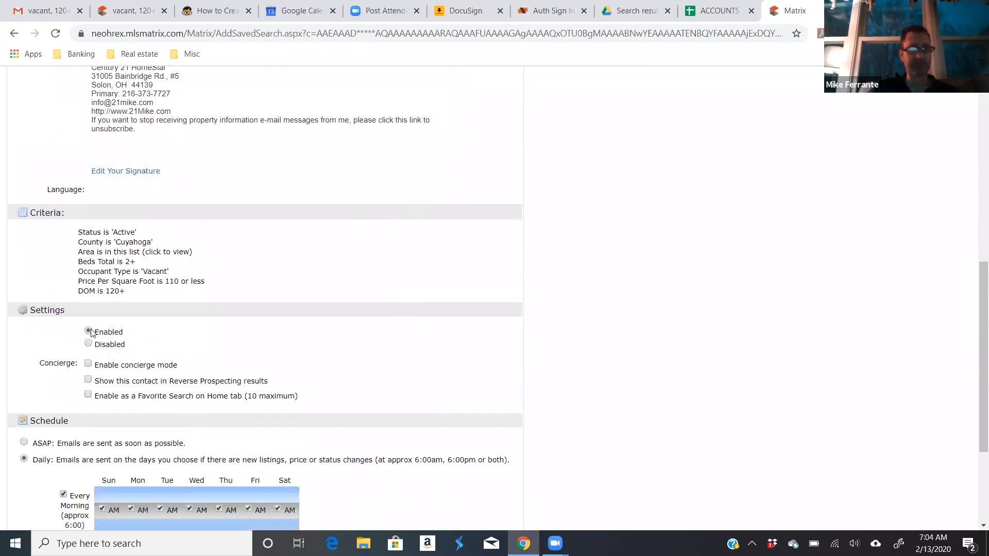
{"action": "scroll", "scroll_direction": "down", "scroll_amount": 3}
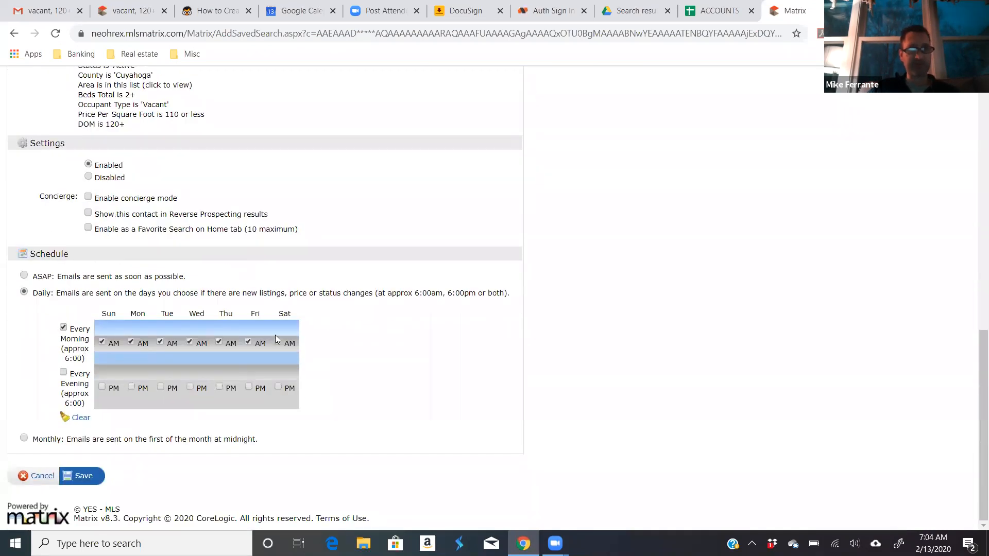
{"action": "left_click", "coordinate": [81, 475]}
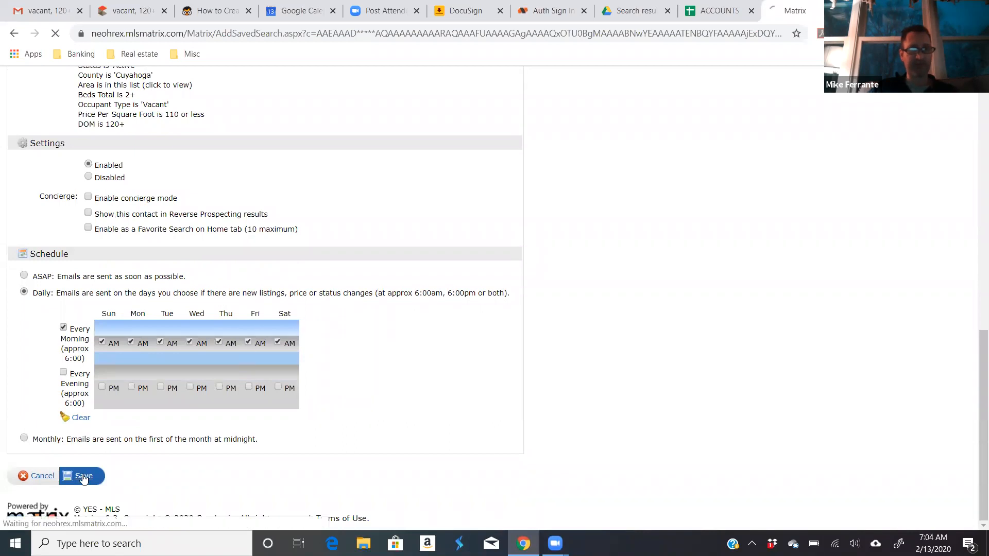
Step: Dismiss the 'Updated auto email' confirmation for the 'vacant, 120+ DOM' daily auto email
{"action": "left_click", "coordinate": [82, 476]}
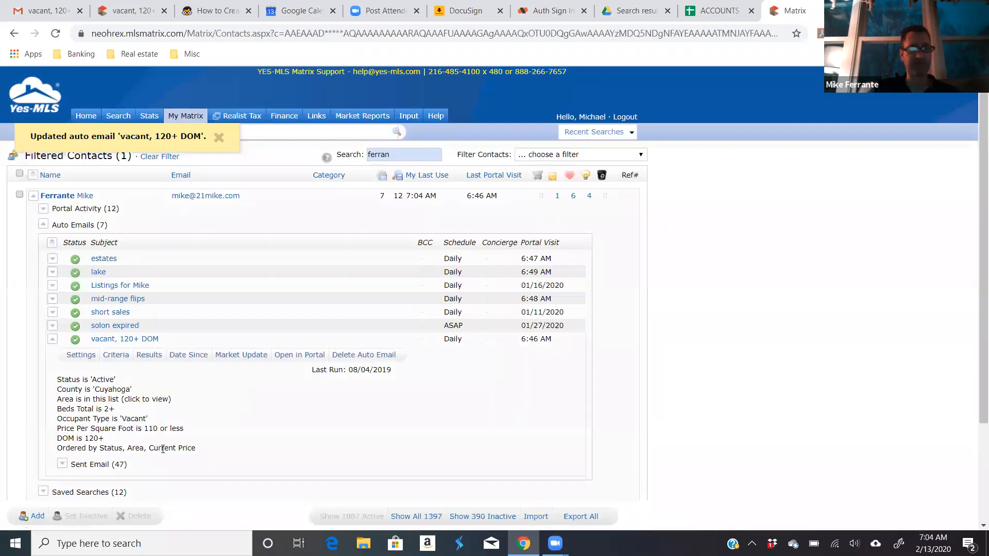
{"action": "mouse_move", "coordinate": [125, 339]}
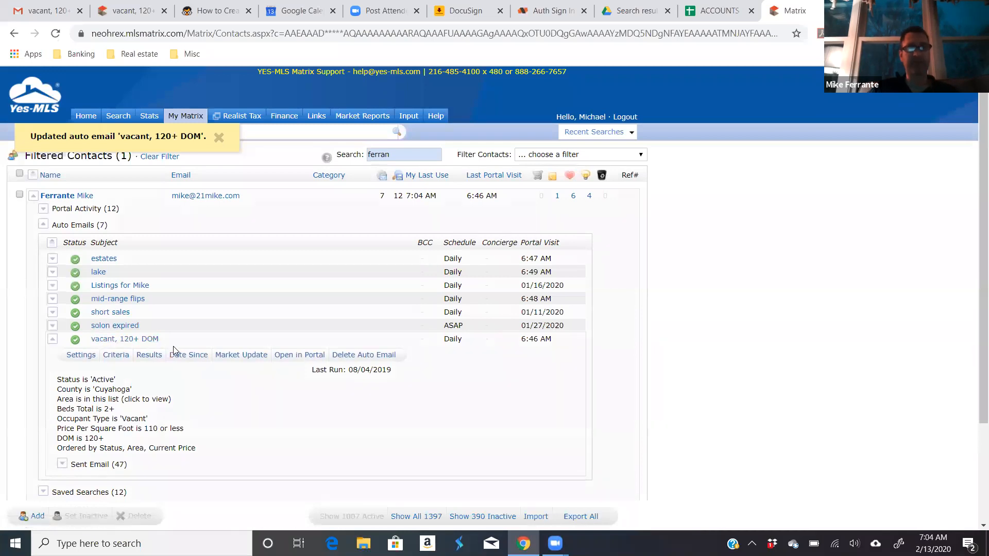
{"action": "mouse_move", "coordinate": [475, 211]}
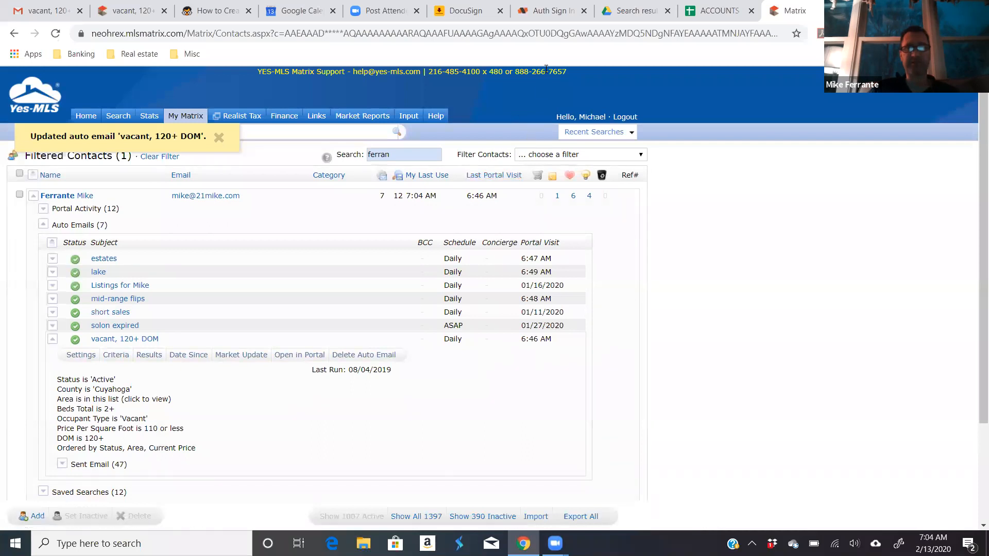
{"action": "left_click", "coordinate": [219, 137]}
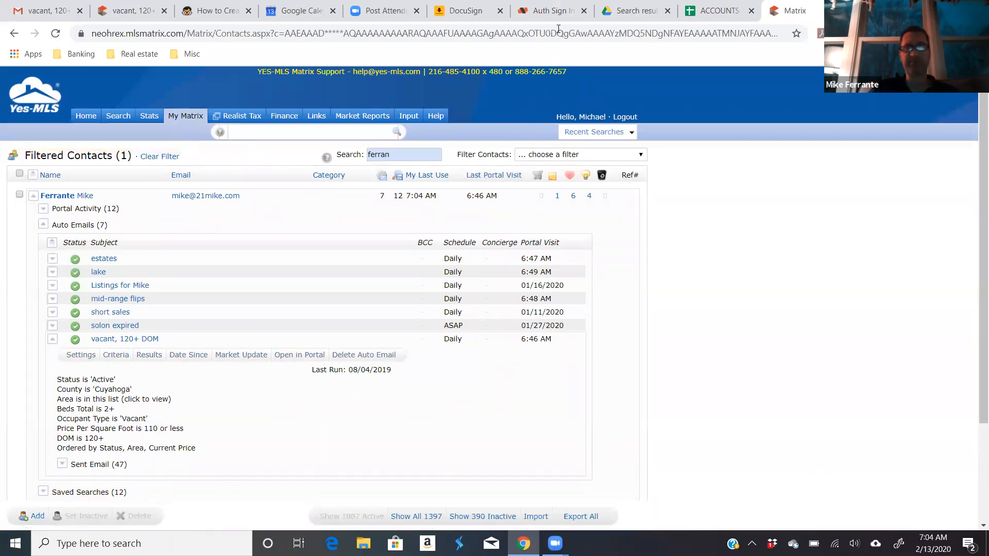